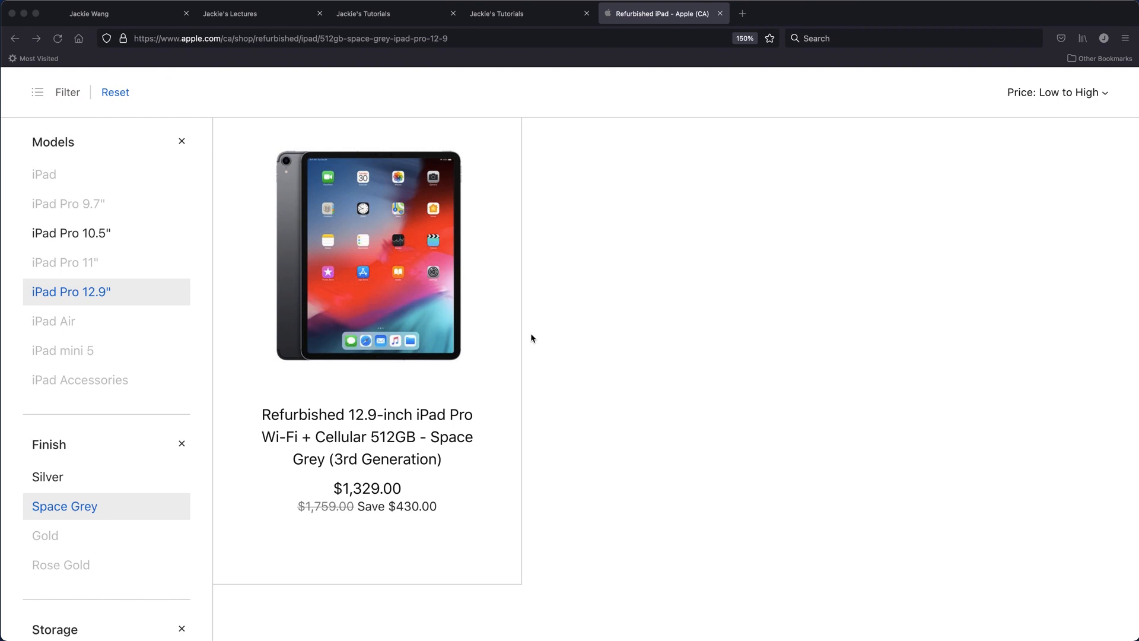
mouse_move(465, 300)
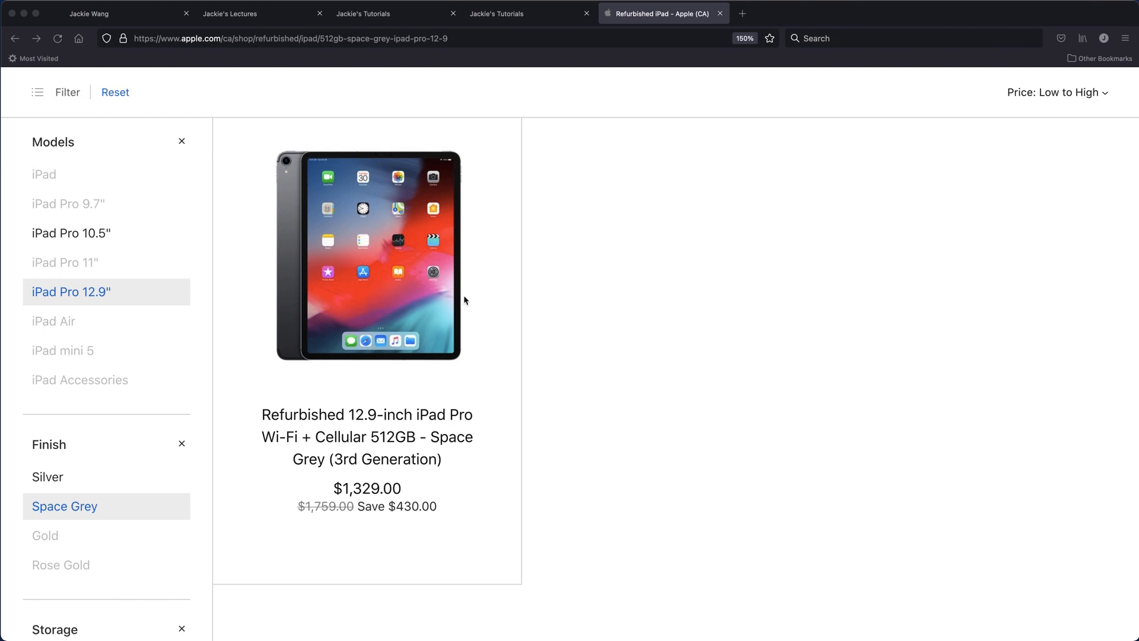
mouse_move(356, 421)
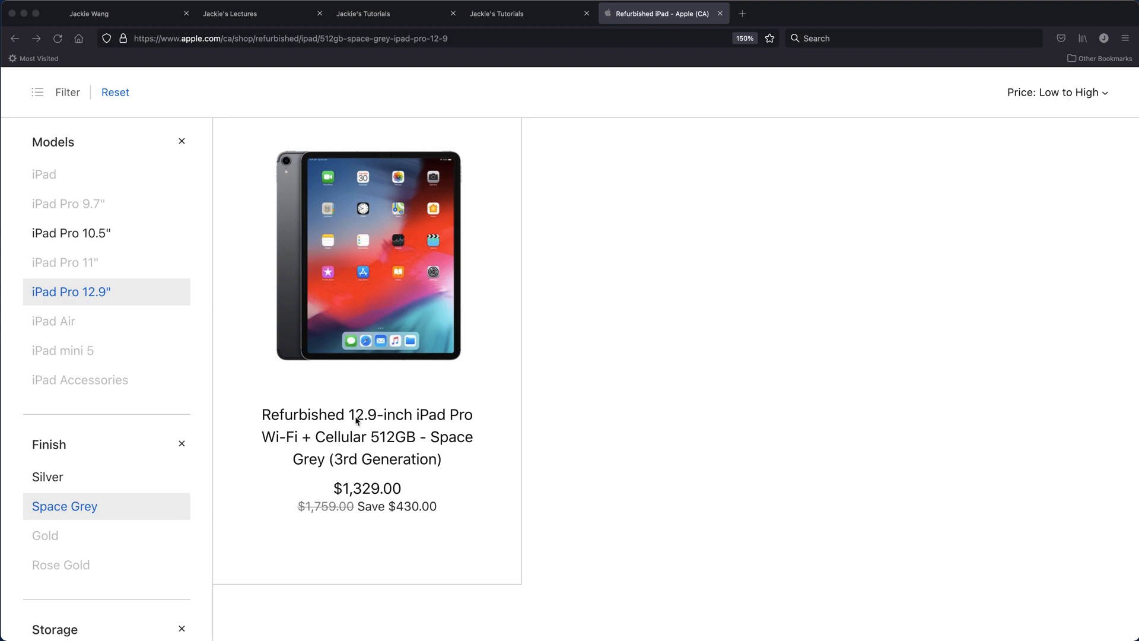
mouse_move(417, 421)
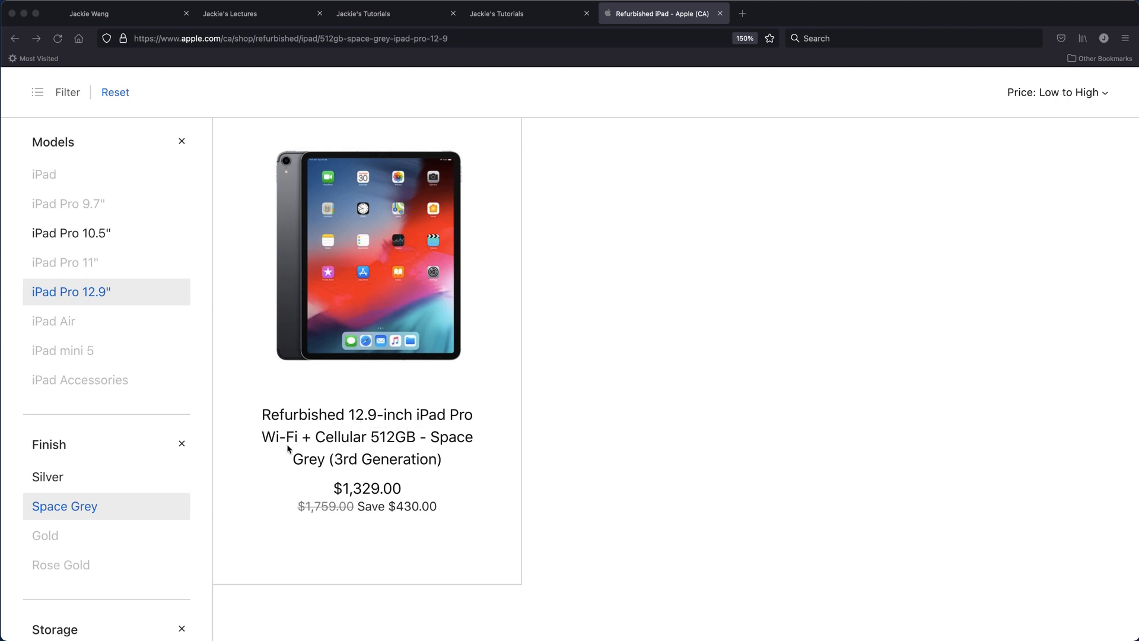
mouse_move(366, 444)
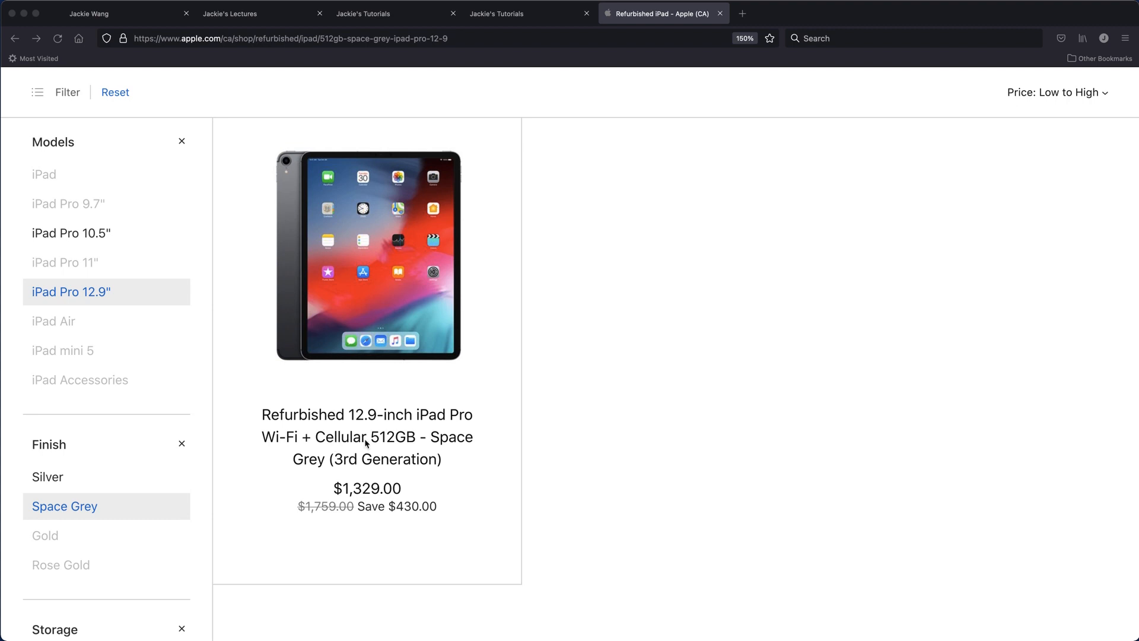
mouse_move(410, 439)
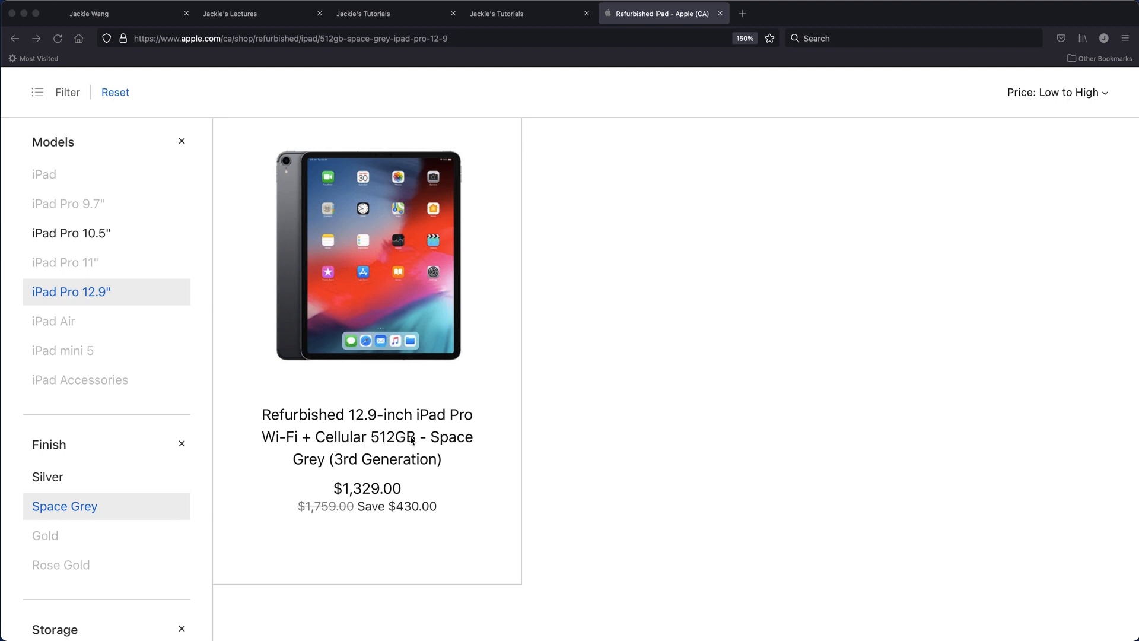
mouse_move(465, 451)
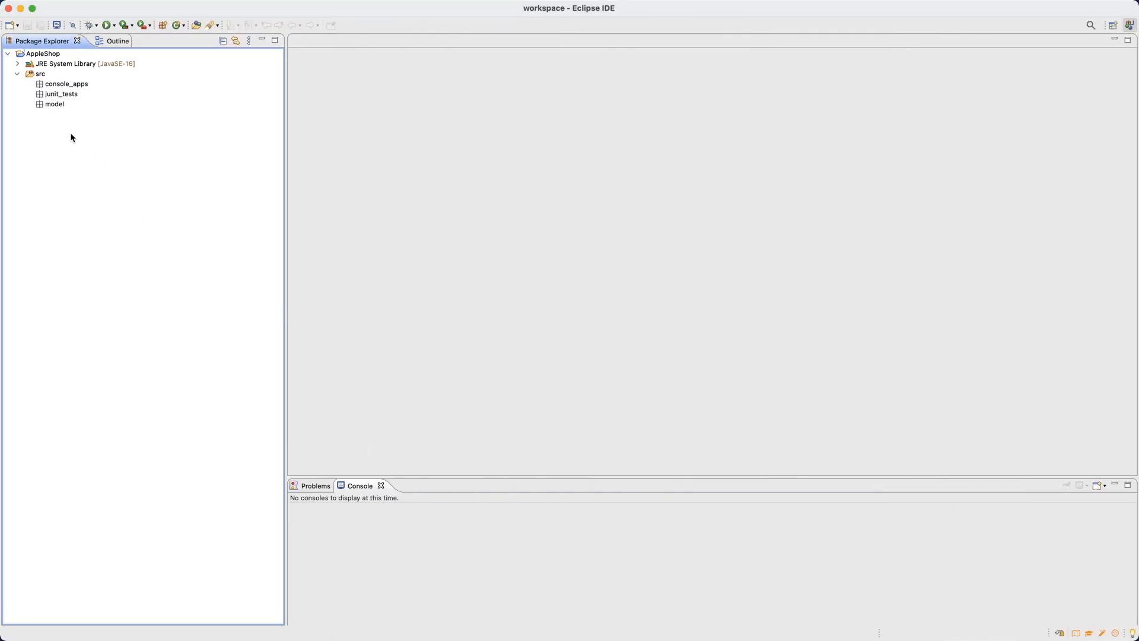
mouse_move(64, 112)
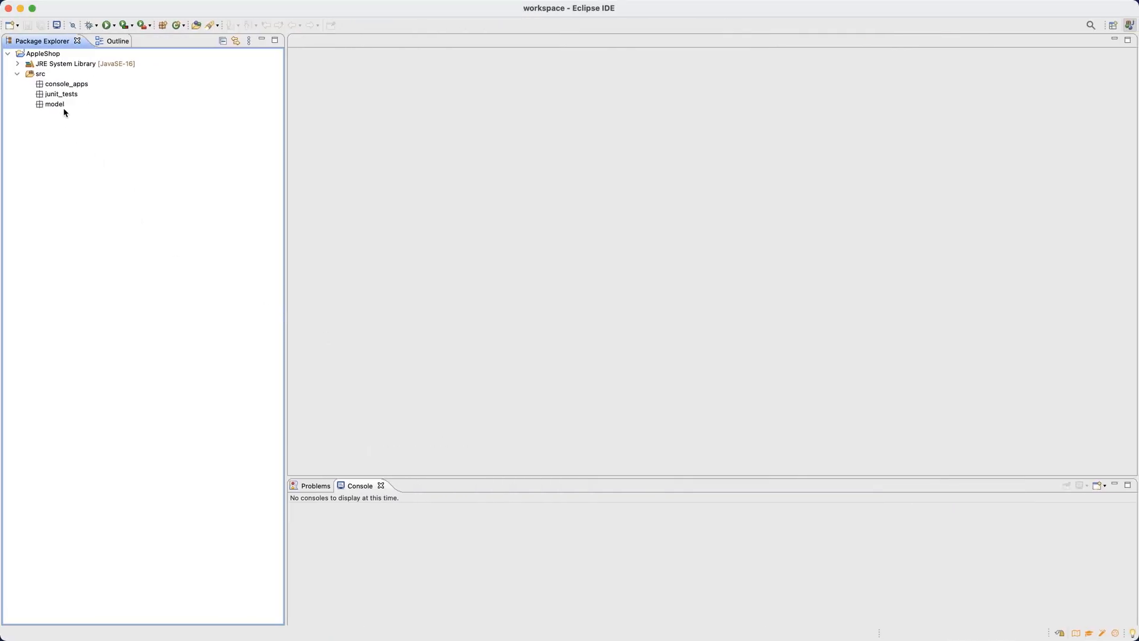
Begin a new class in the model package and name it Product
click(53, 105)
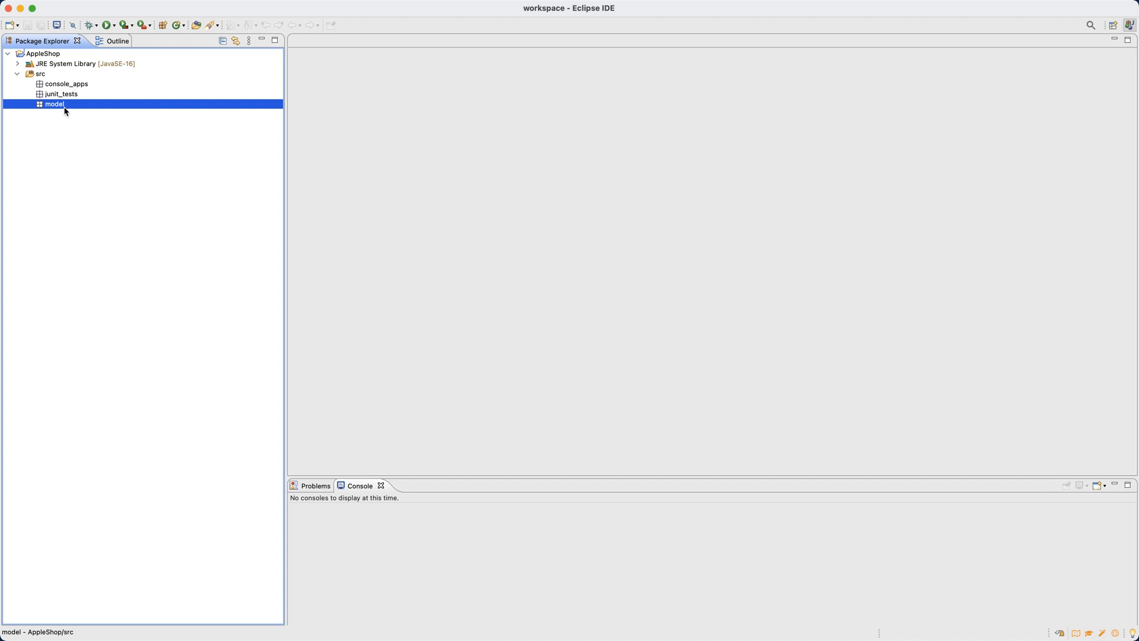
right_click(53, 104)
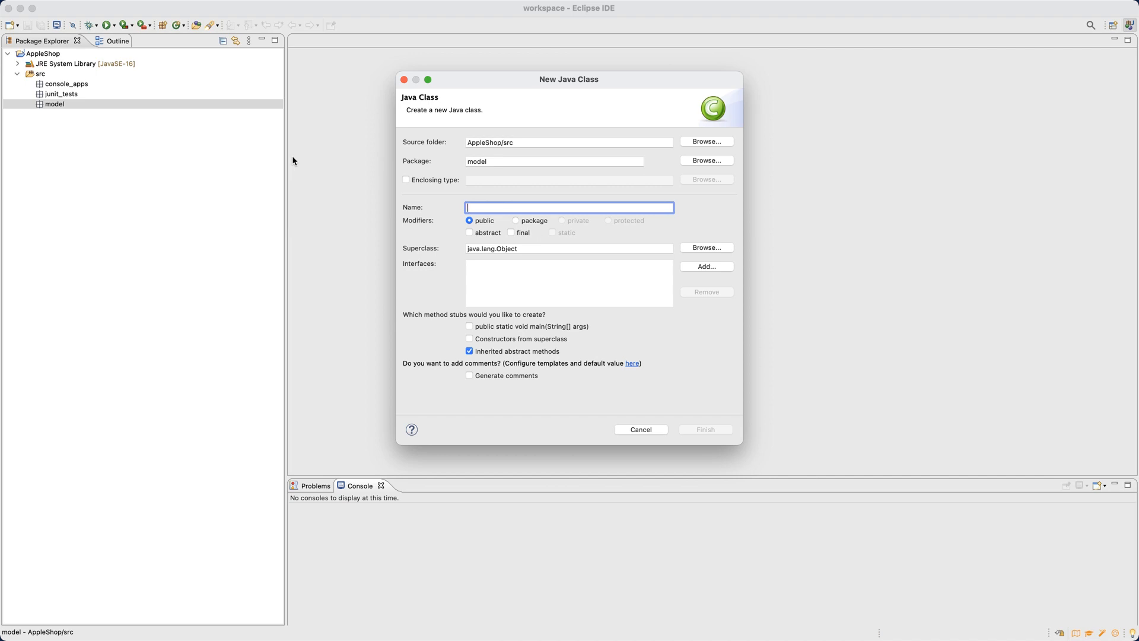
text(Prod)
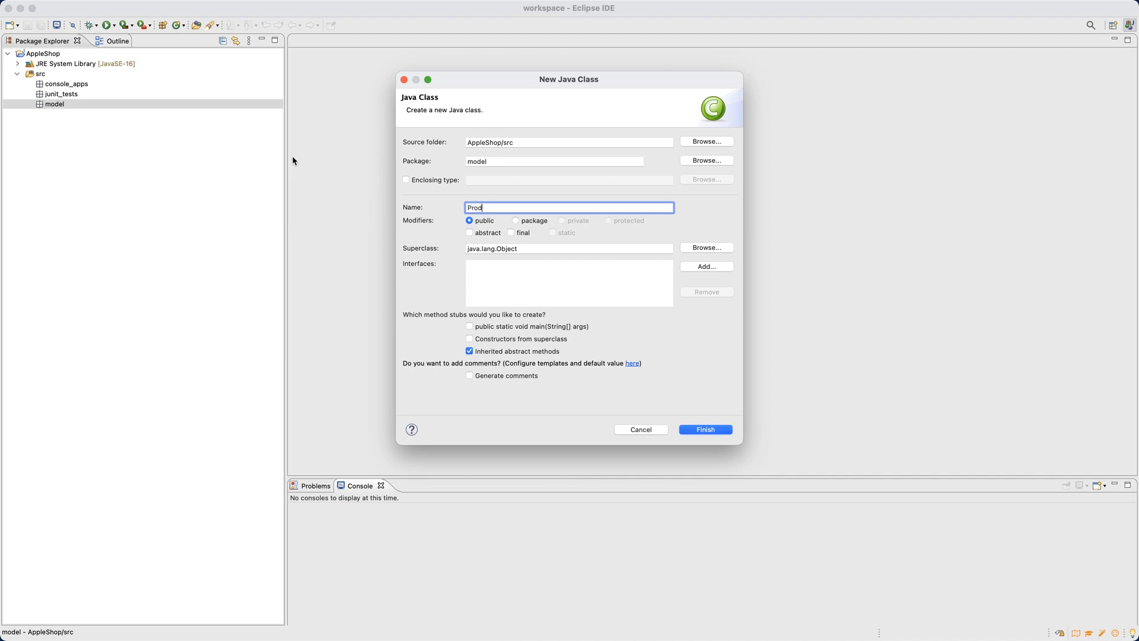
text(u)
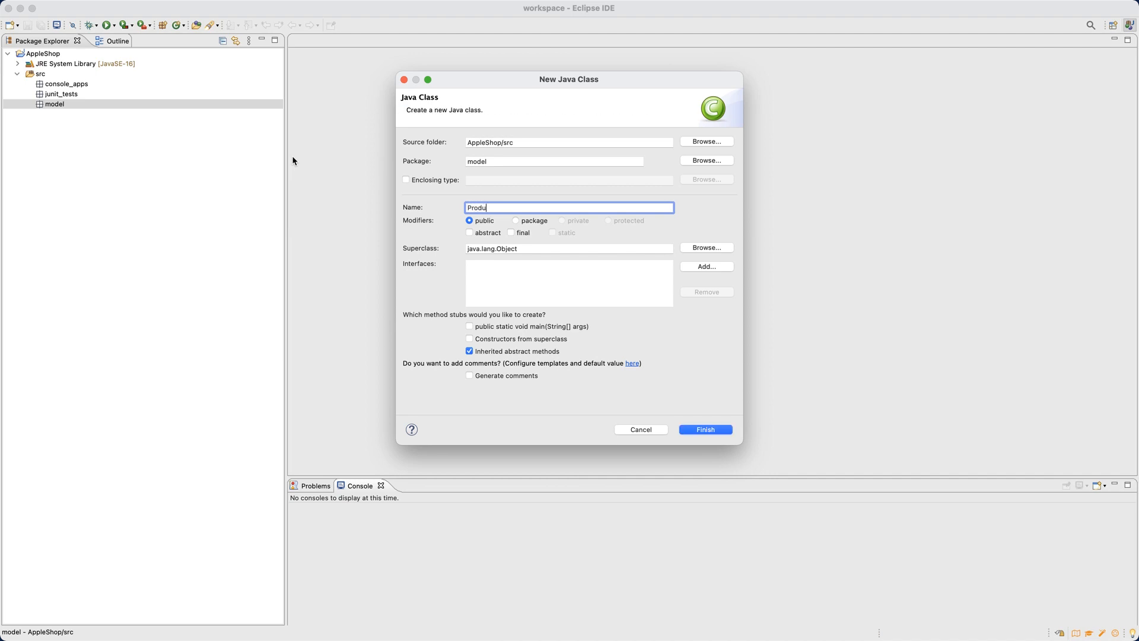
text(ct)
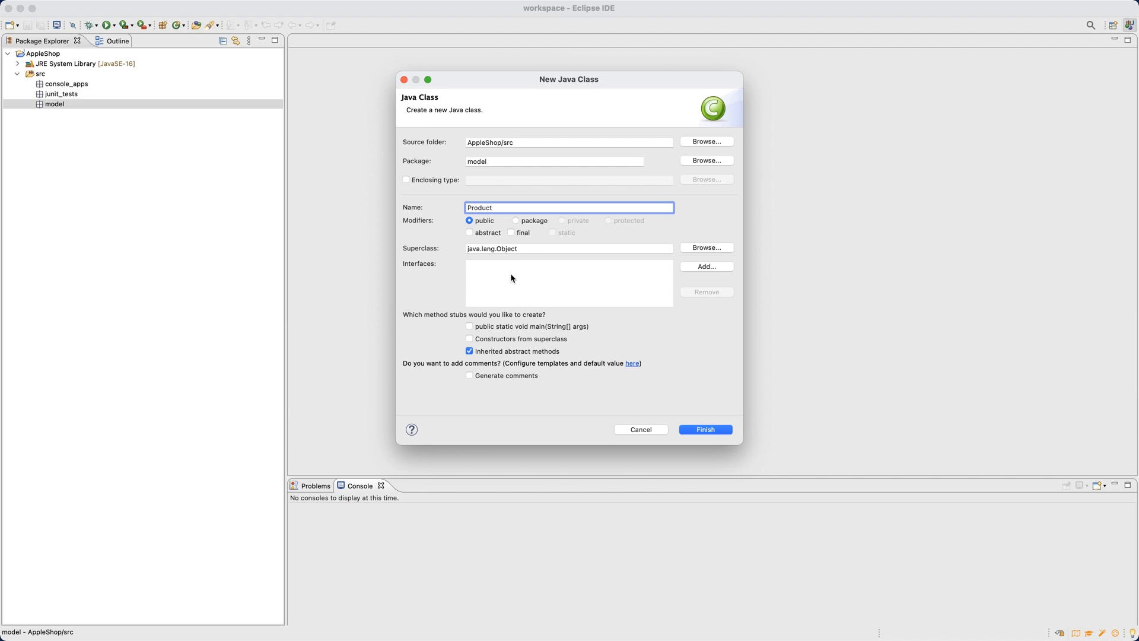
mouse_move(554, 332)
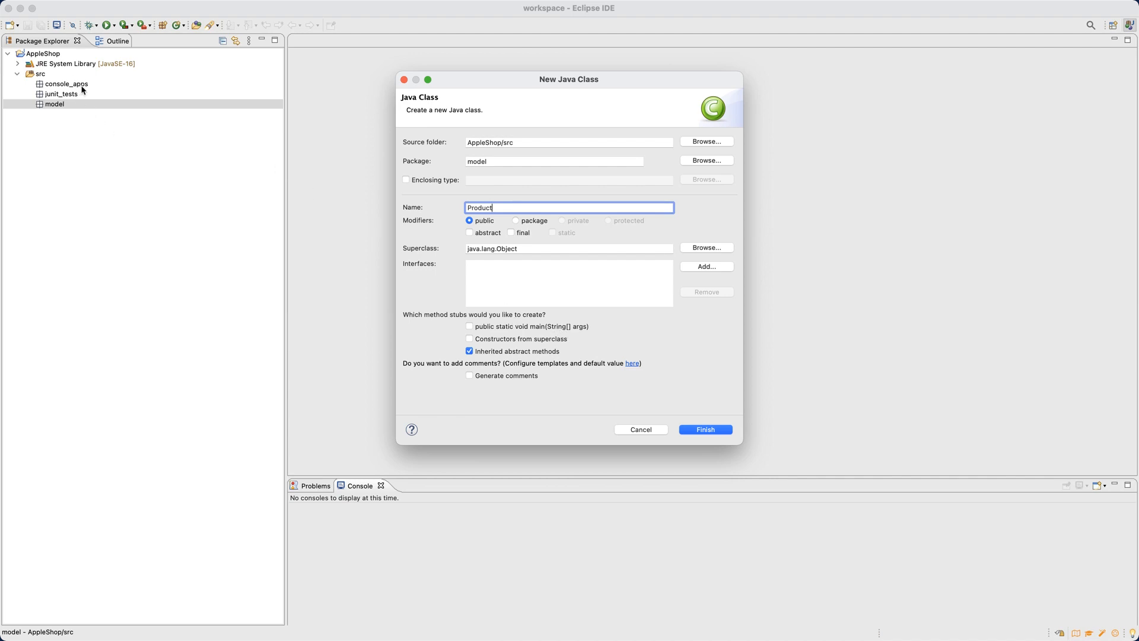
mouse_move(635, 327)
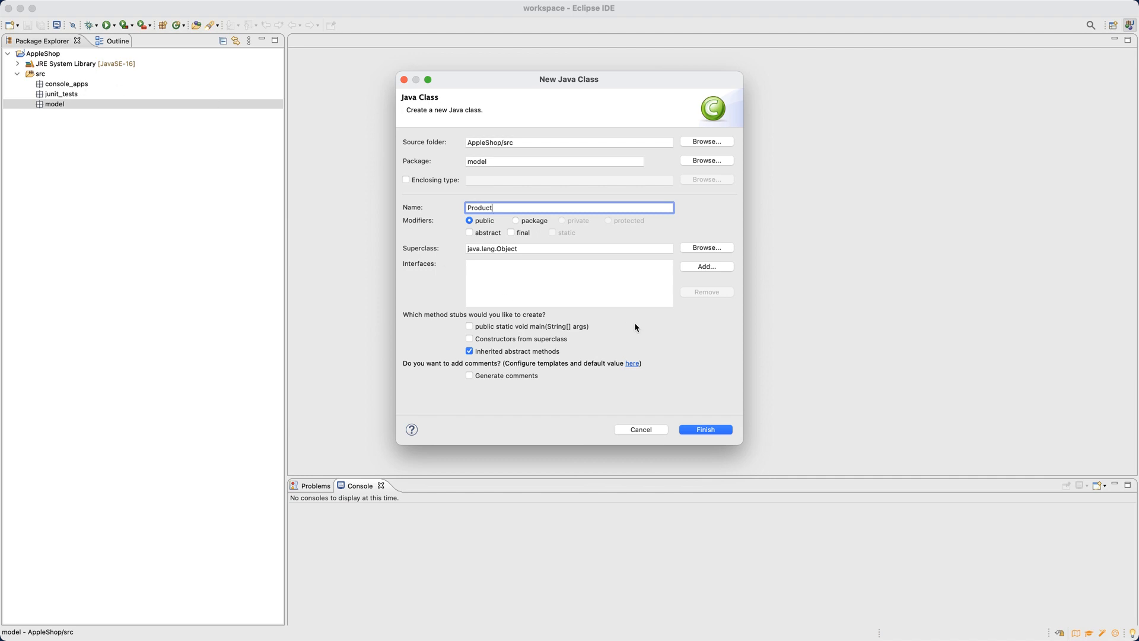
mouse_move(545, 331)
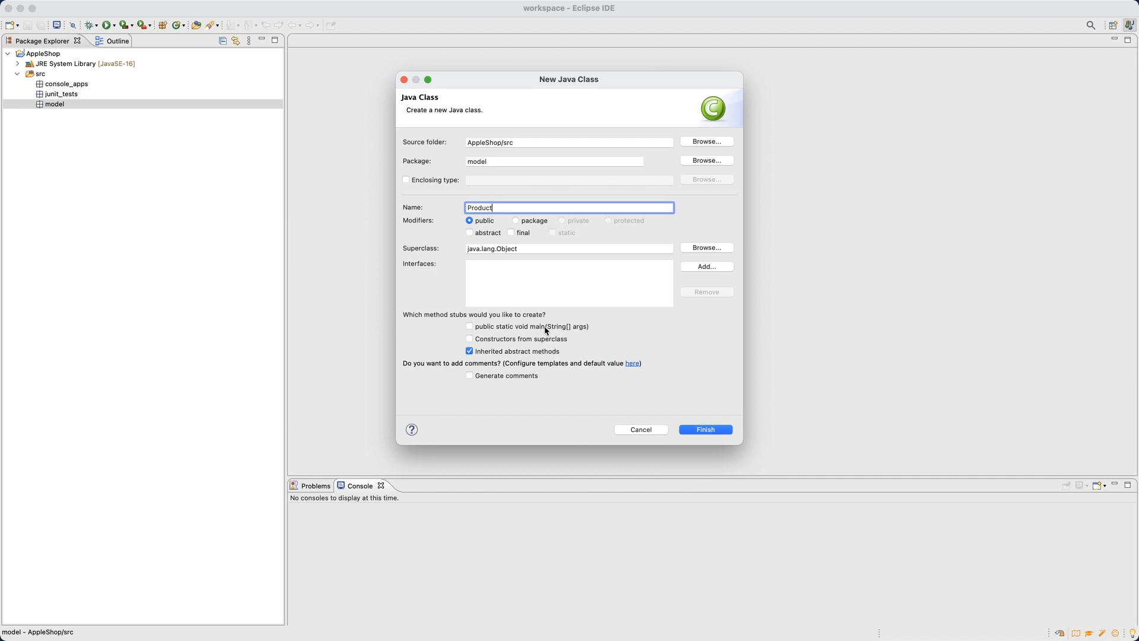
Finish creating Product, open Product.java and start a // comment above the class
click(704, 430)
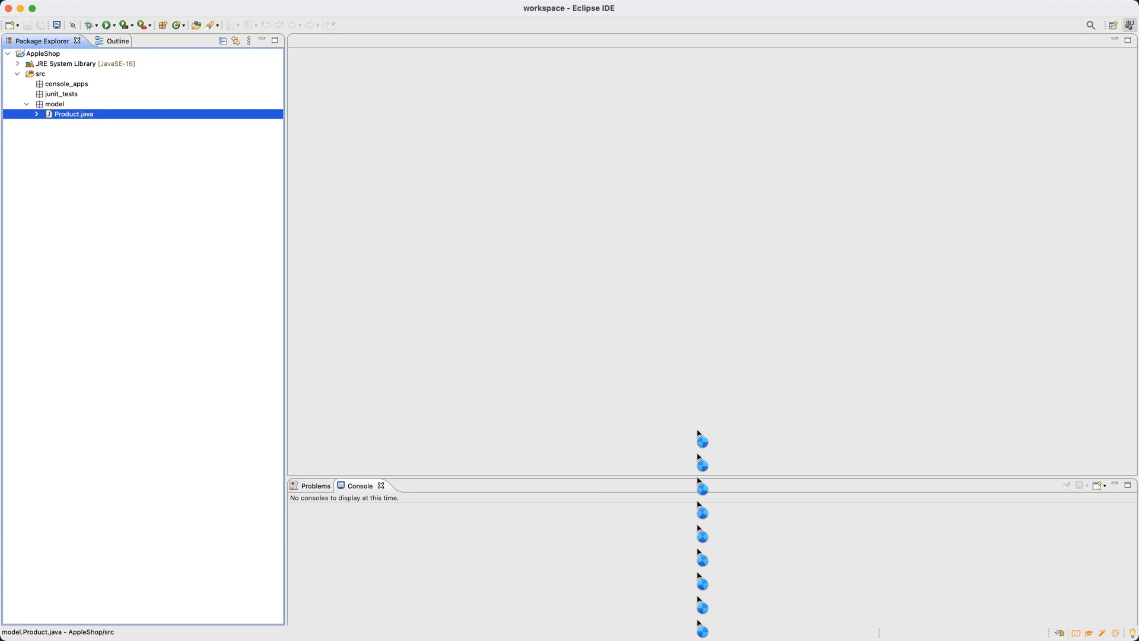
double_click(73, 114)
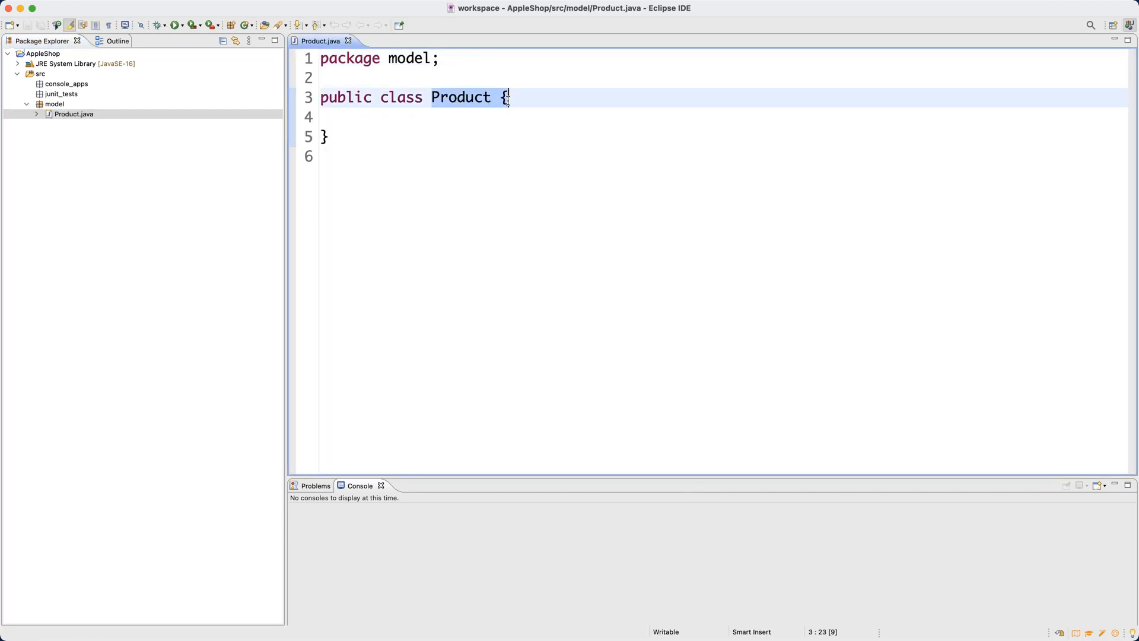
click(518, 79)
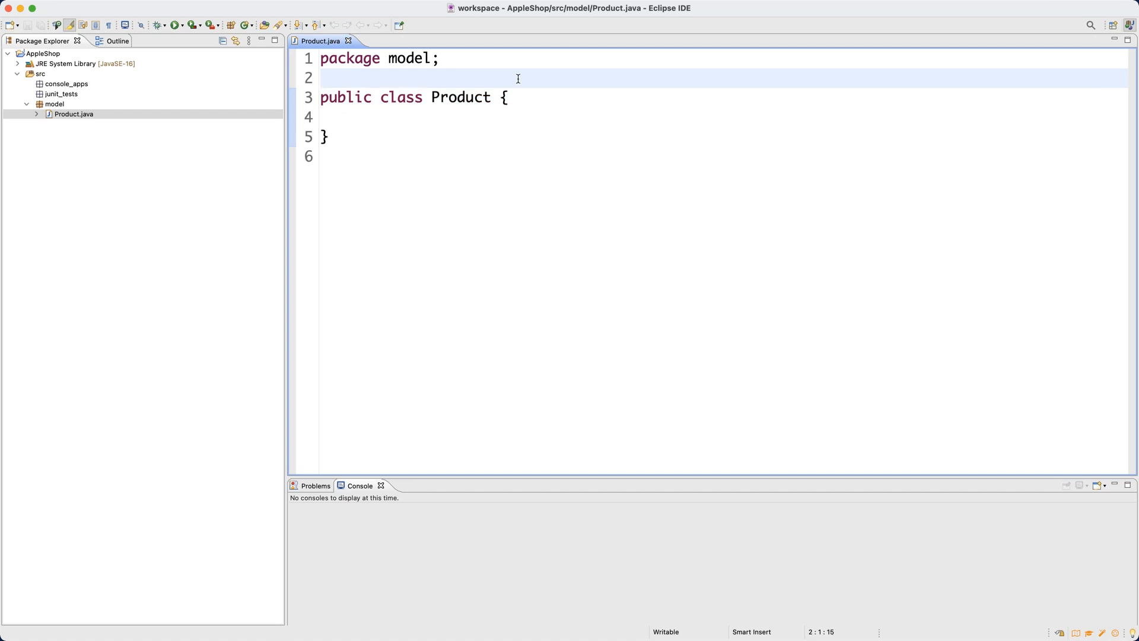
key(Return)
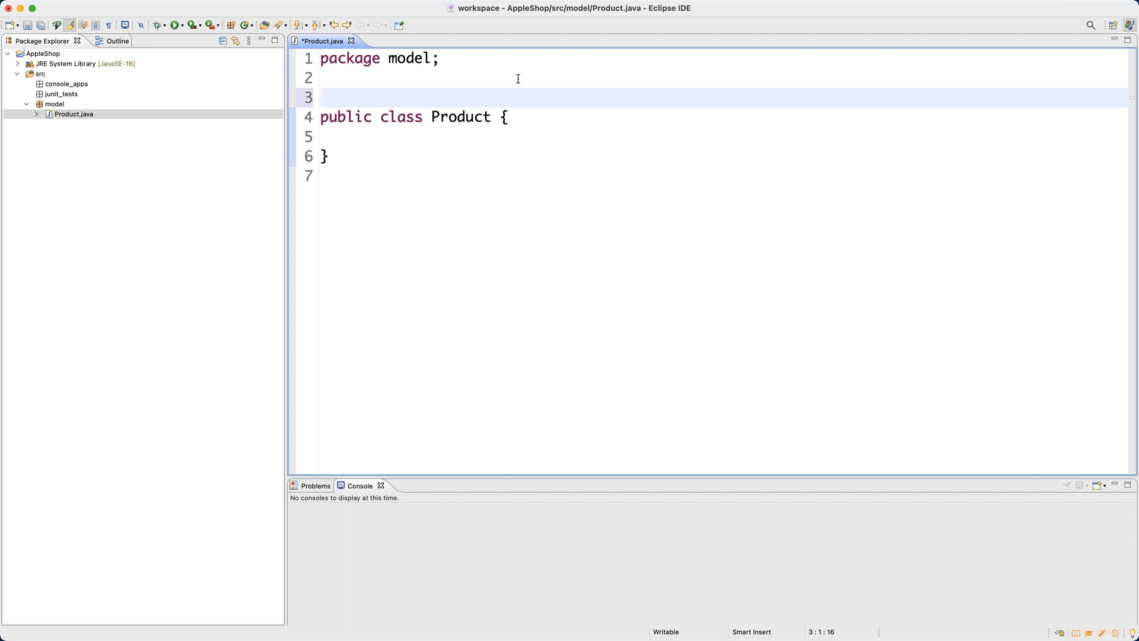
text(//)
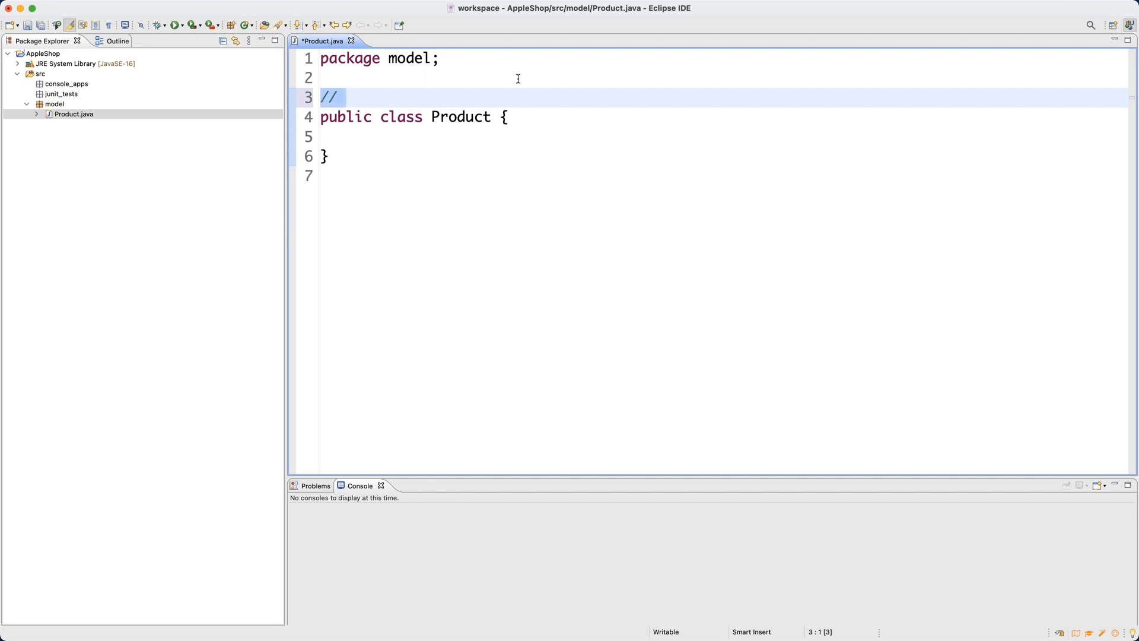
Write a block comment: template for individual apple product in the refurbished store
key(Backspace)
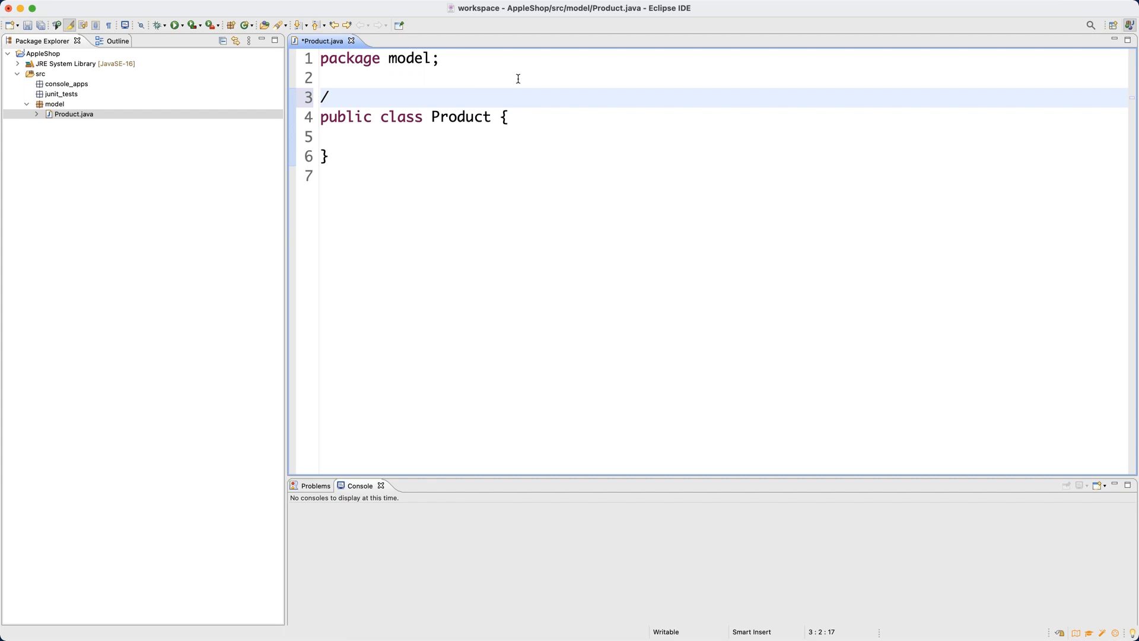
text(*)
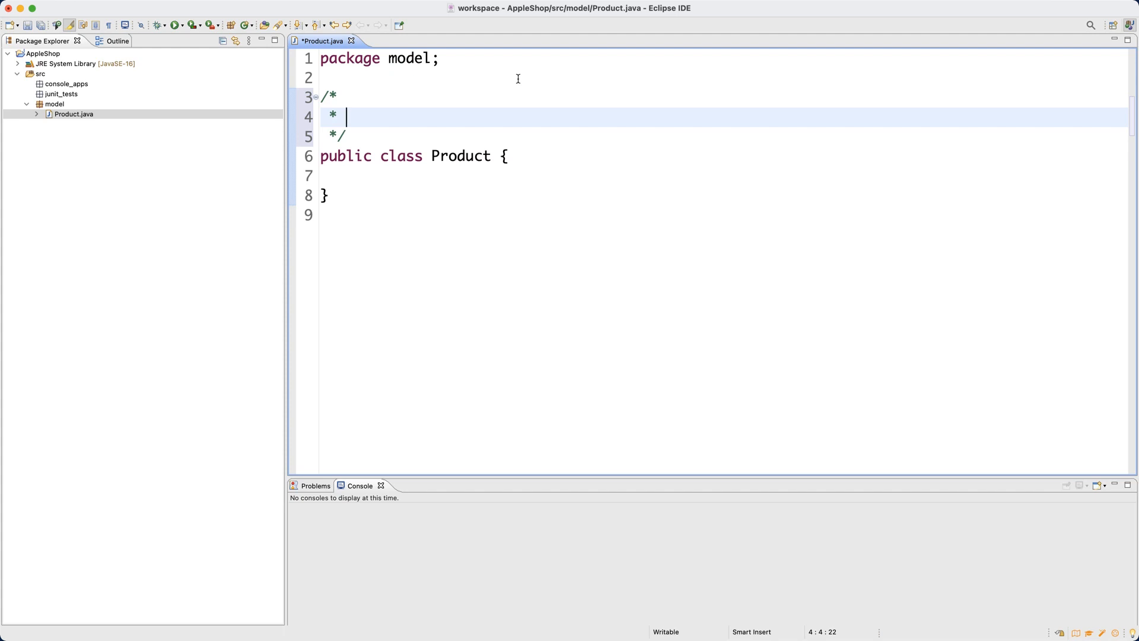
text(Temp)
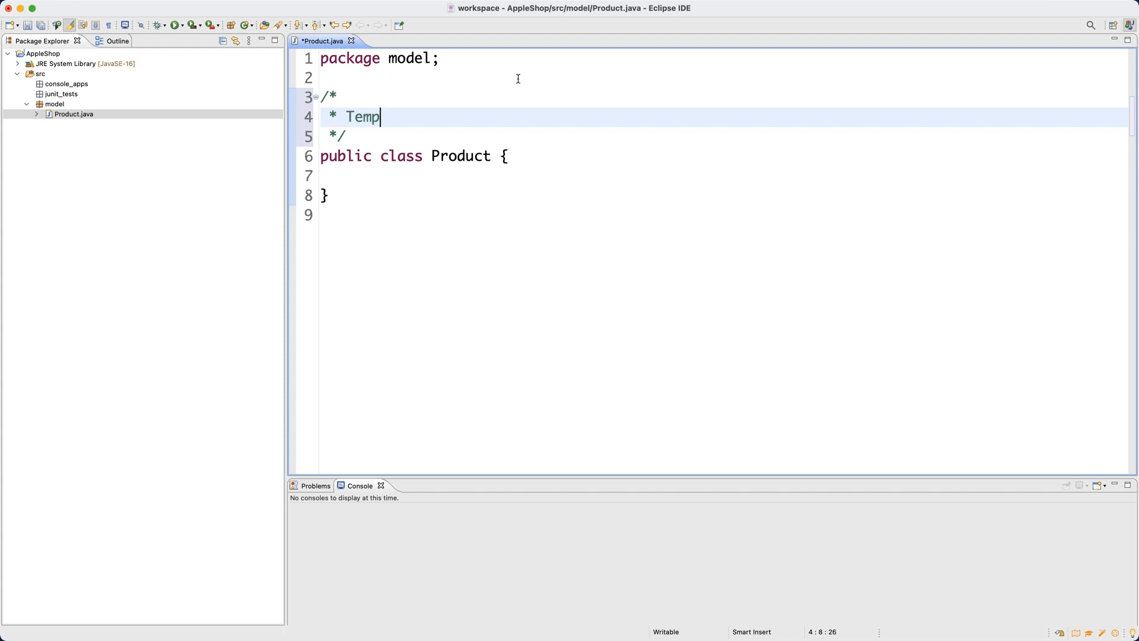
text(late for ind)
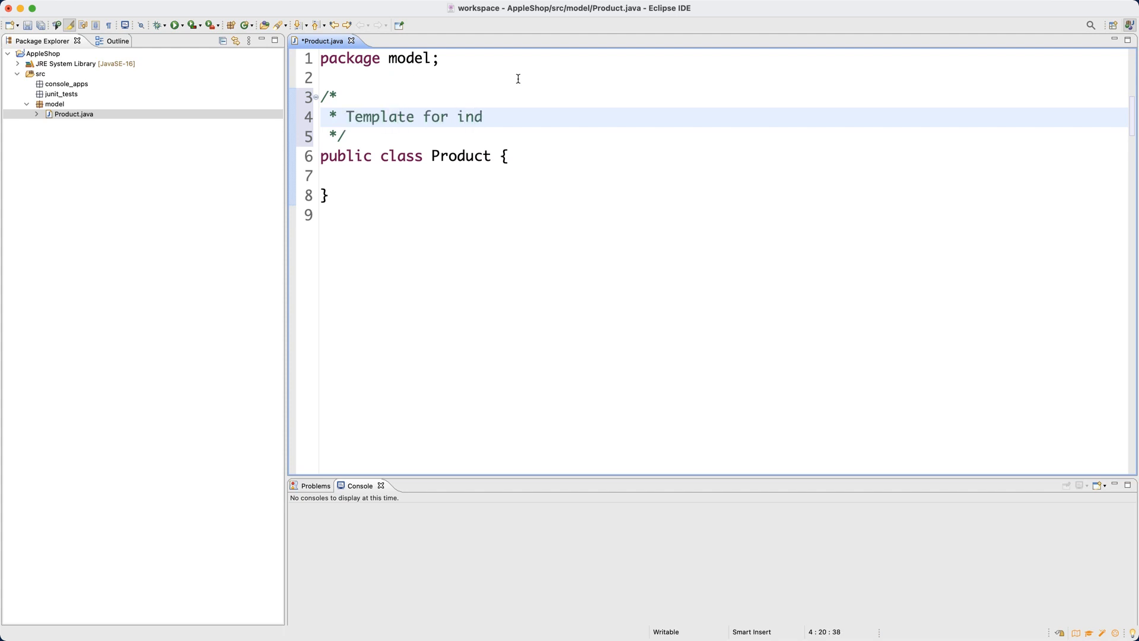
text(ividual prd)
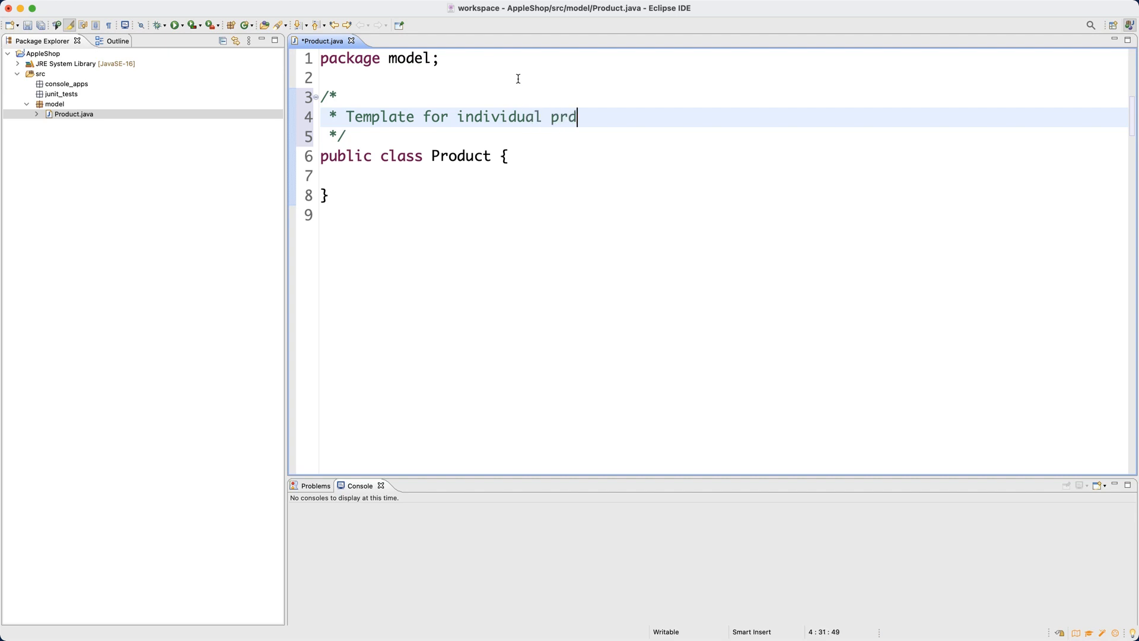
text(apple produc)
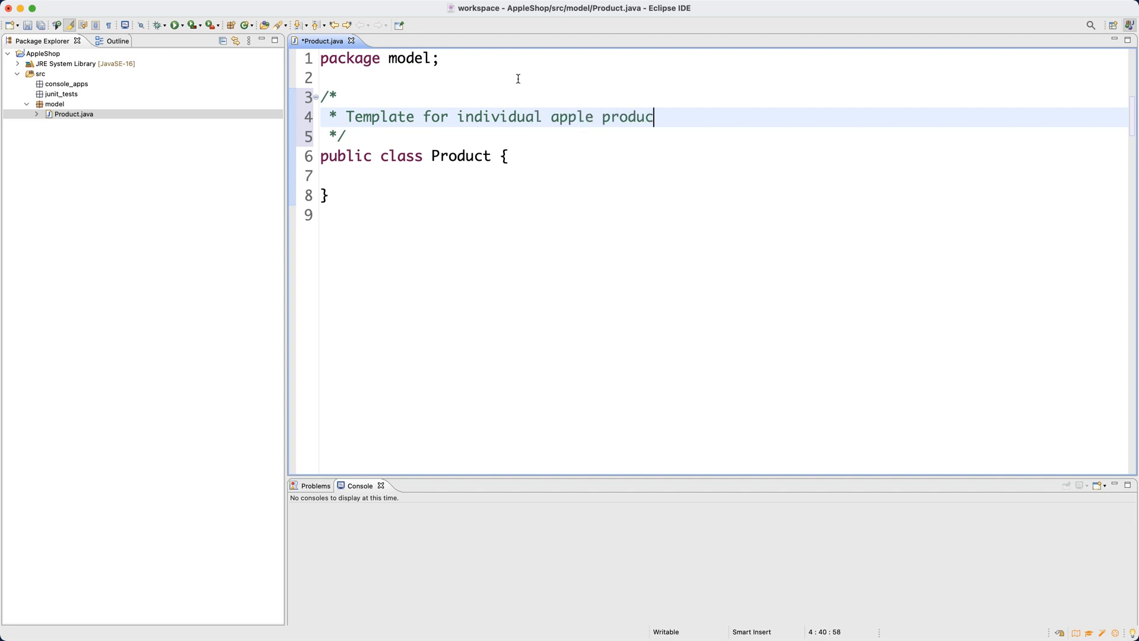
text(t)
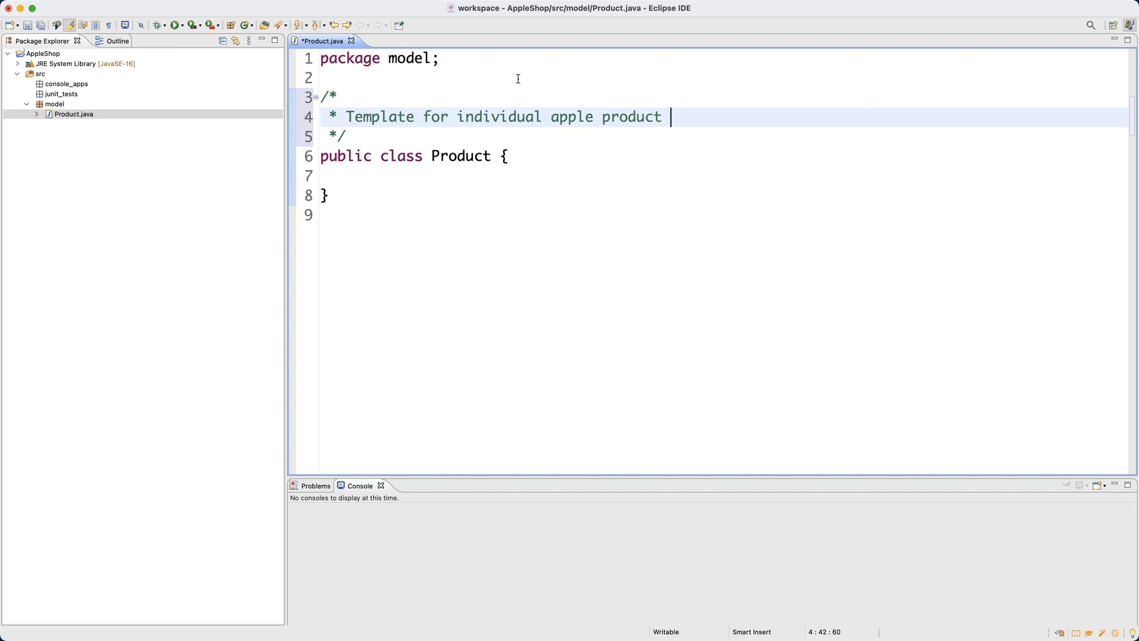
text(in the refur)
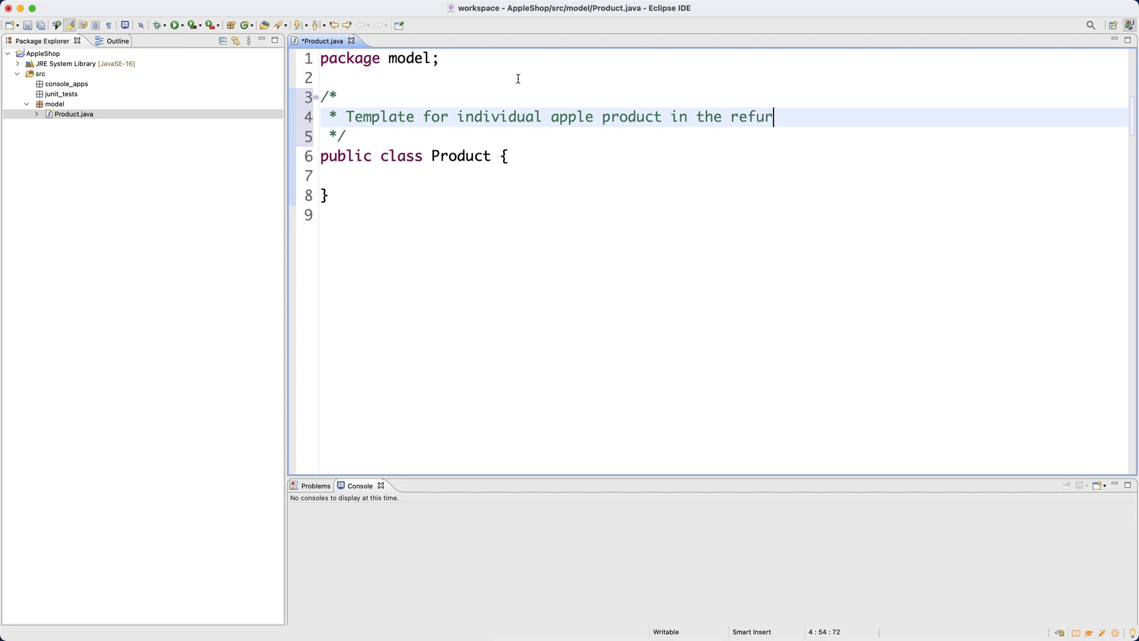
text(bished stored)
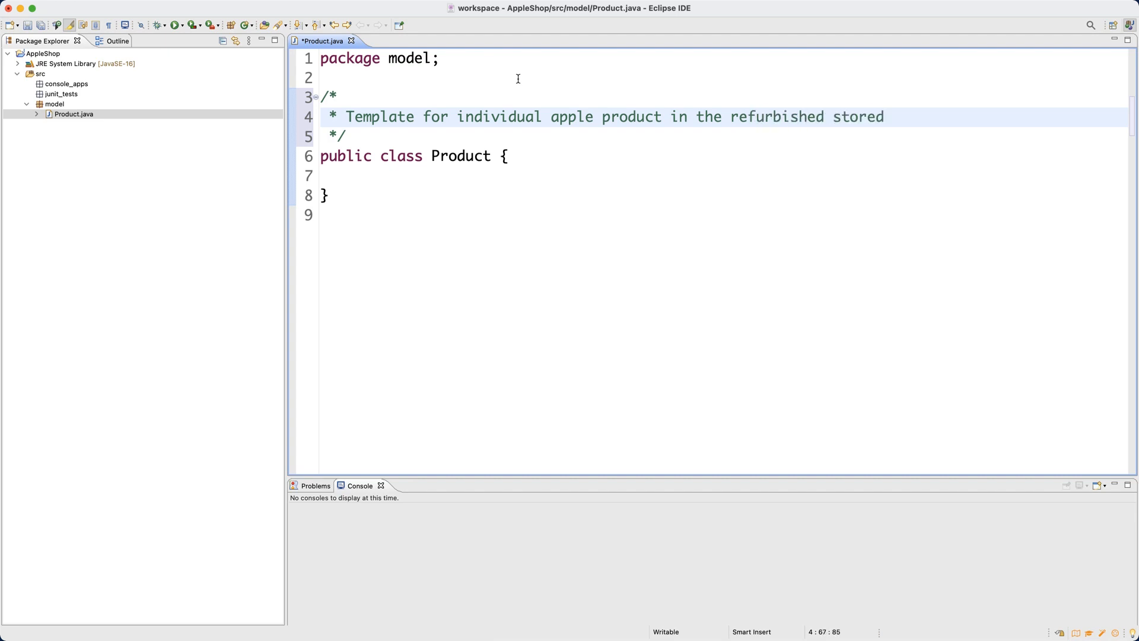
text(store.)
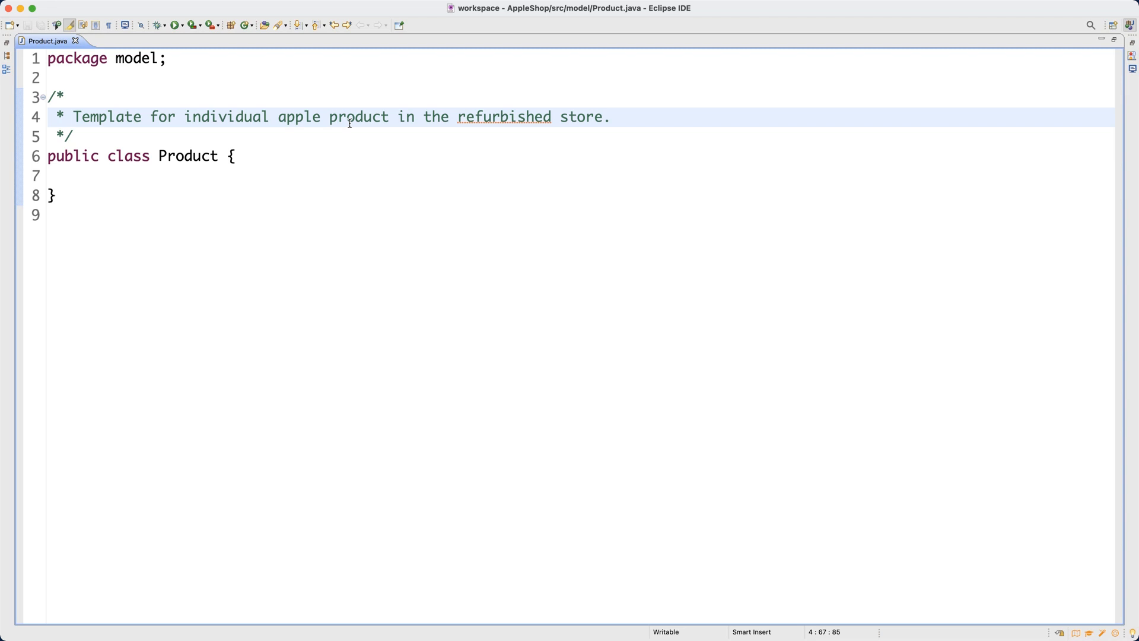
click(344, 176)
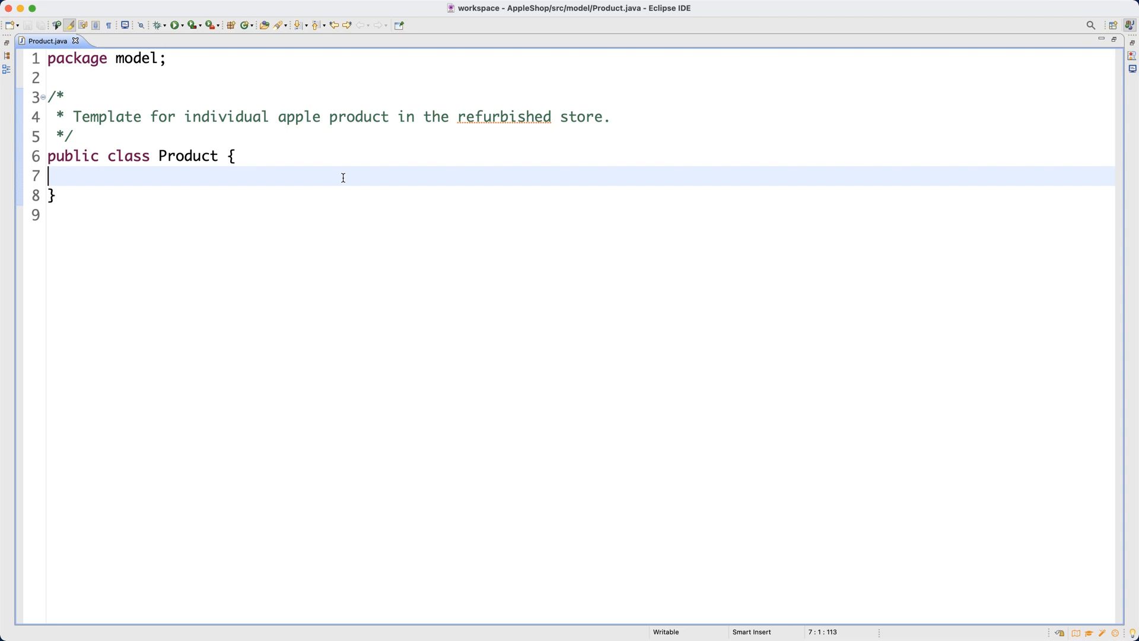
key(Tab)
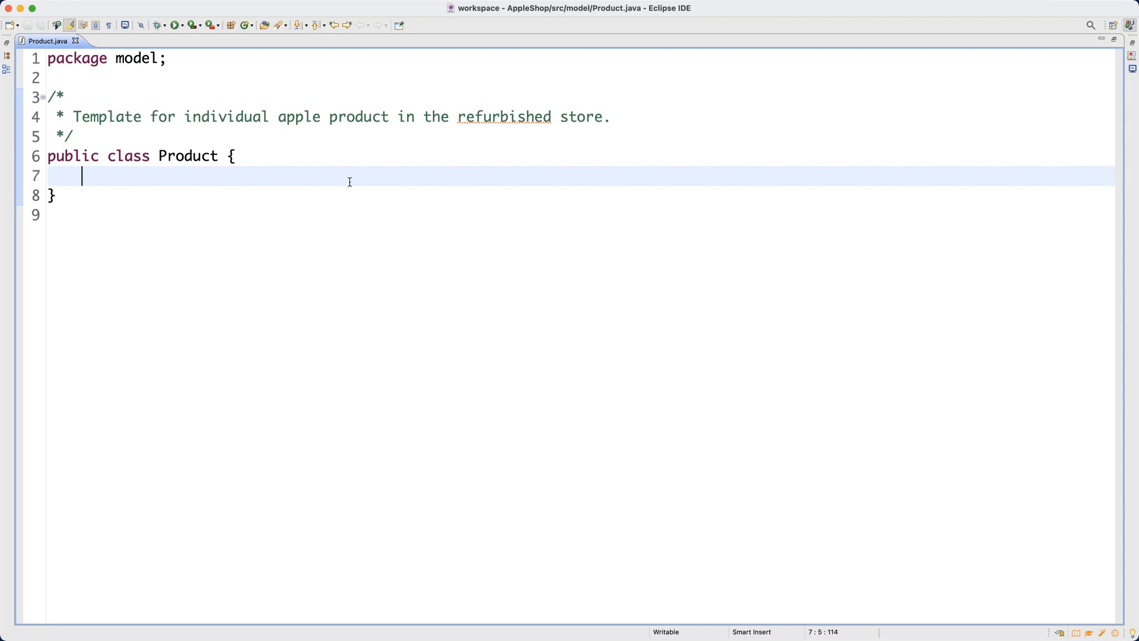
mouse_move(898, 190)
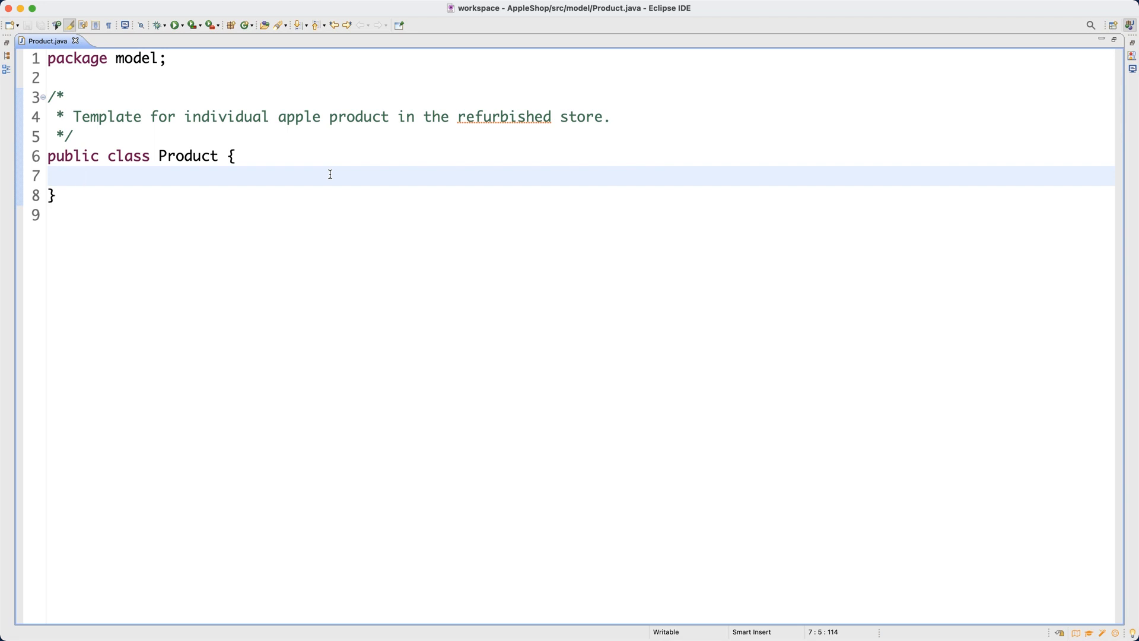
click(81, 176)
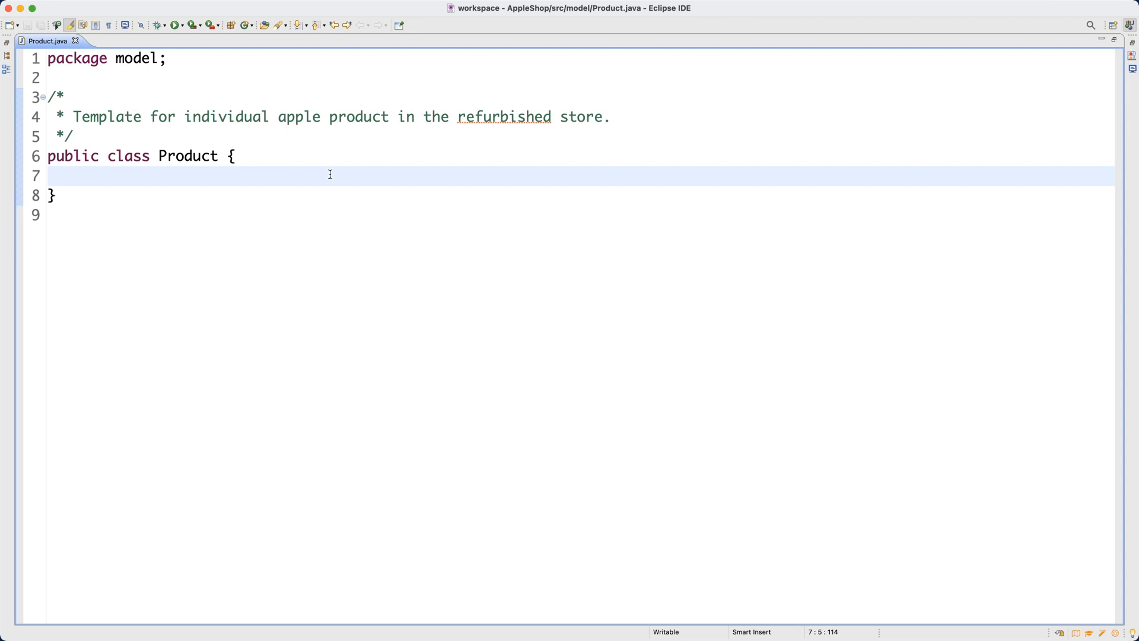
Add section comments for attributes, constructors, accessors and mutators inside the class body
text(/**)
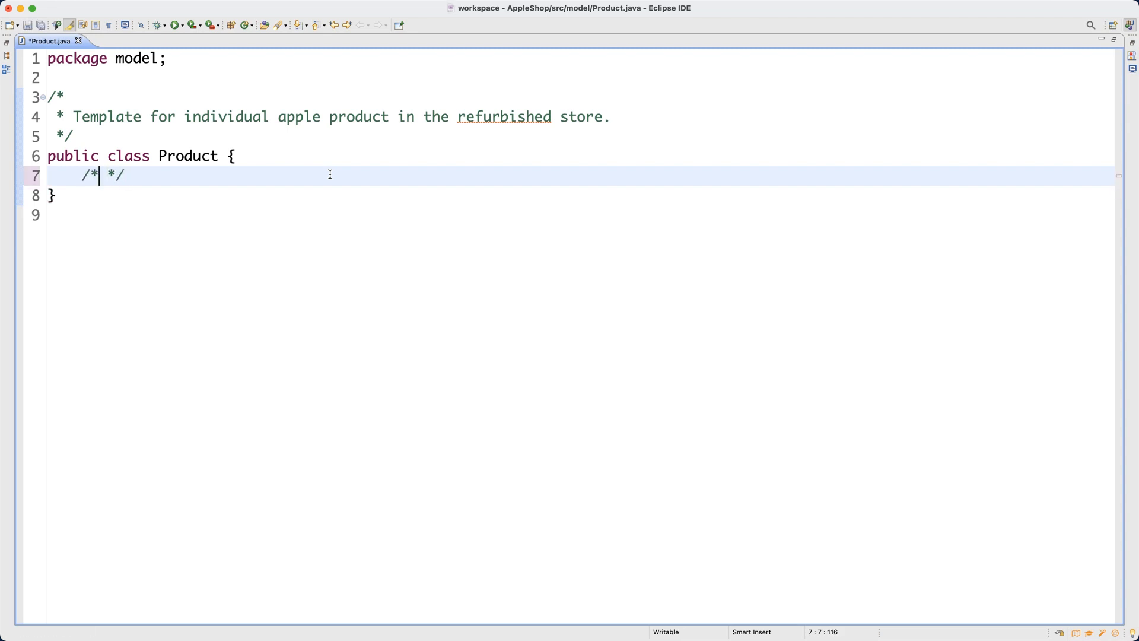
text(attributes)
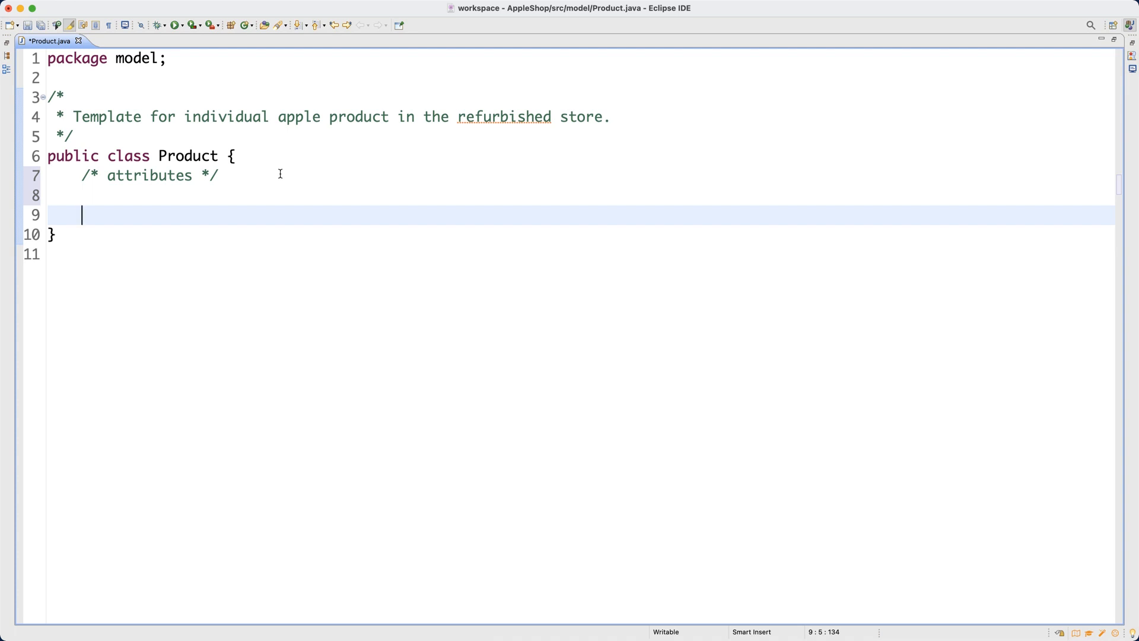
text(//)
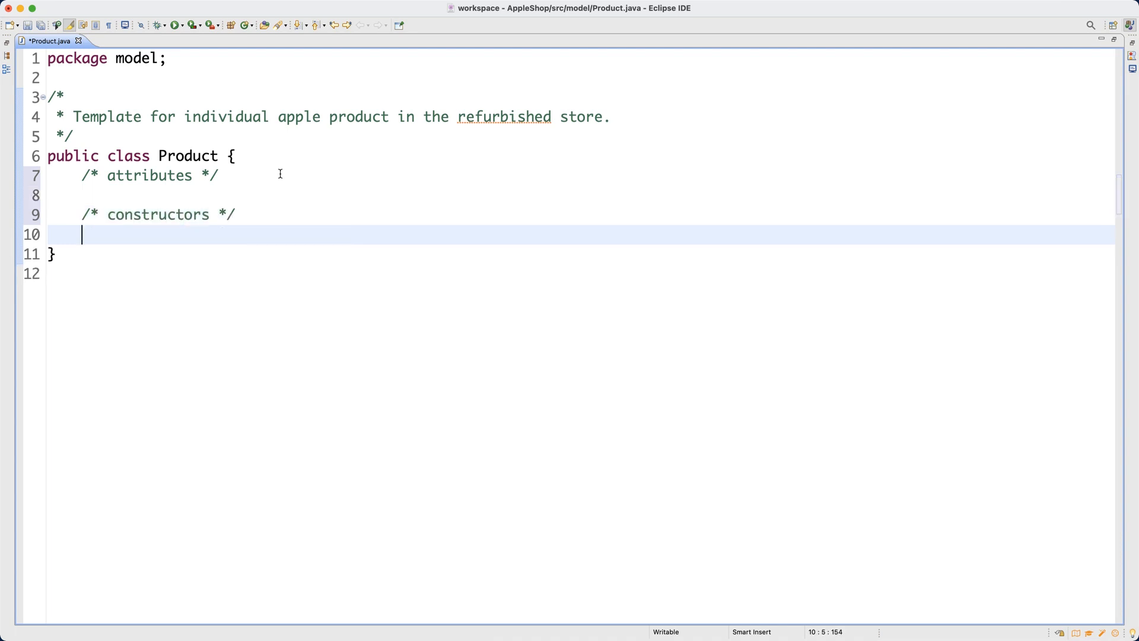
key(Return)
text(/* accessors */)
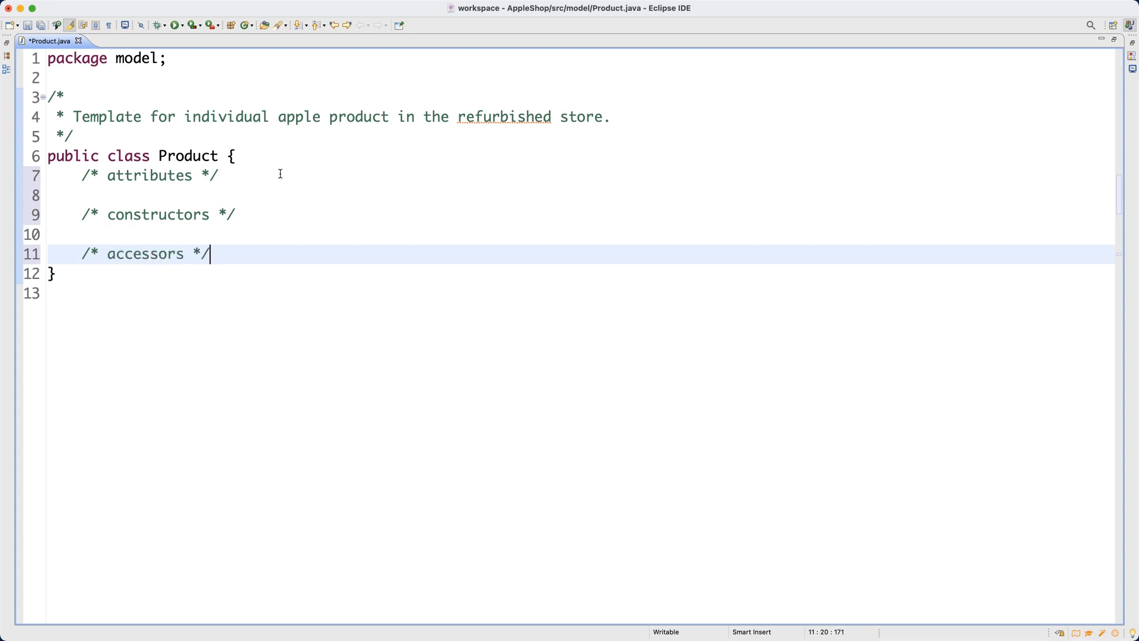
key(Return)
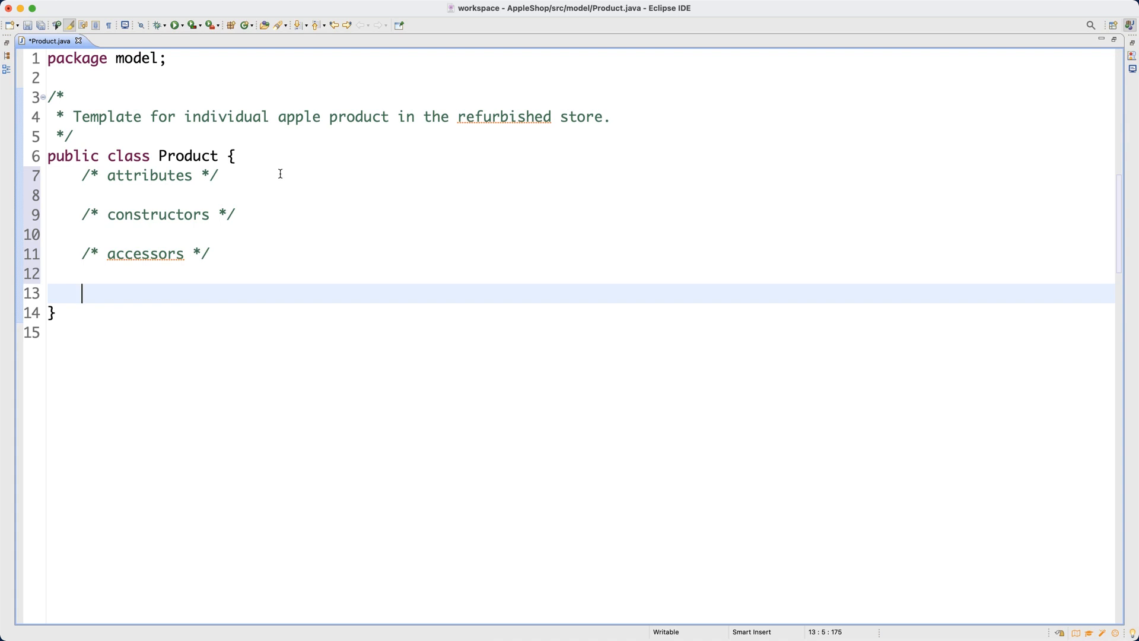
text(/* */)
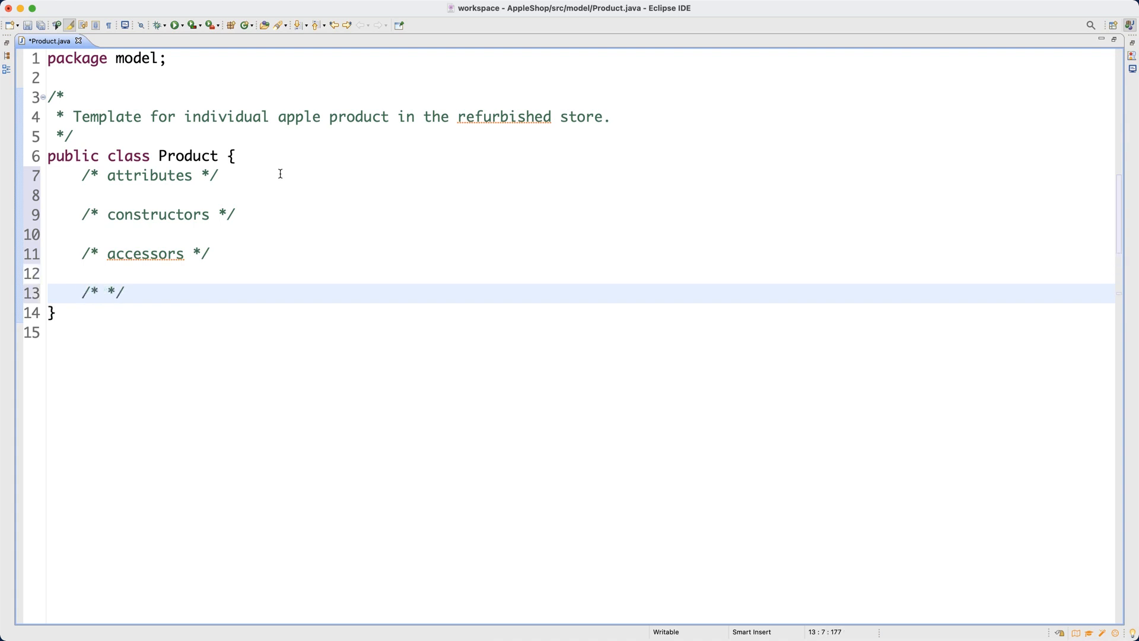
text(mutators)
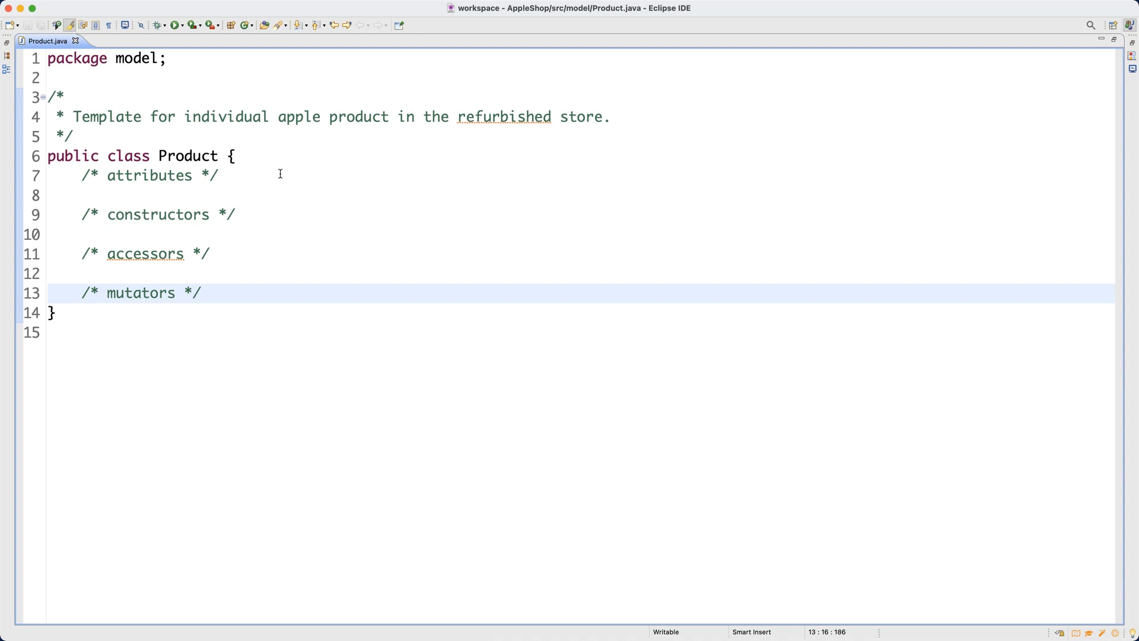
Save the file and open an empty line under the attributes comment
click(175, 293)
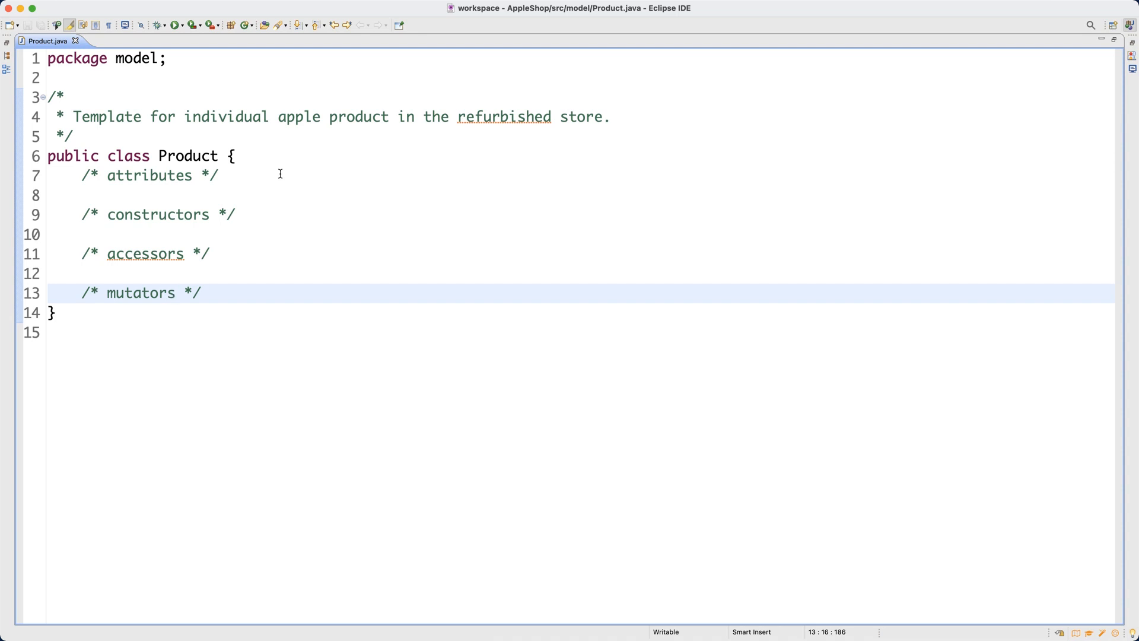
mouse_move(170, 179)
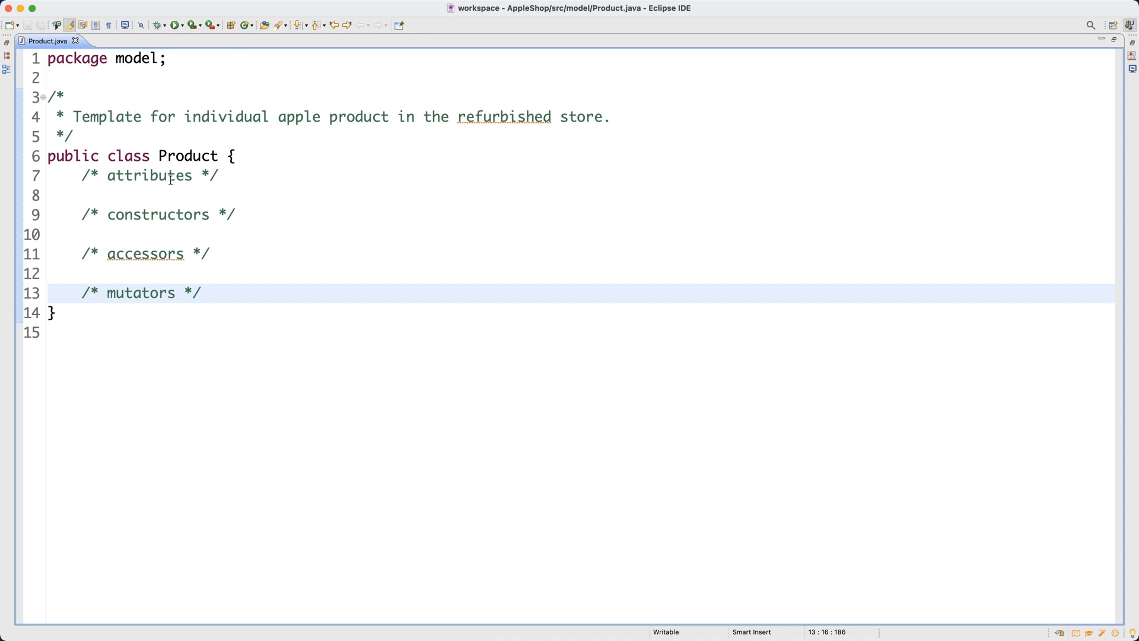
click(82, 194)
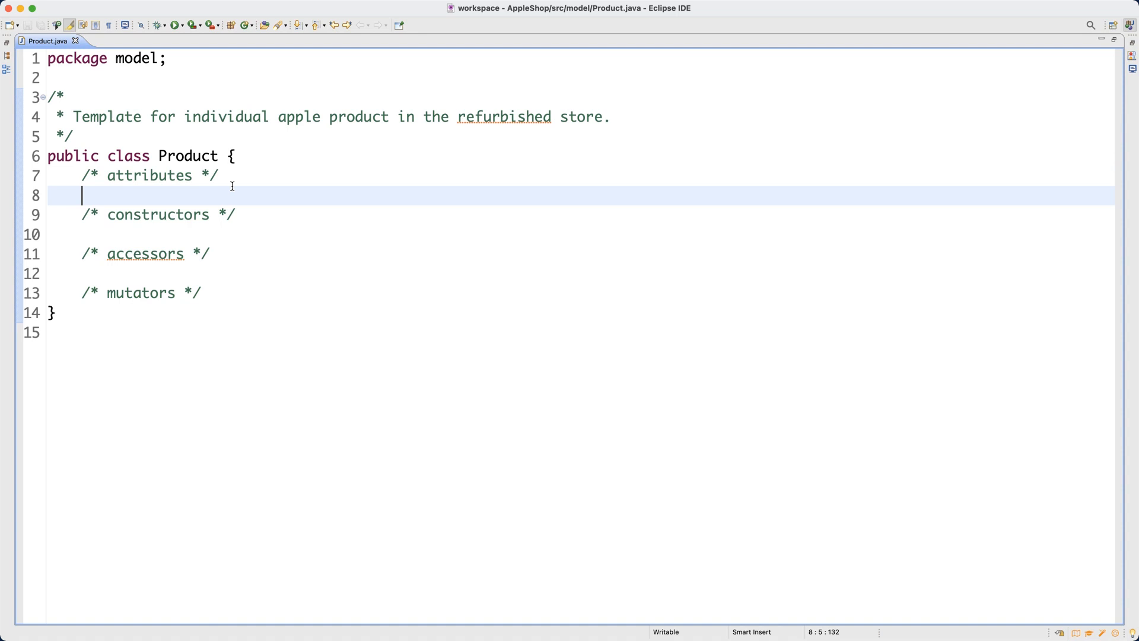
click(198, 234)
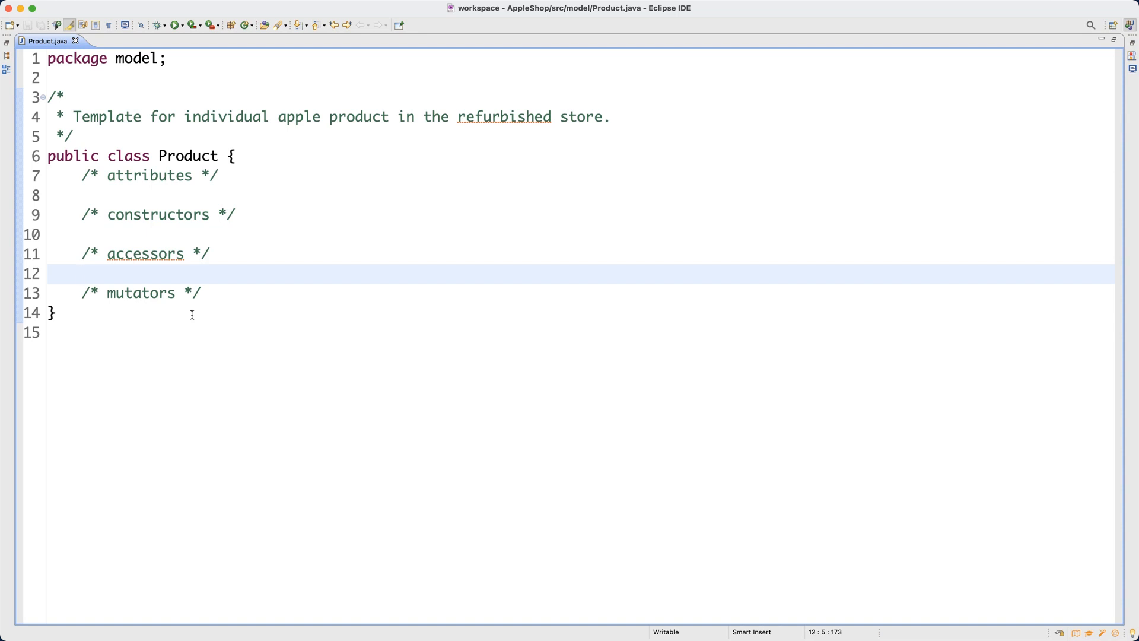
click(82, 274)
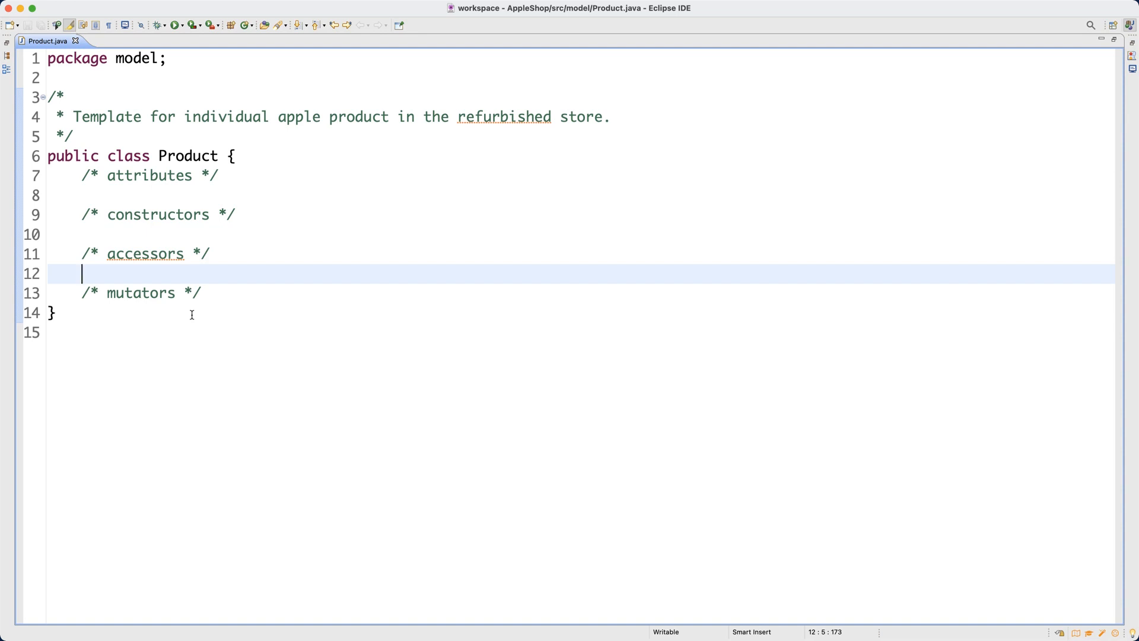
mouse_move(195, 215)
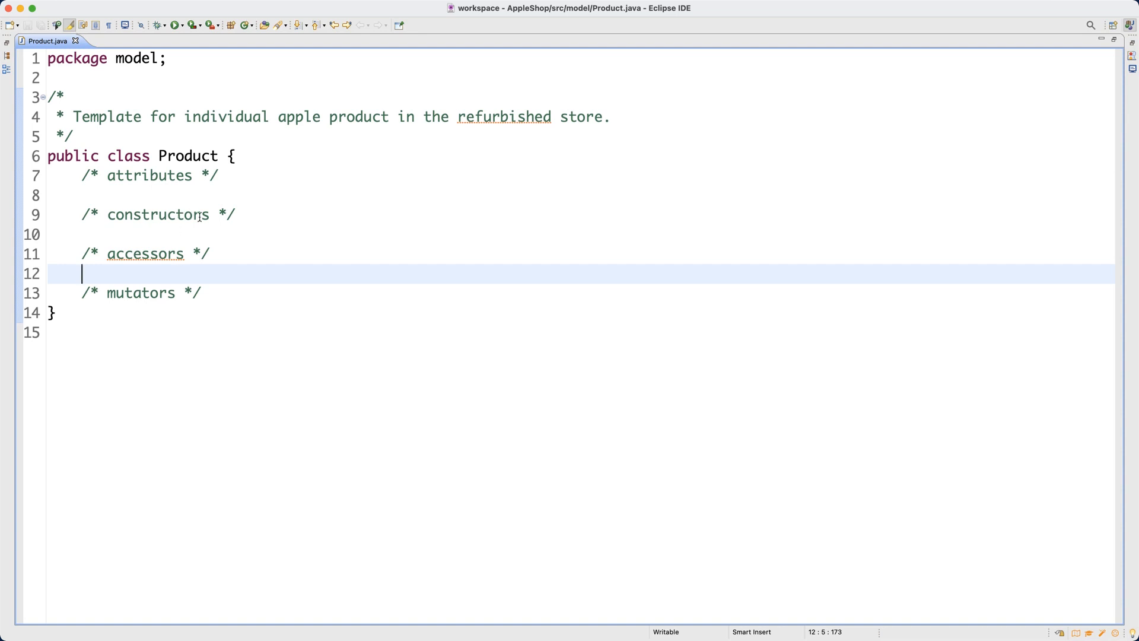
key(Return)
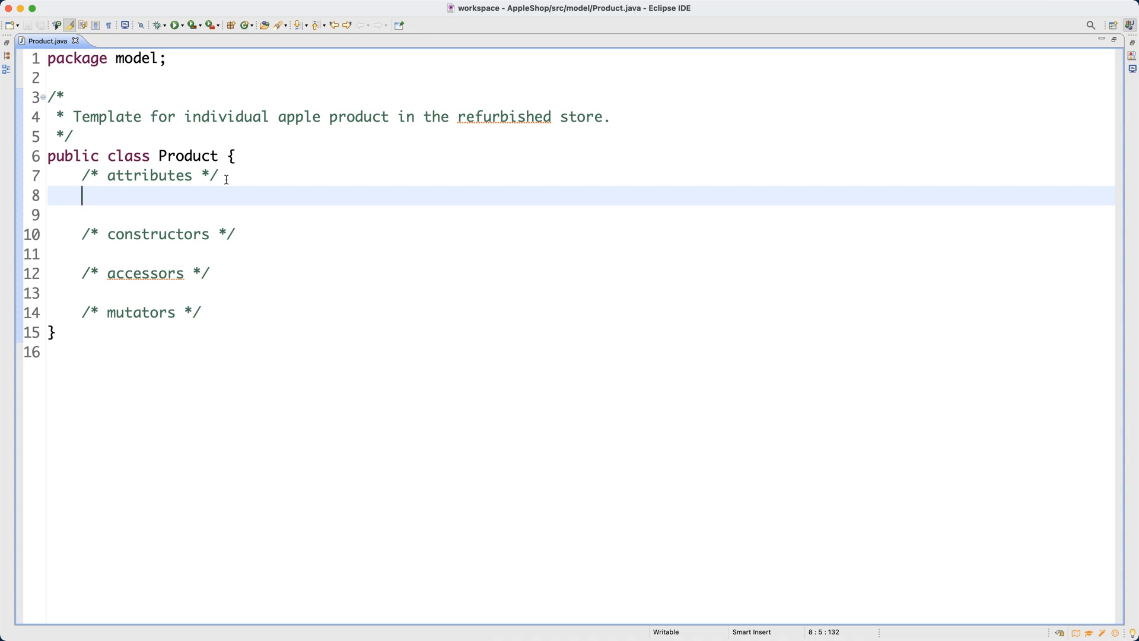
Declare private String model with the comment 'e.g., iPad Pro 12.9' and save
text(private)
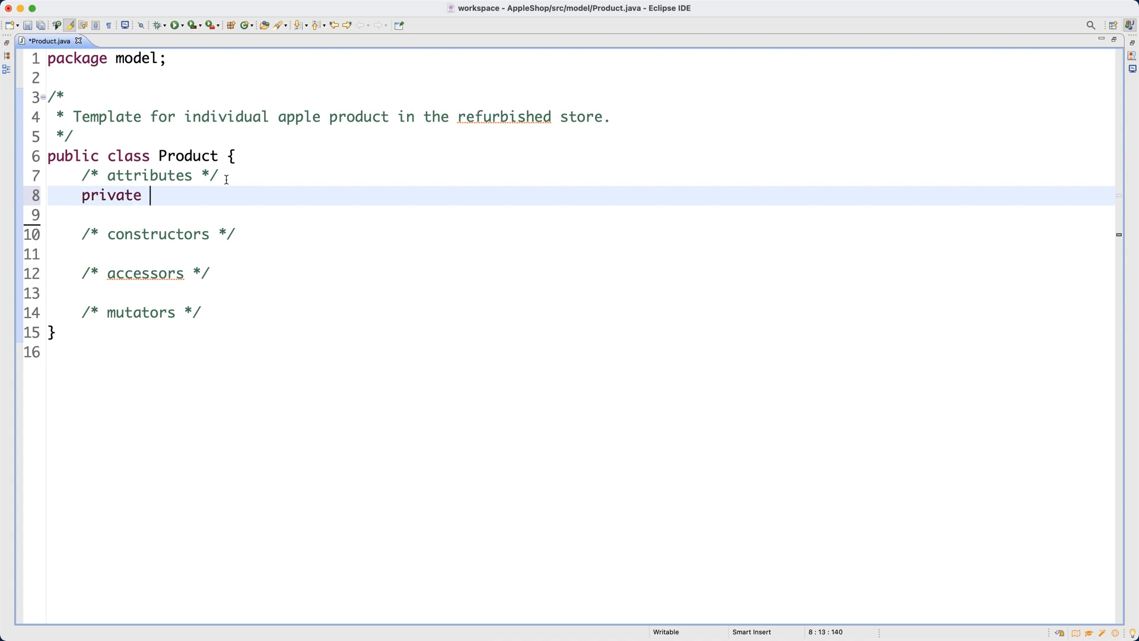
text(String)
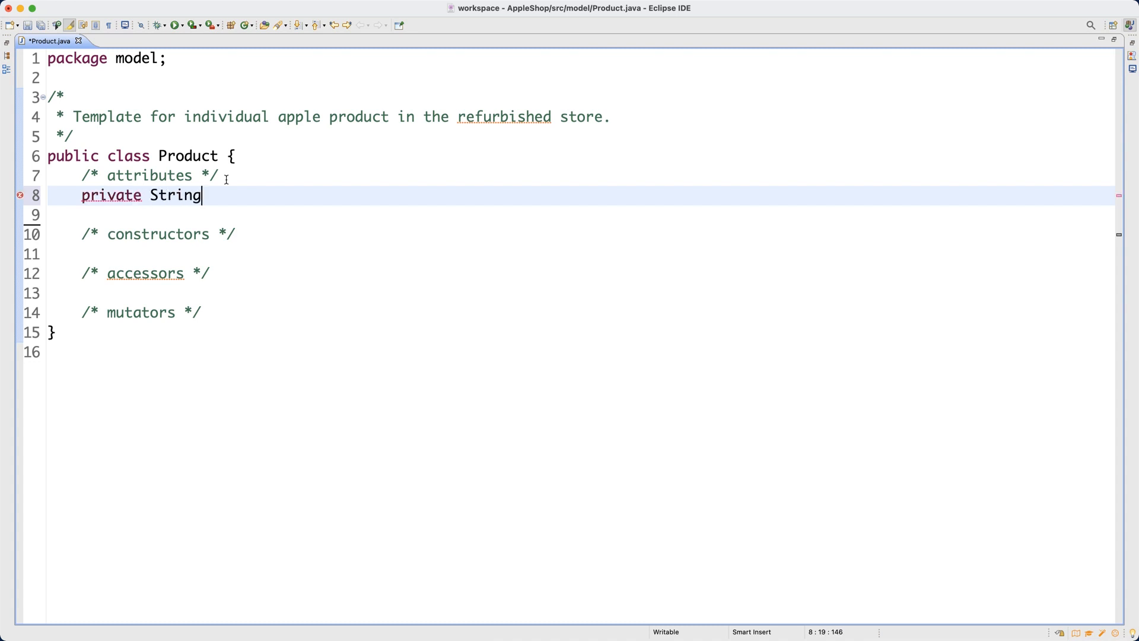
text(model;)
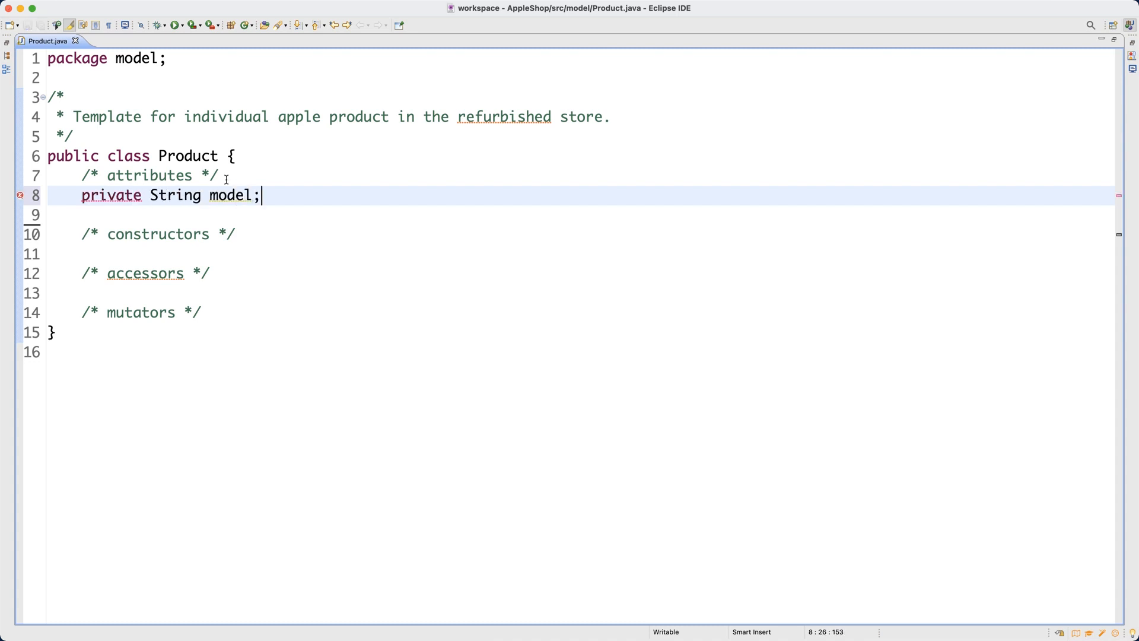
text(//)
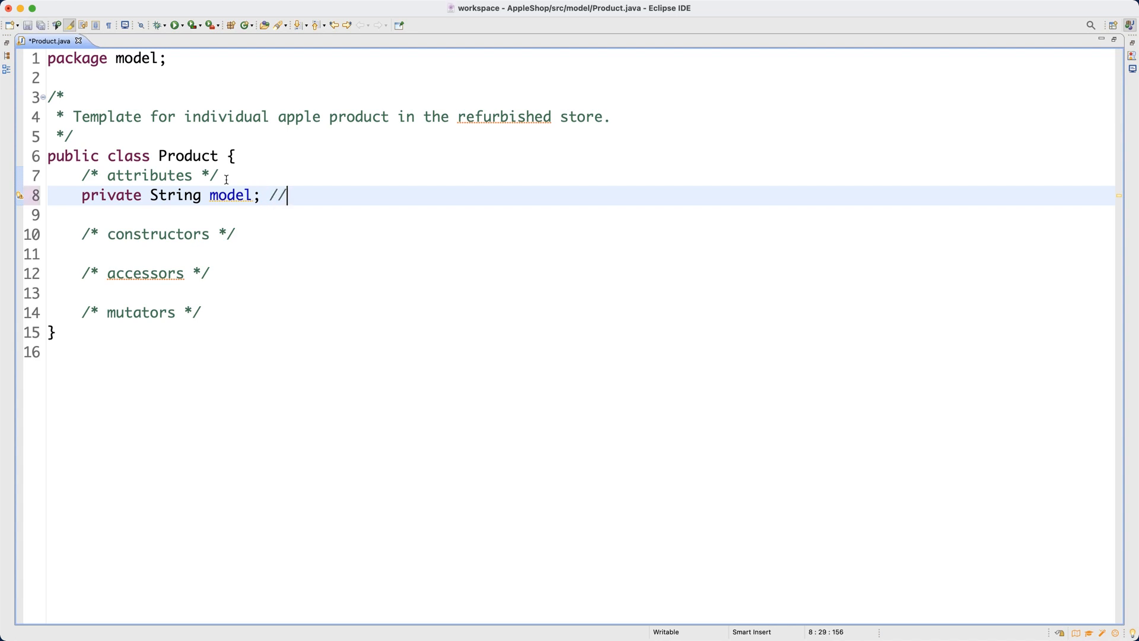
text(e.g., iP)
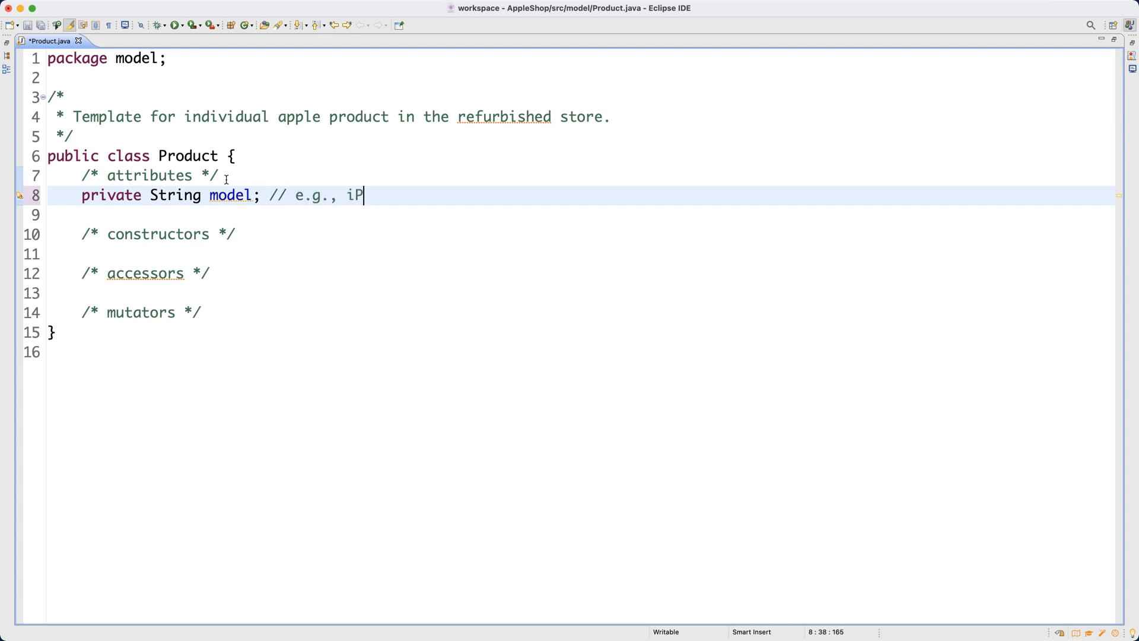
text(ad Pro 12.9)
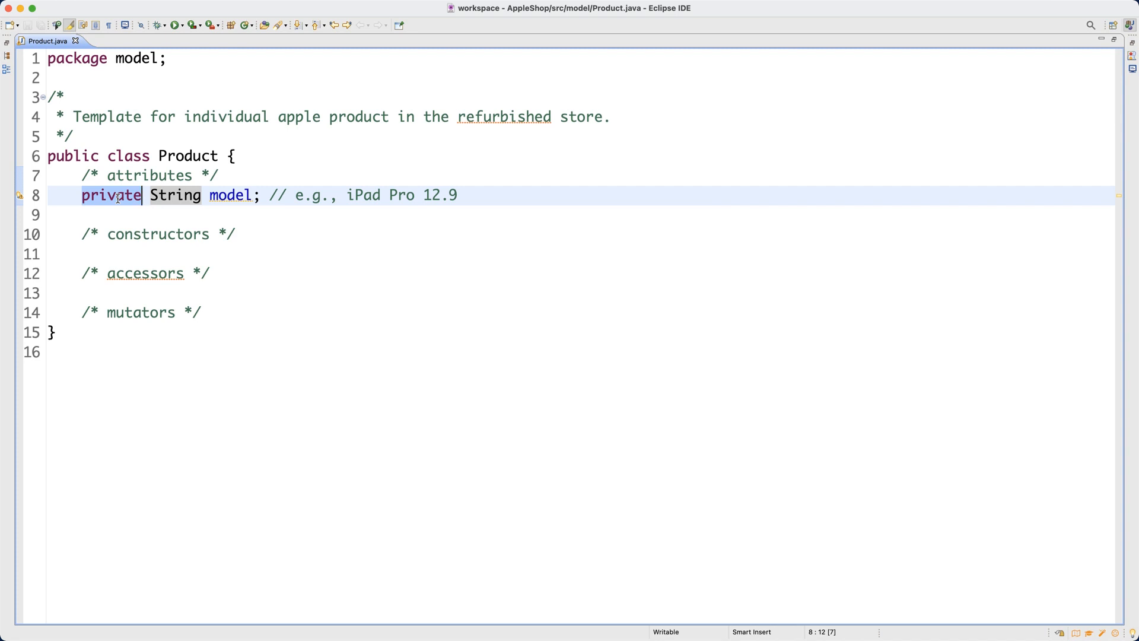
Extend the attributes comment: should be private so they are only visible within the current class
click(195, 175)
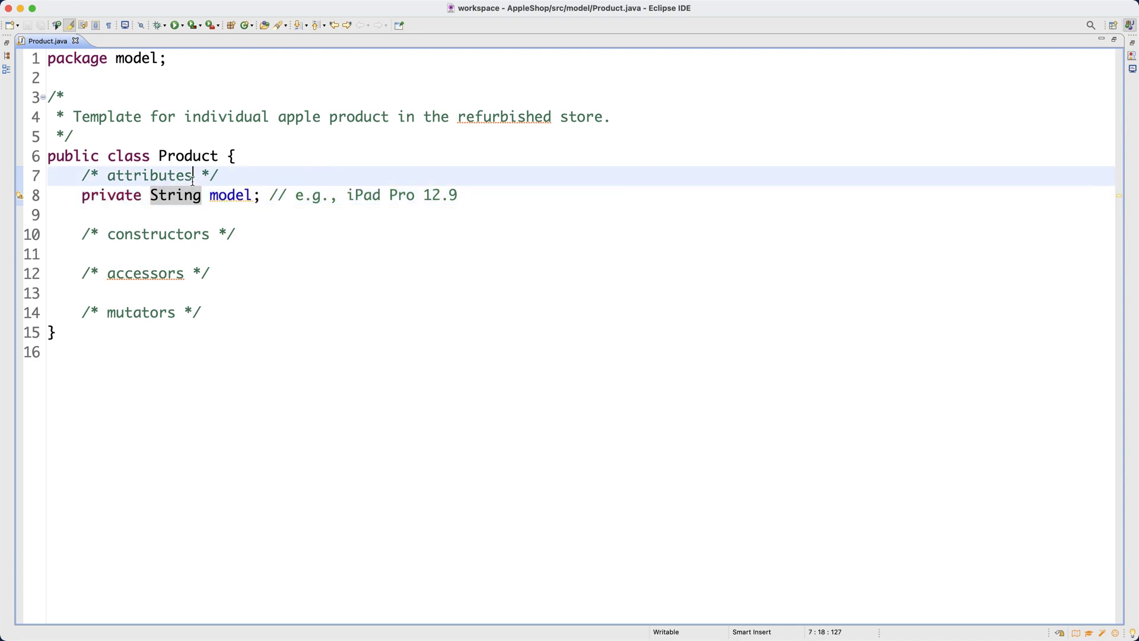
text(: should b)
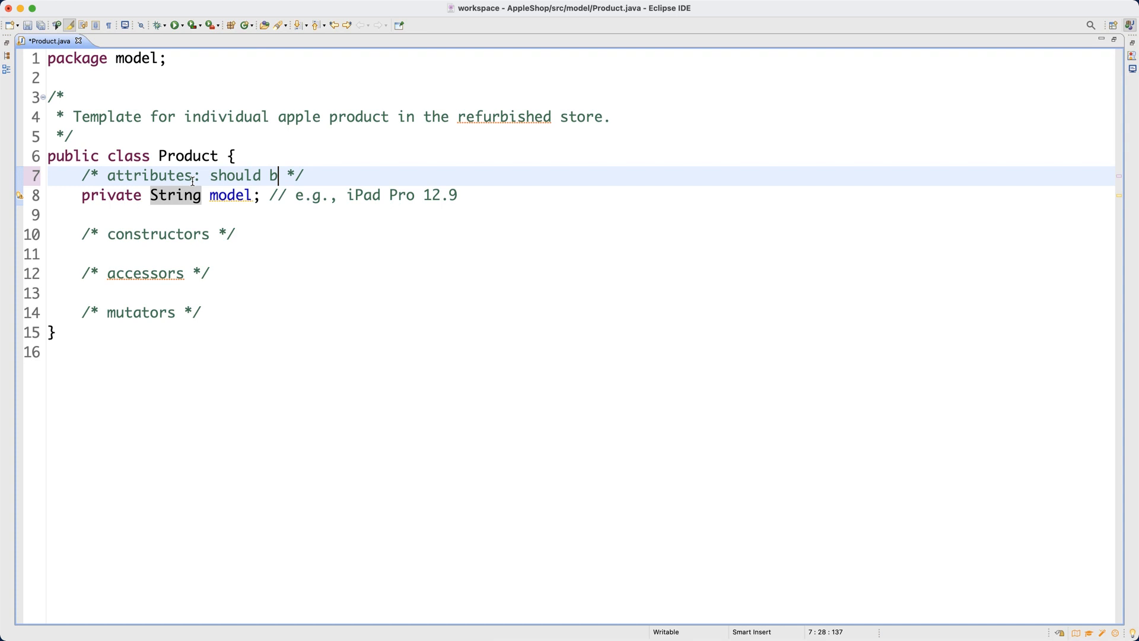
text(e private so th)
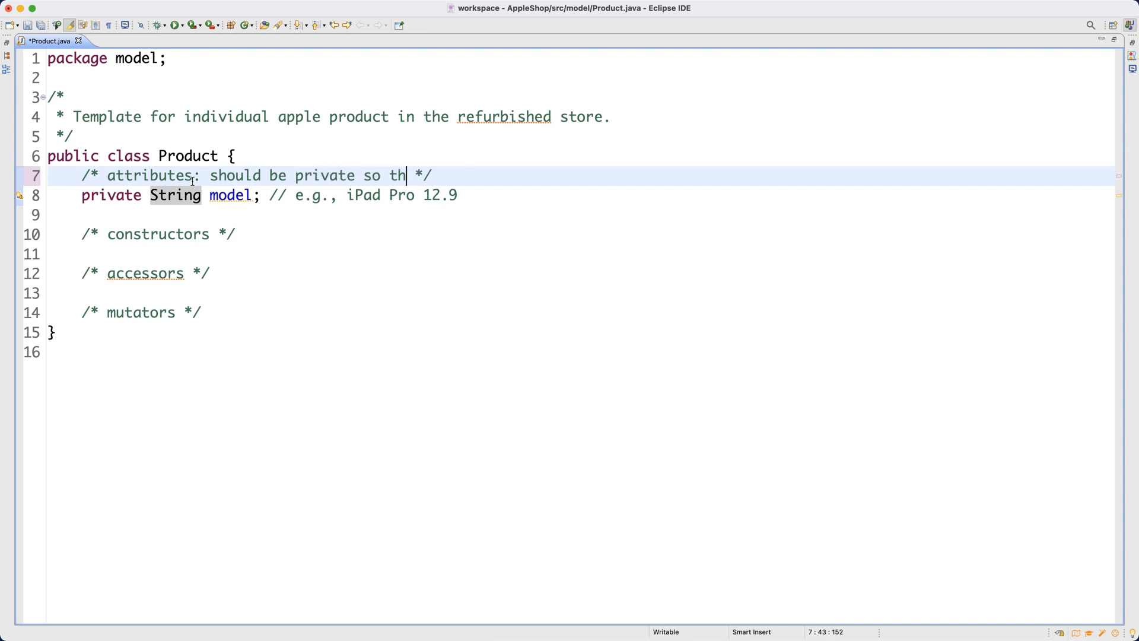
text(at they are o)
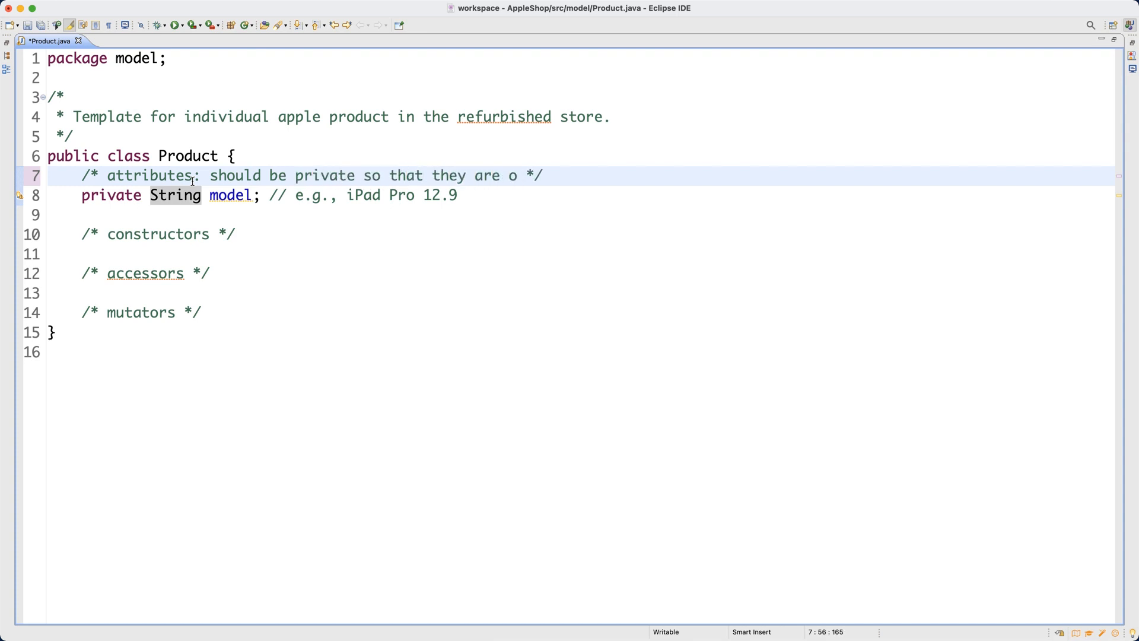
text(nly visible)
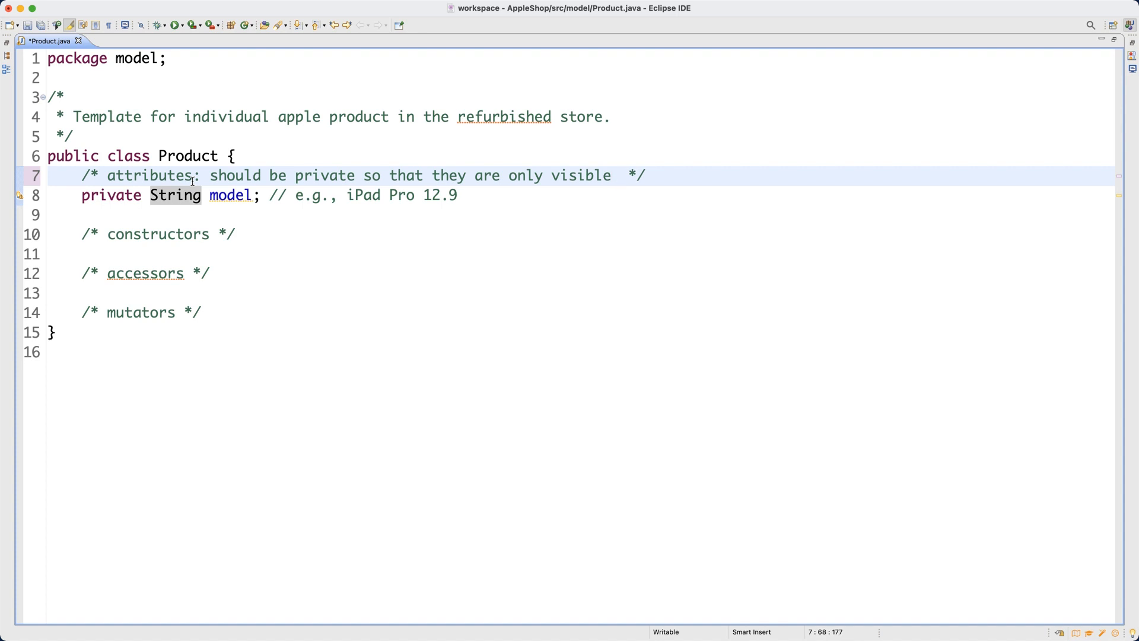
text(within the current class)
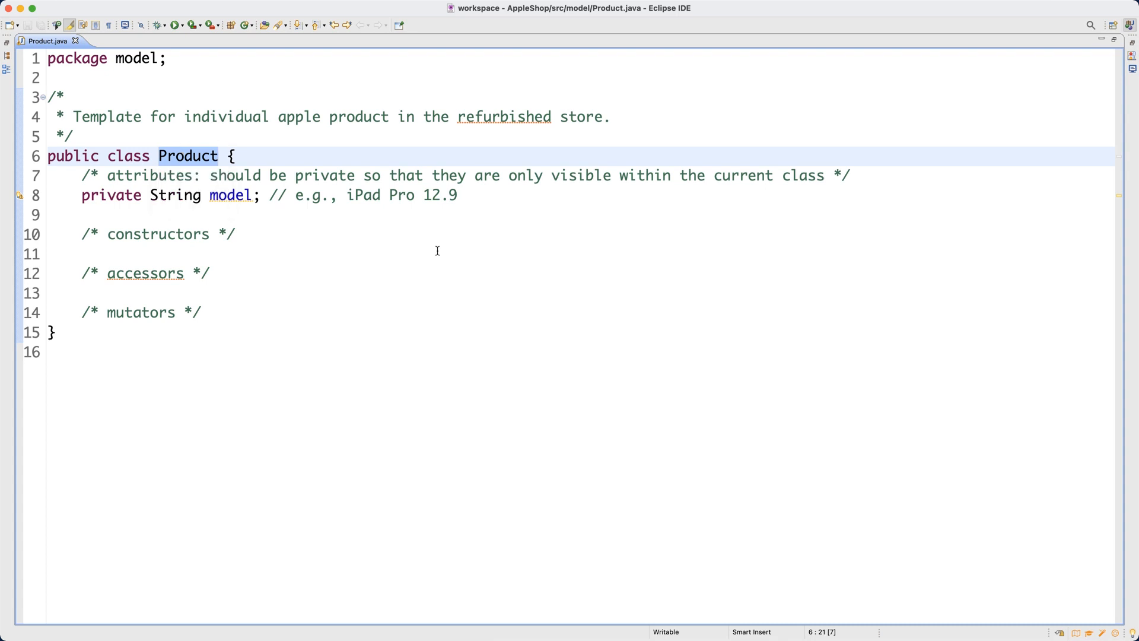
click(833, 175)
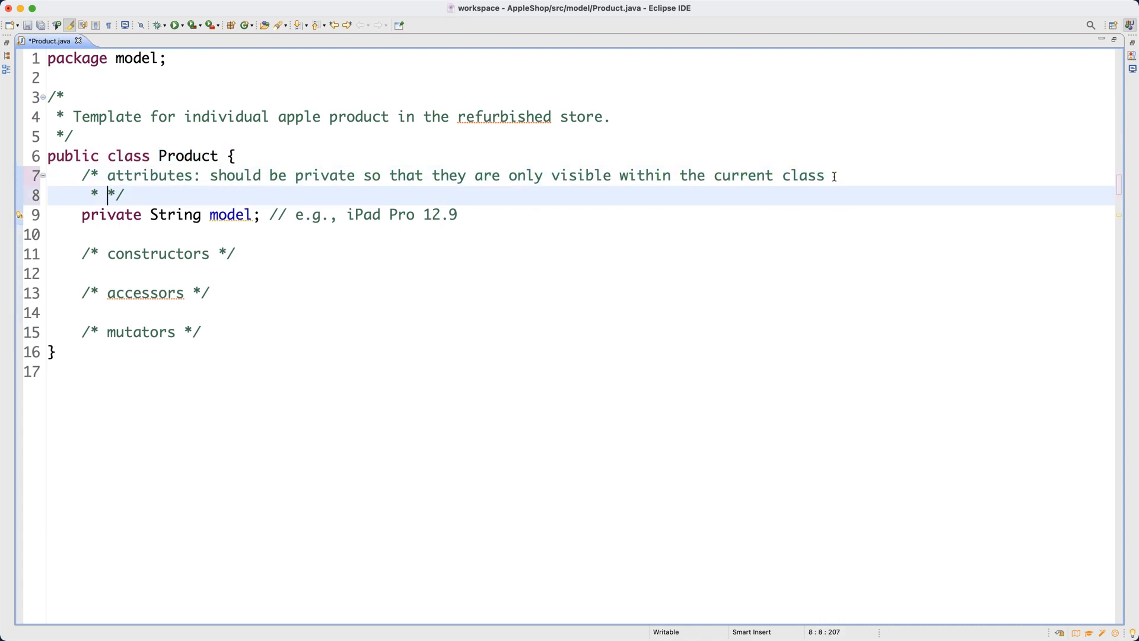
Add a second comment line: if you make an attribute public, it will be visible to all classes
text(If you make)
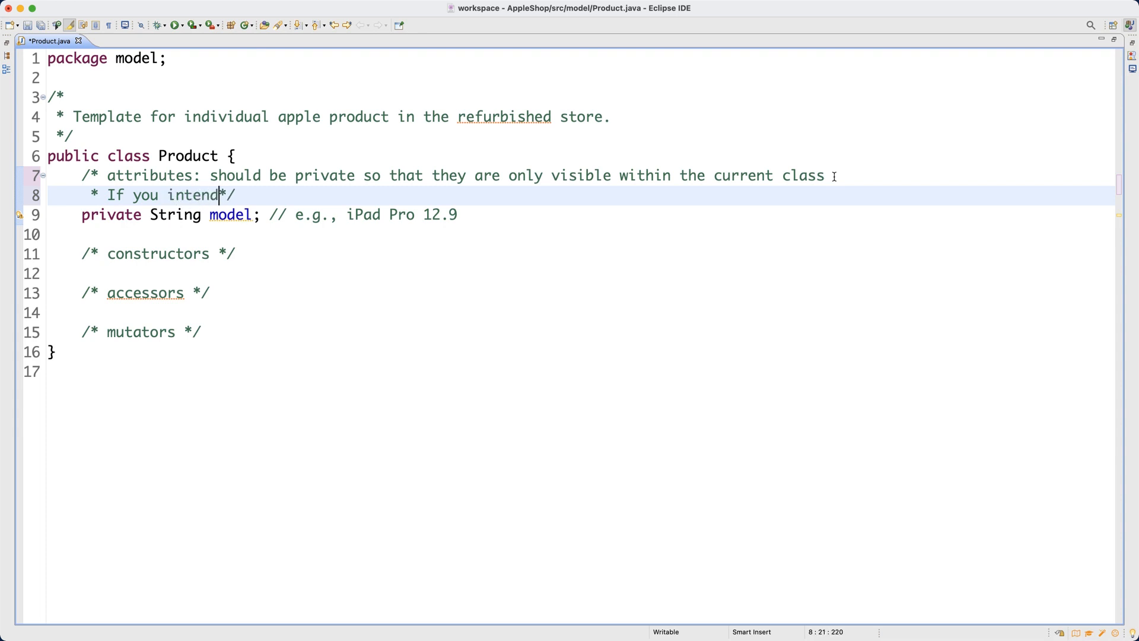
text(to make an attr)
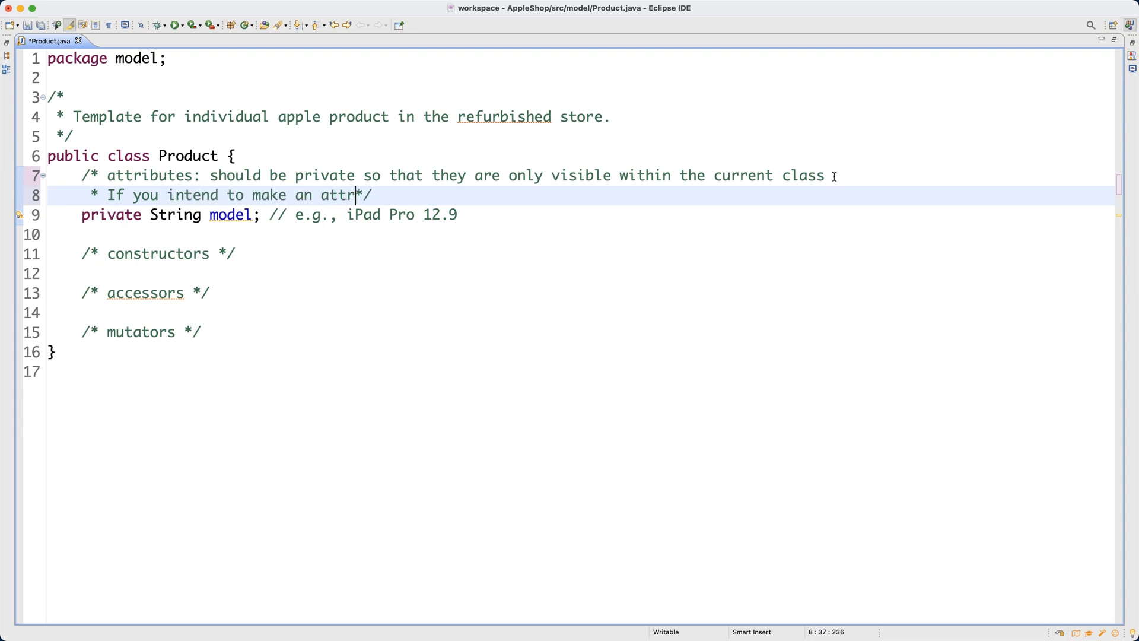
text(ibute publi)
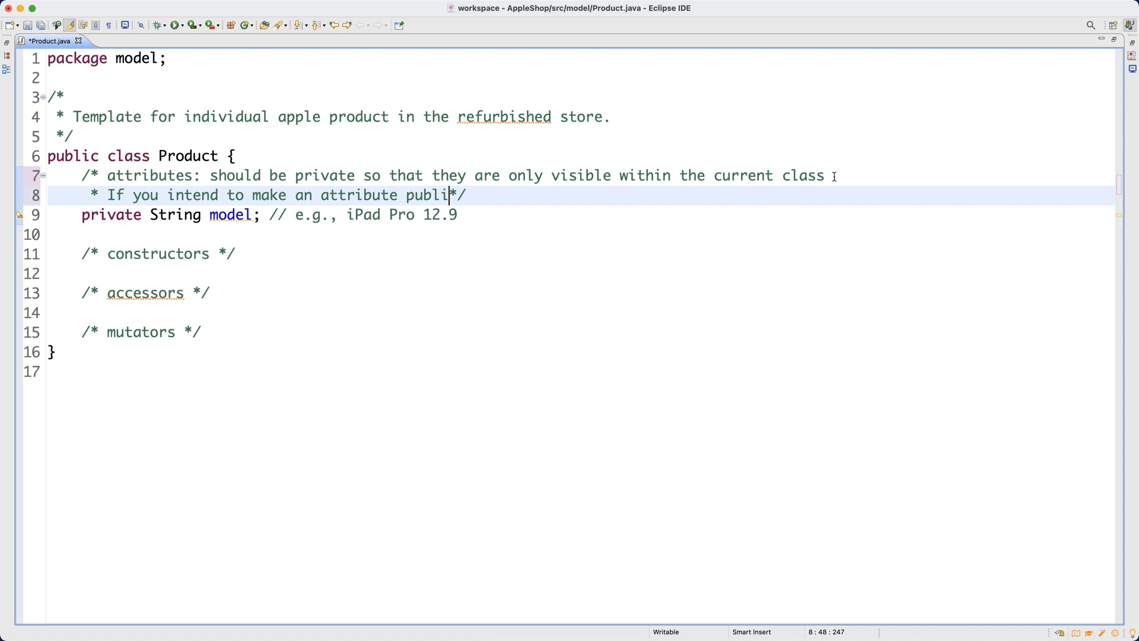
text(c,)
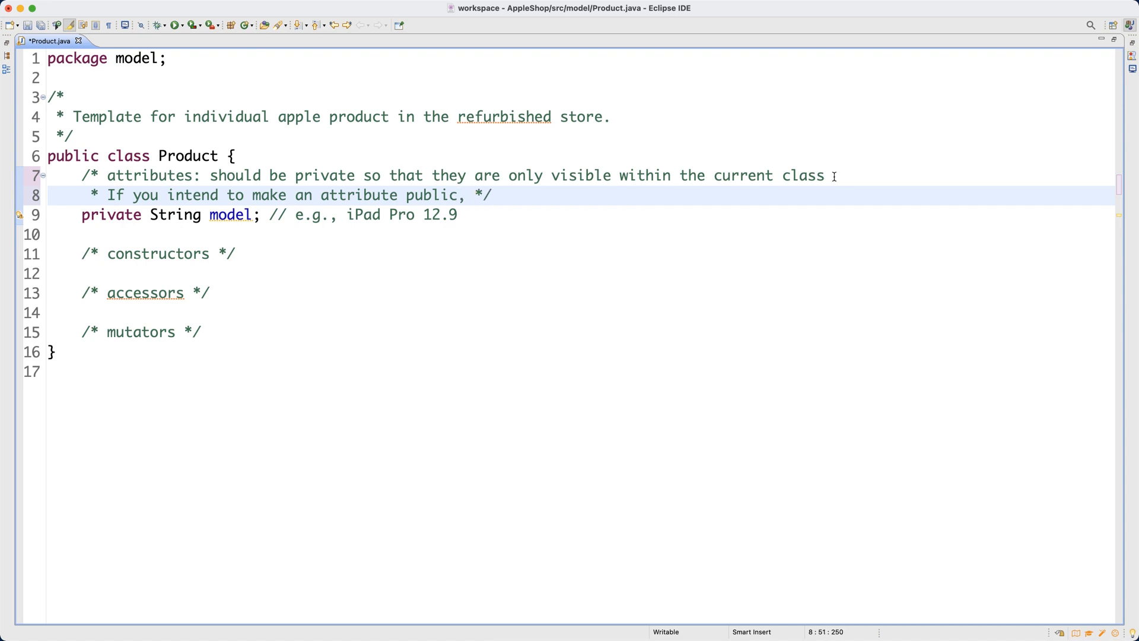
click(475, 195)
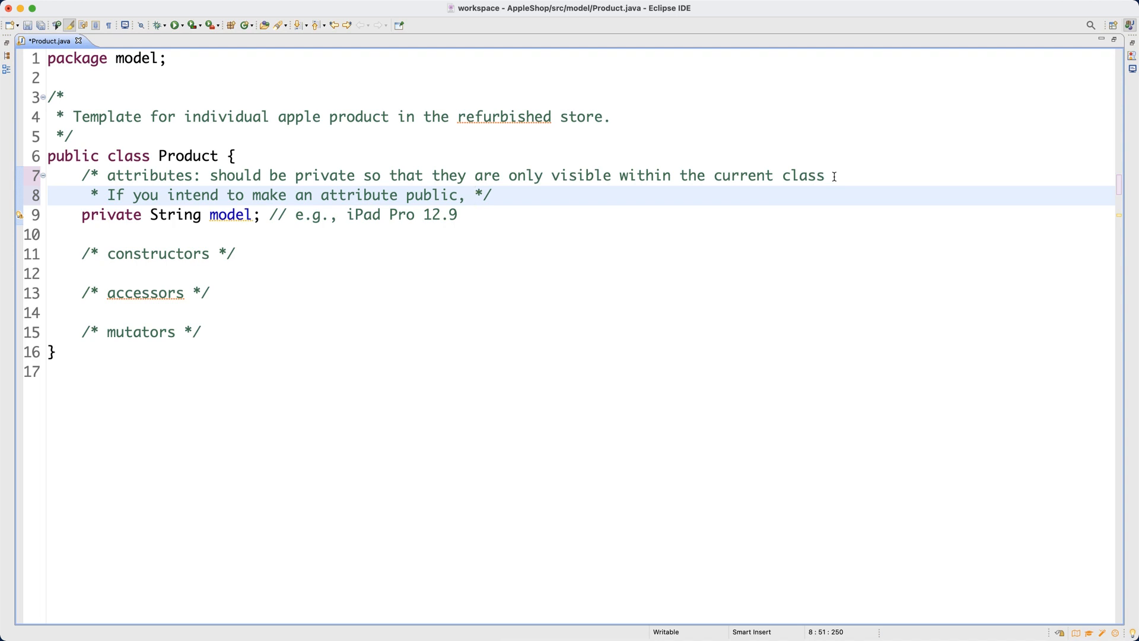
text(a)
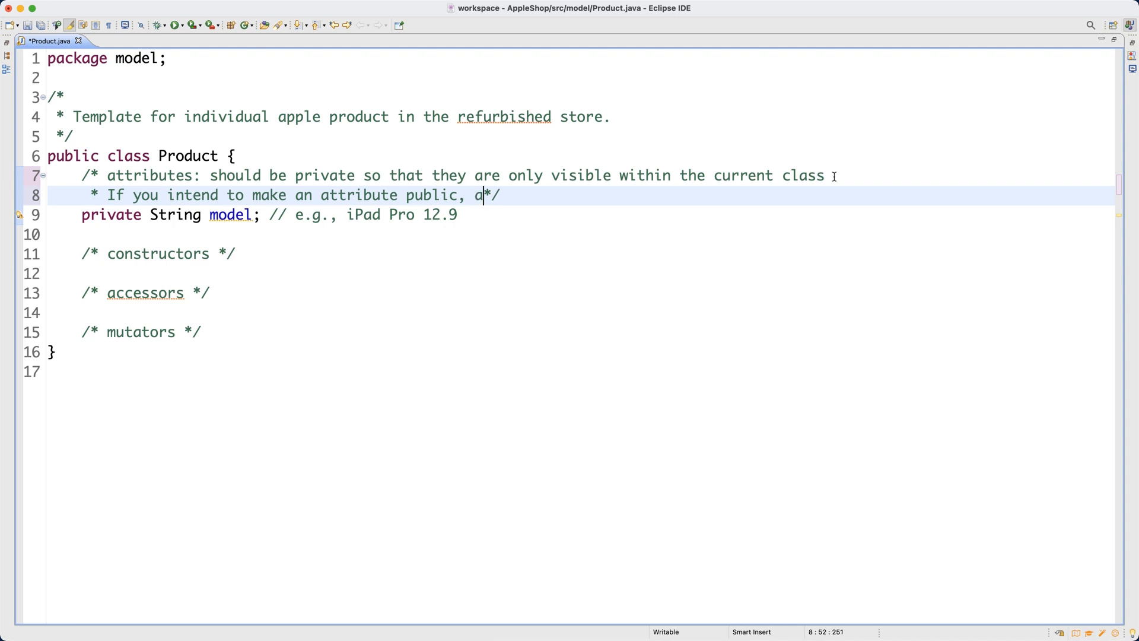
text(ll classes will be)
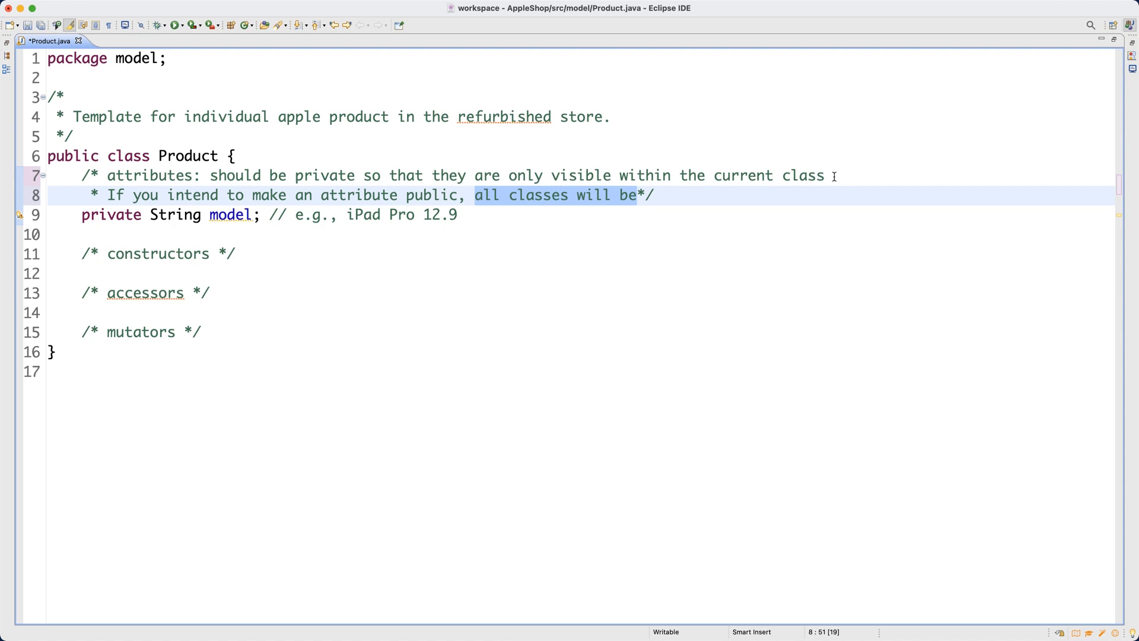
text(it will be vis)
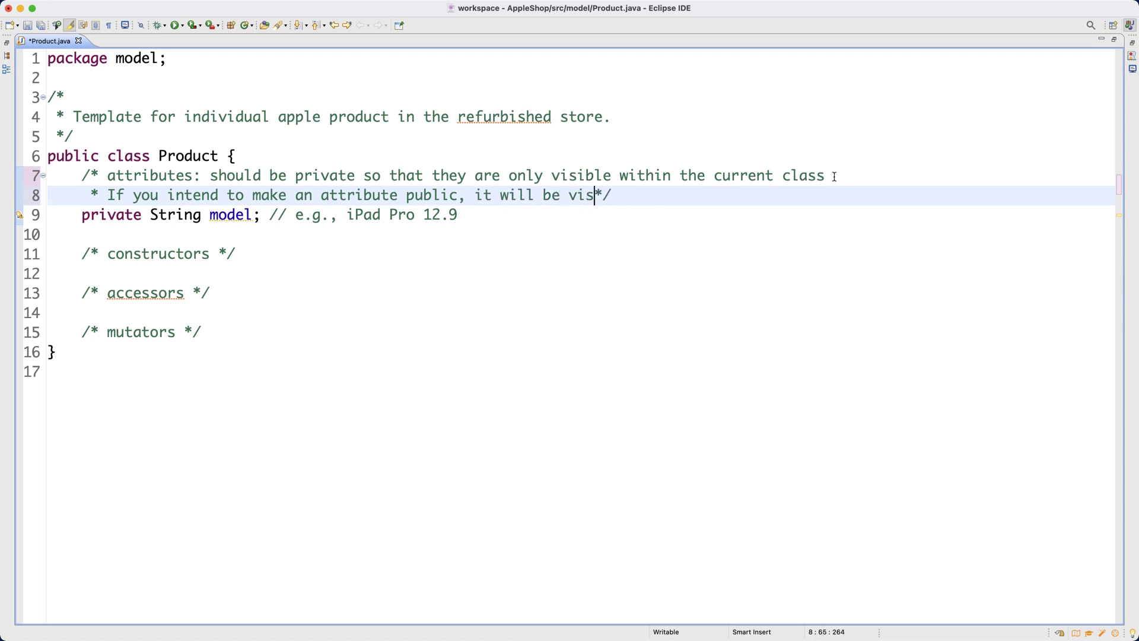
text(ible to all classes.)
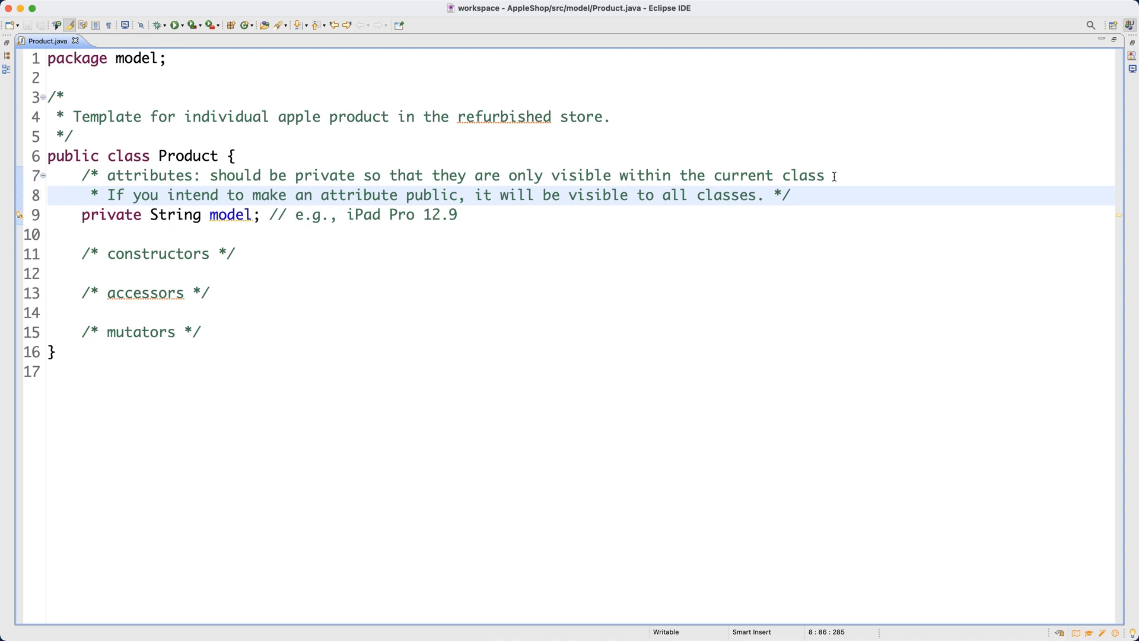
key(Backspace)
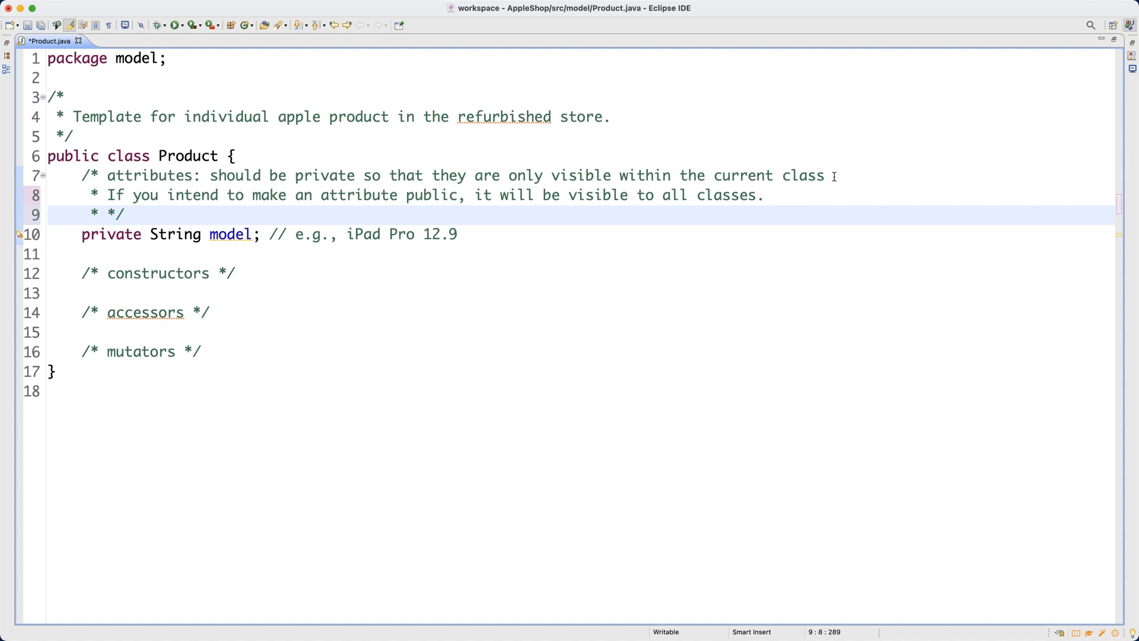
Add 'Instead, create a public accessor for this private attribute.' with a spacer line, and save
click(108, 213)
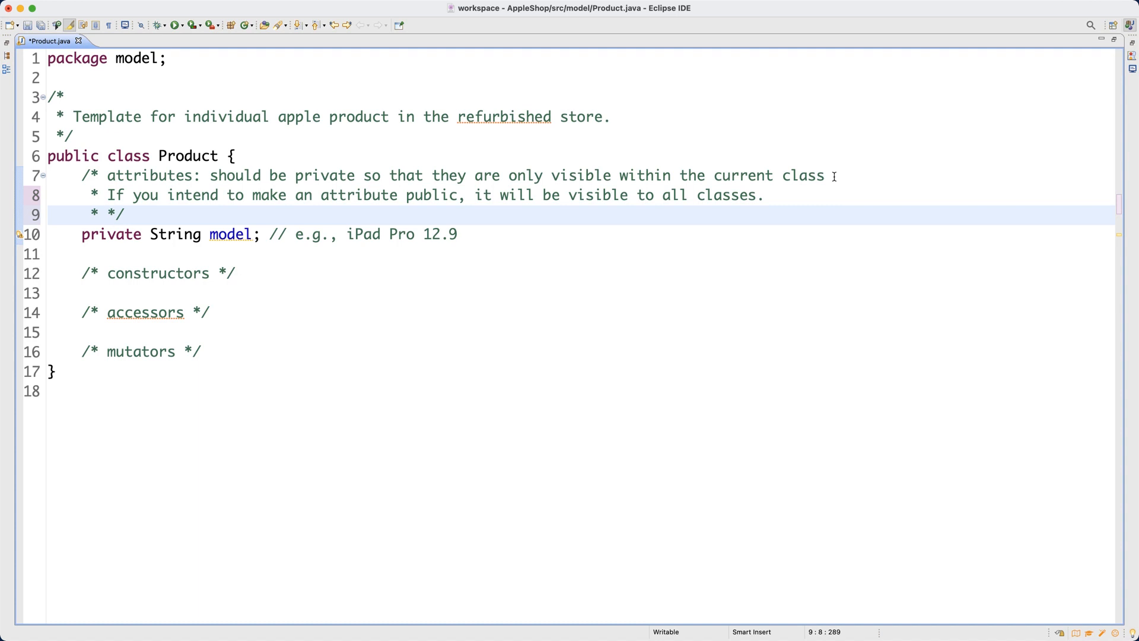
text(Instead,)
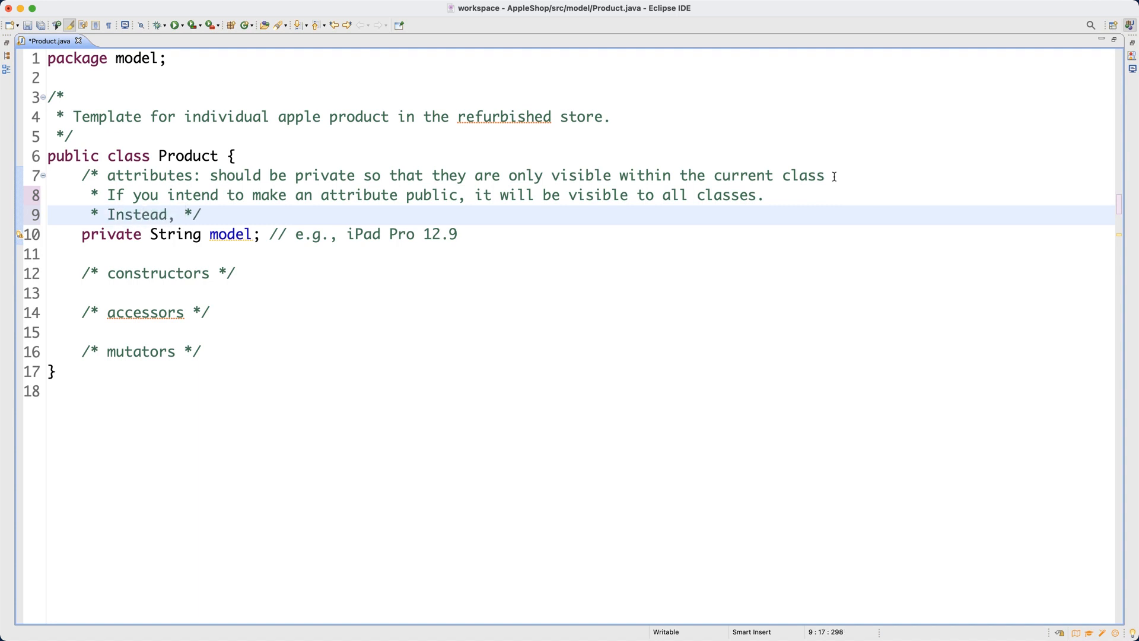
text(create a)
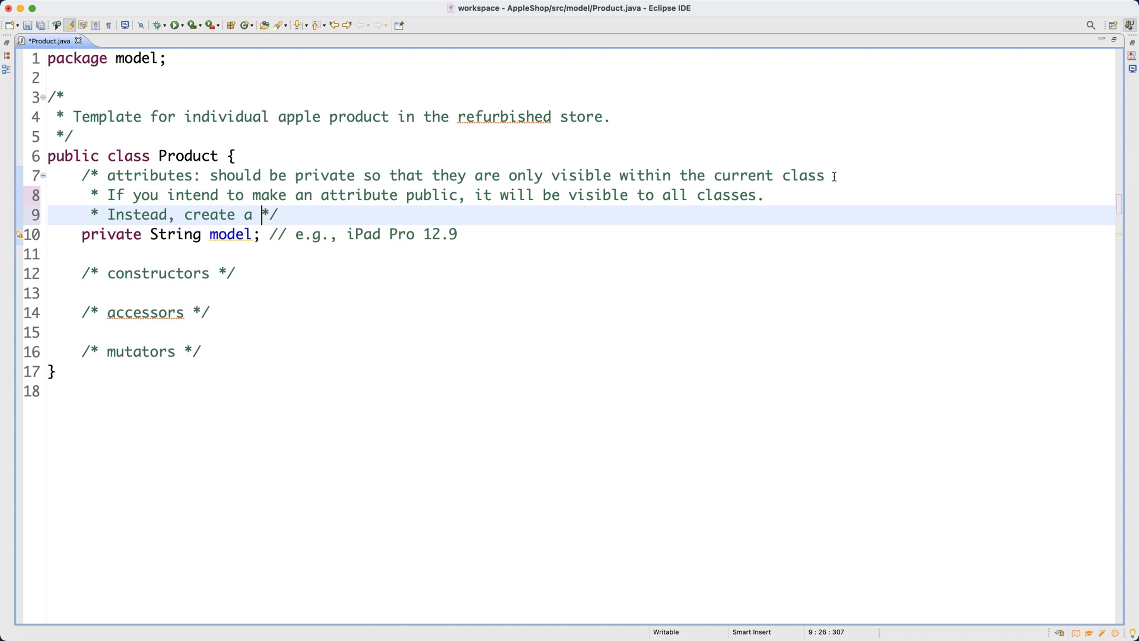
text(public accessor for this a)
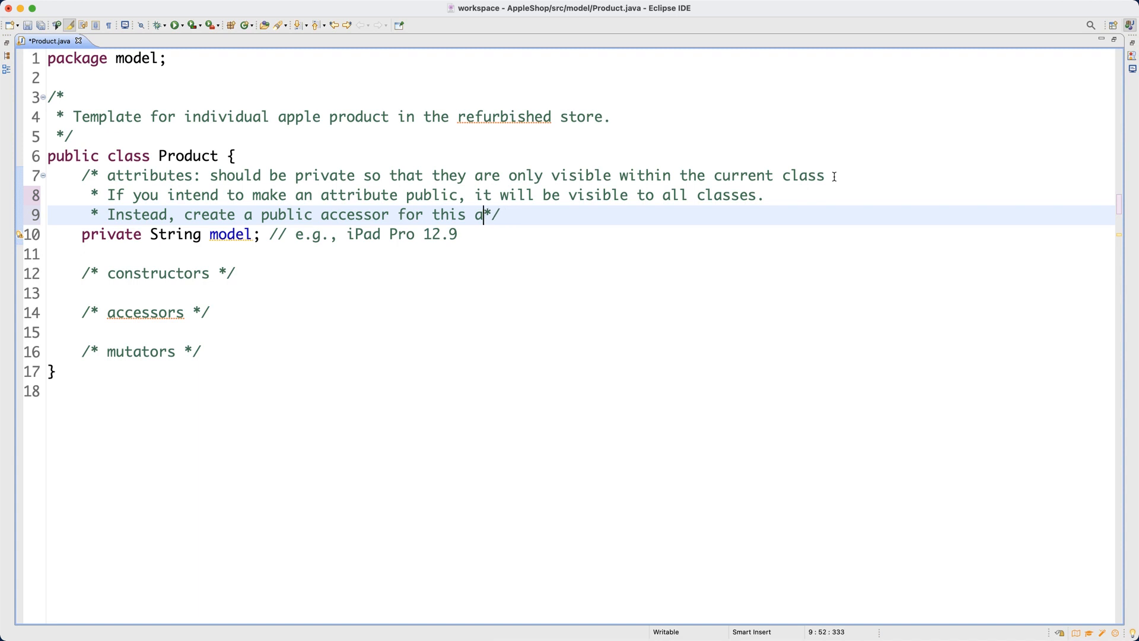
text(rivate attribute.)
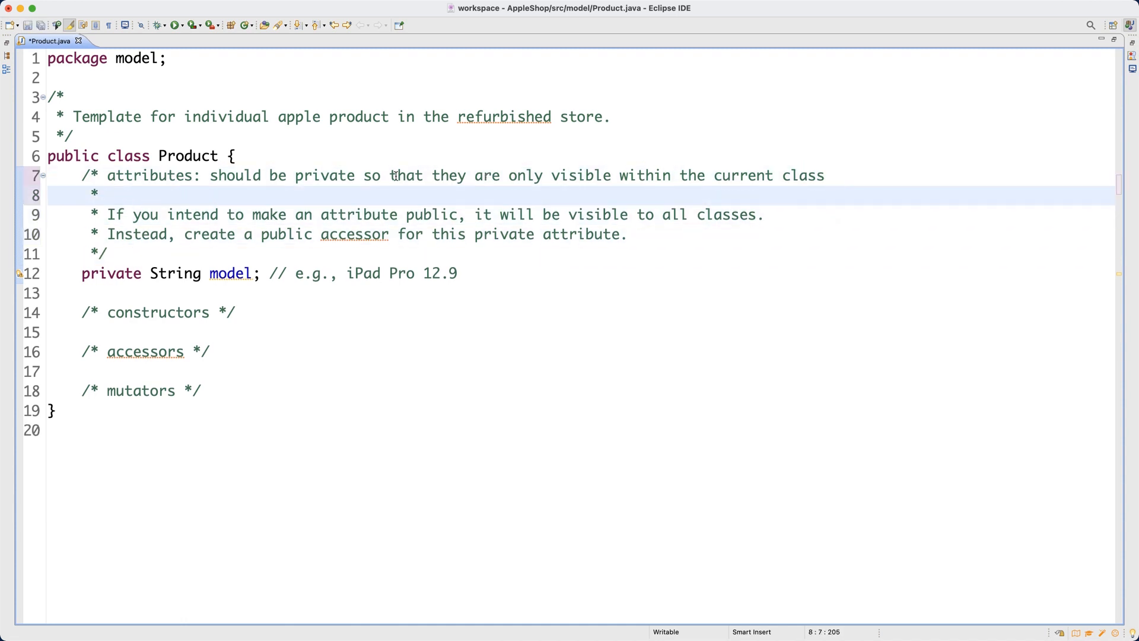
double_click(324, 176)
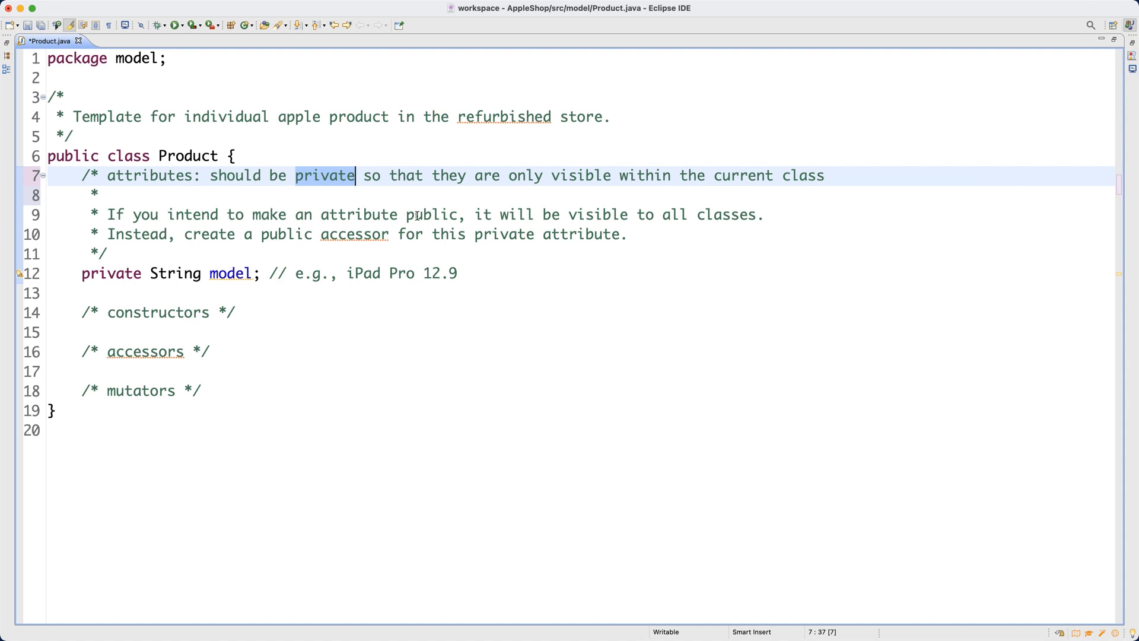
double_click(432, 214)
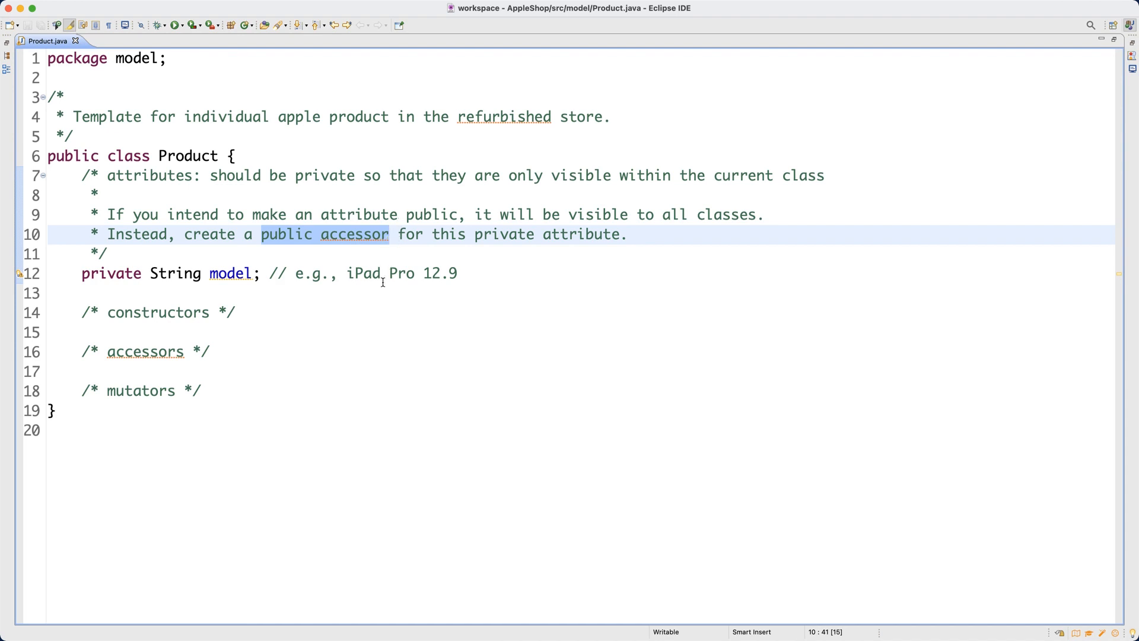
Declare private String finish commented 'e.g., Silver, Space Grey', fixing the 'Sliver' typo, and save
key(Return)
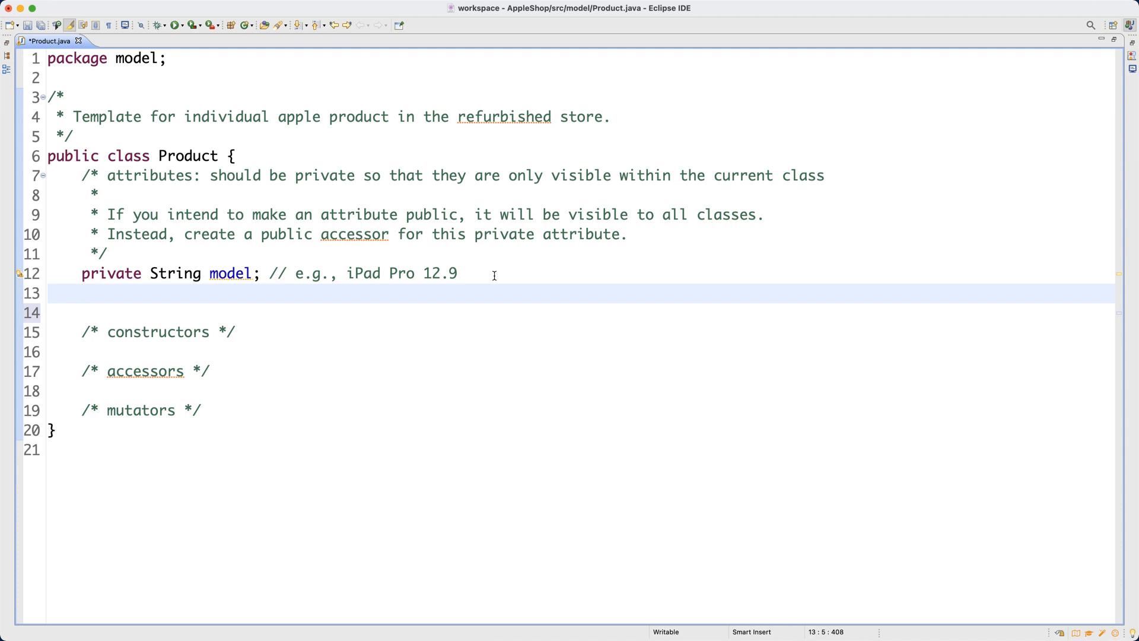
text(private)
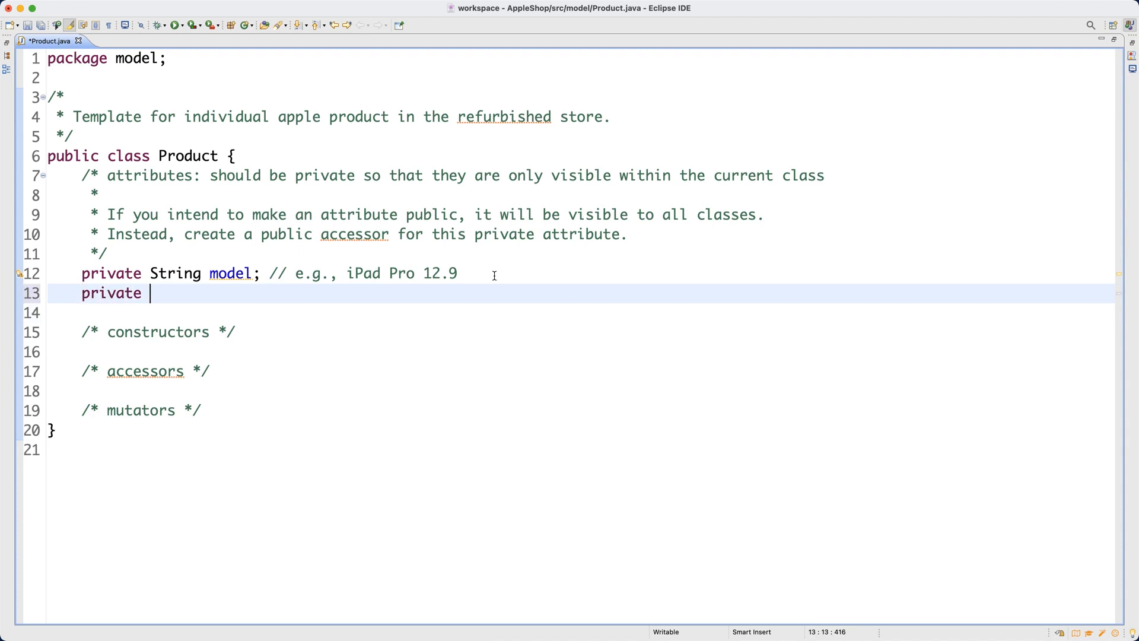
text(String)
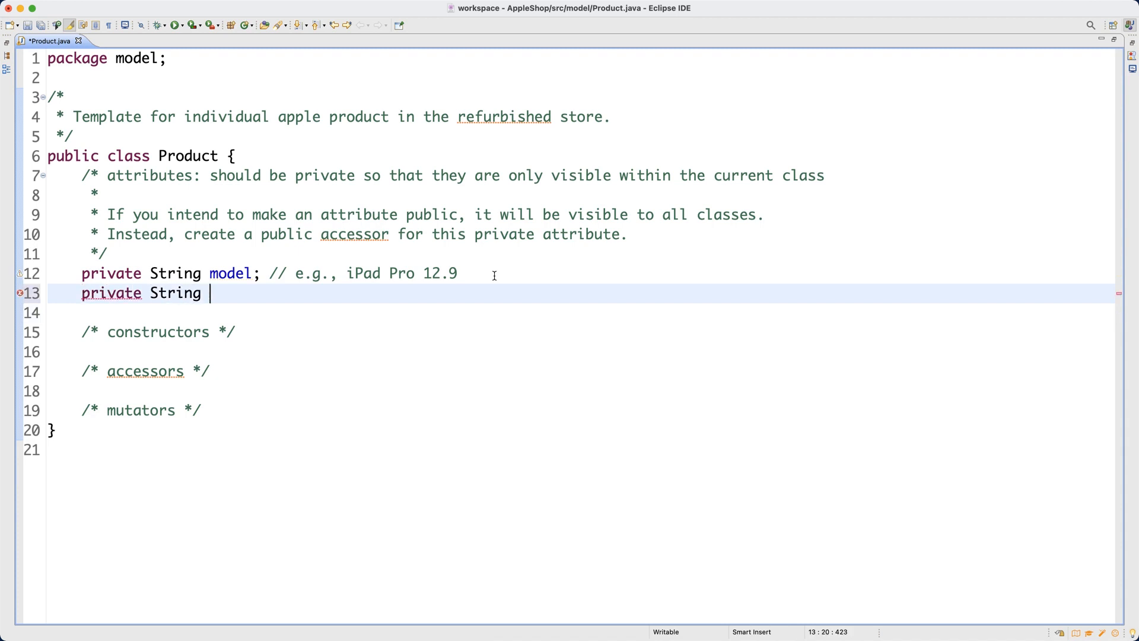
text(finish; // e.g.,)
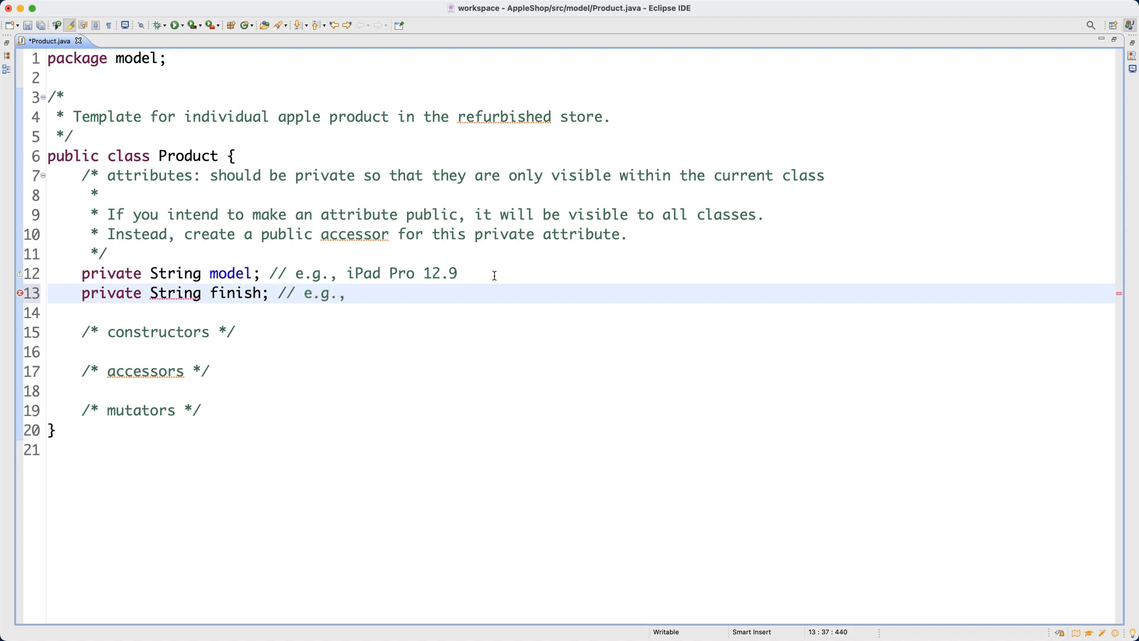
text(Sliver)
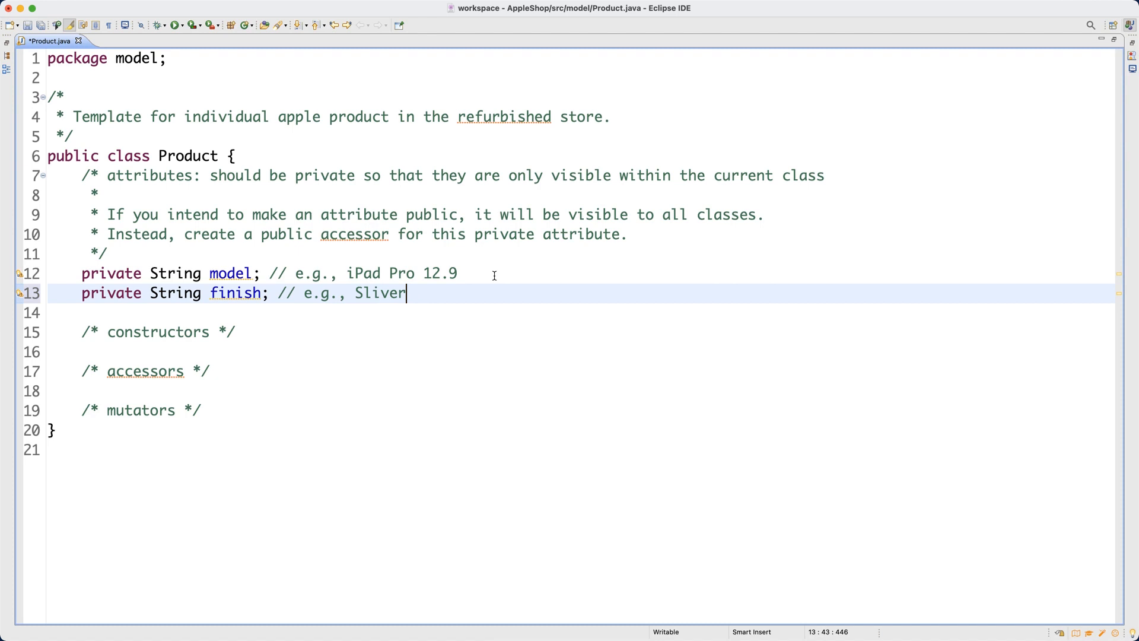
text(, Space Grey)
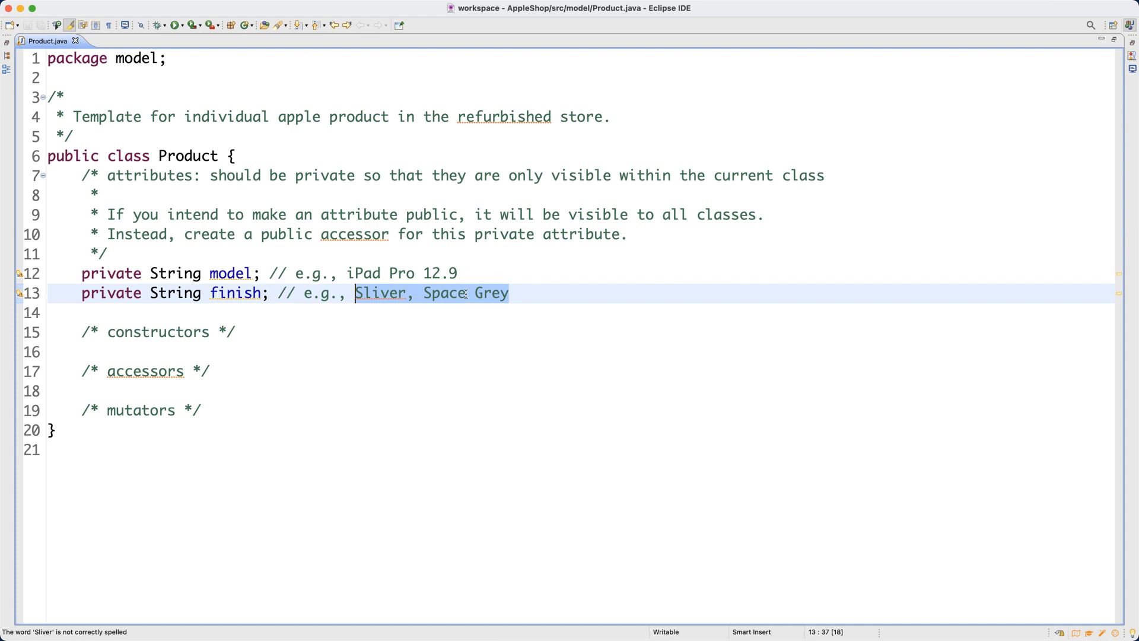
text(Sil)
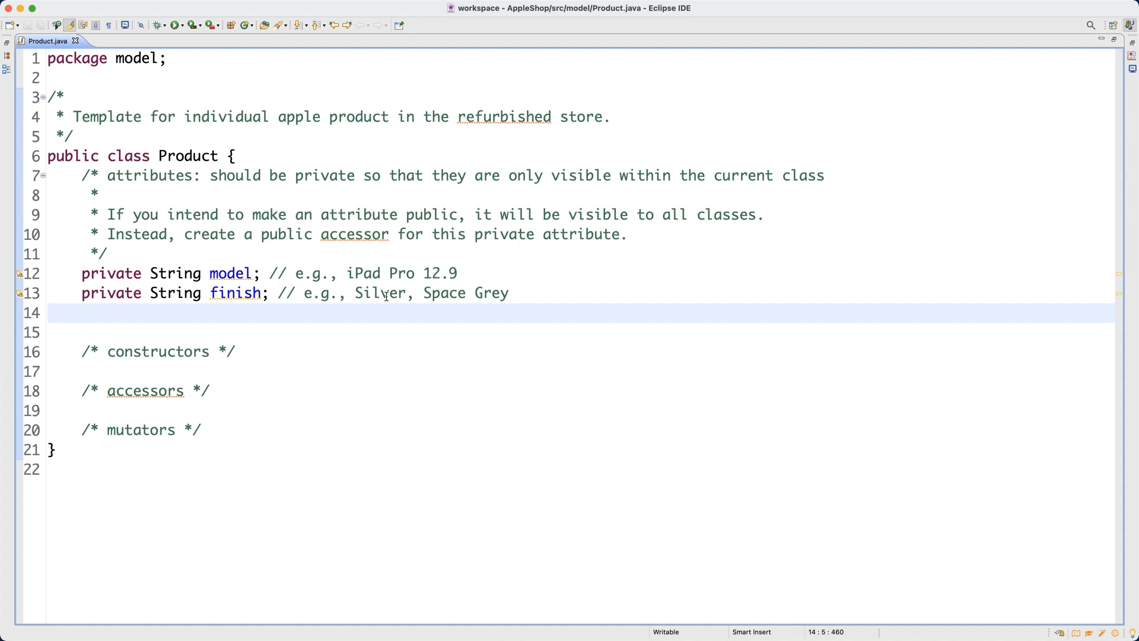
click(82, 312)
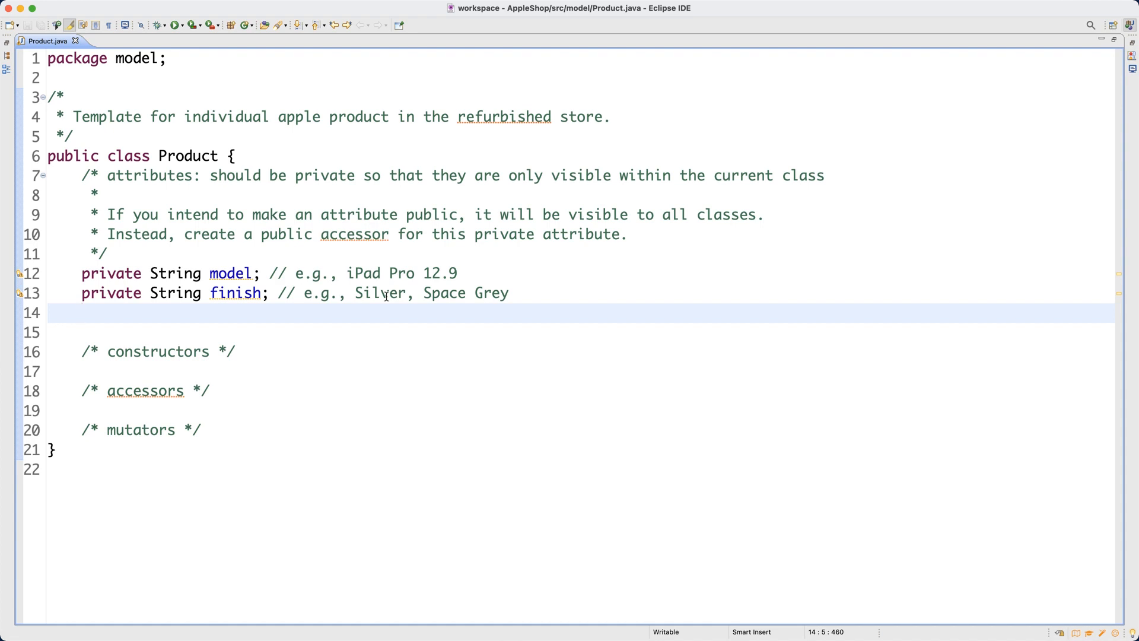
Declare private int storage commented 'in the unit of GB, e.g., 256, 512, 1000 (1TB)' and save
text(pri)
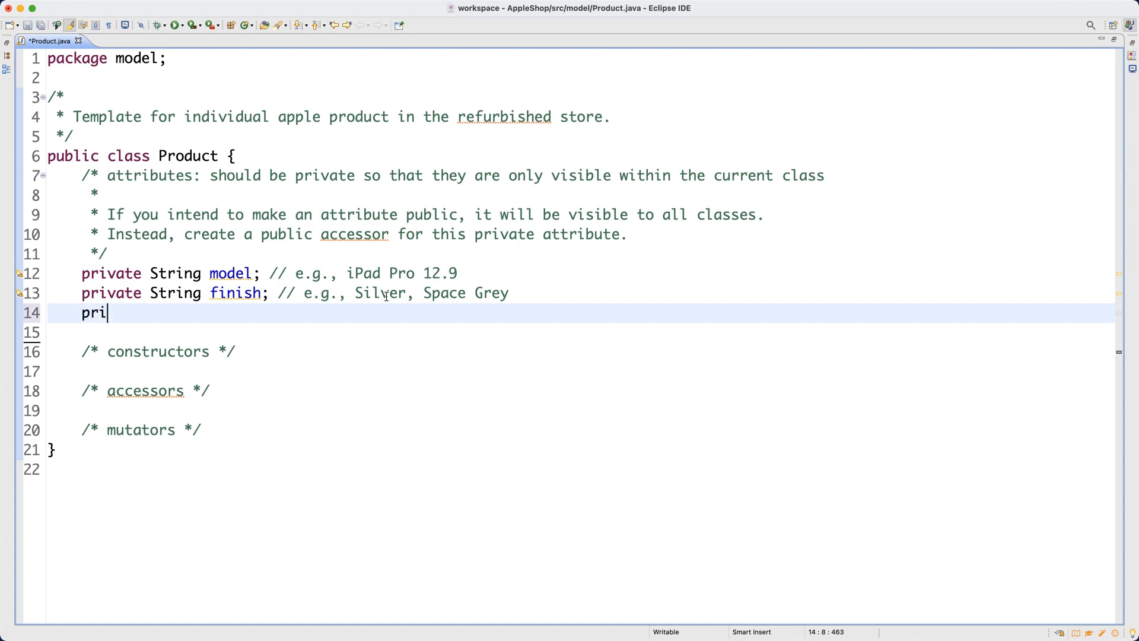
text(vate)
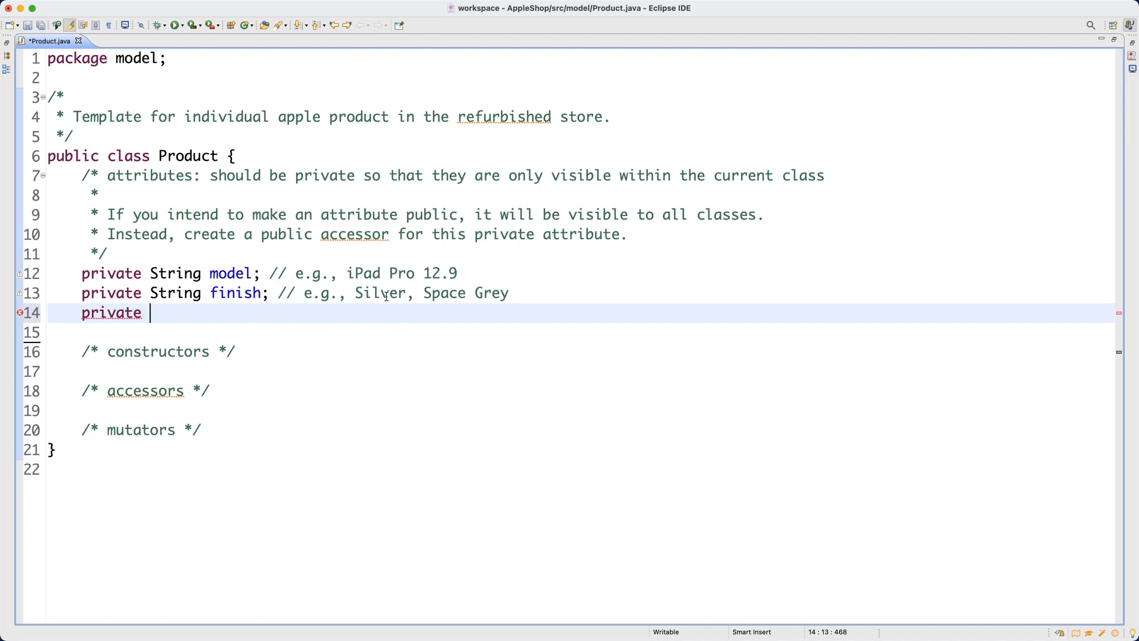
text(int)
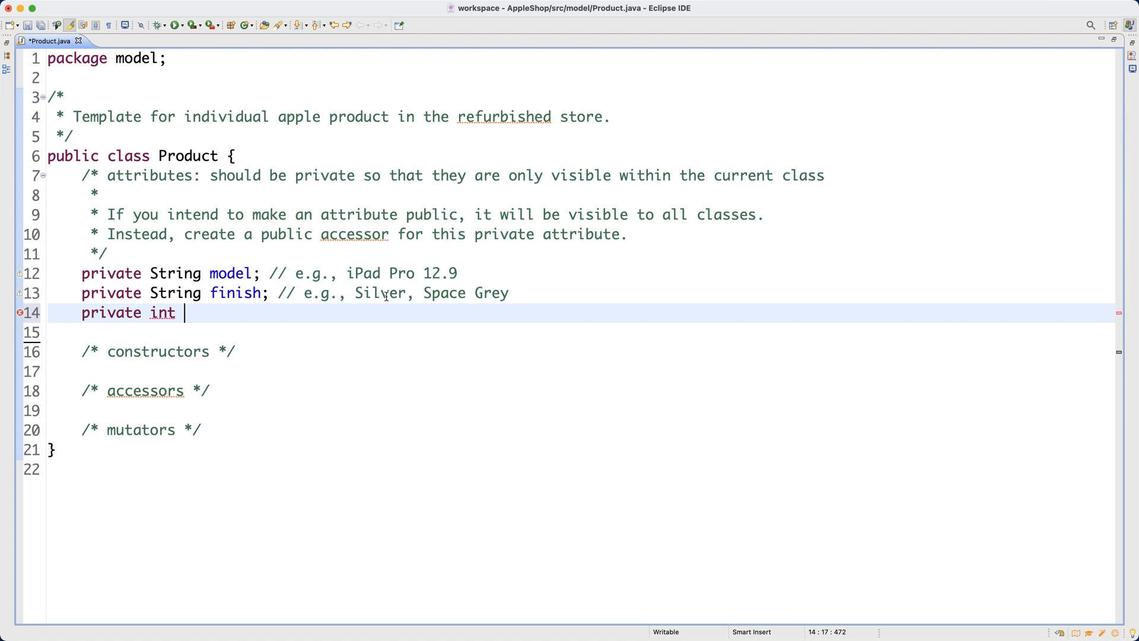
text(storage)
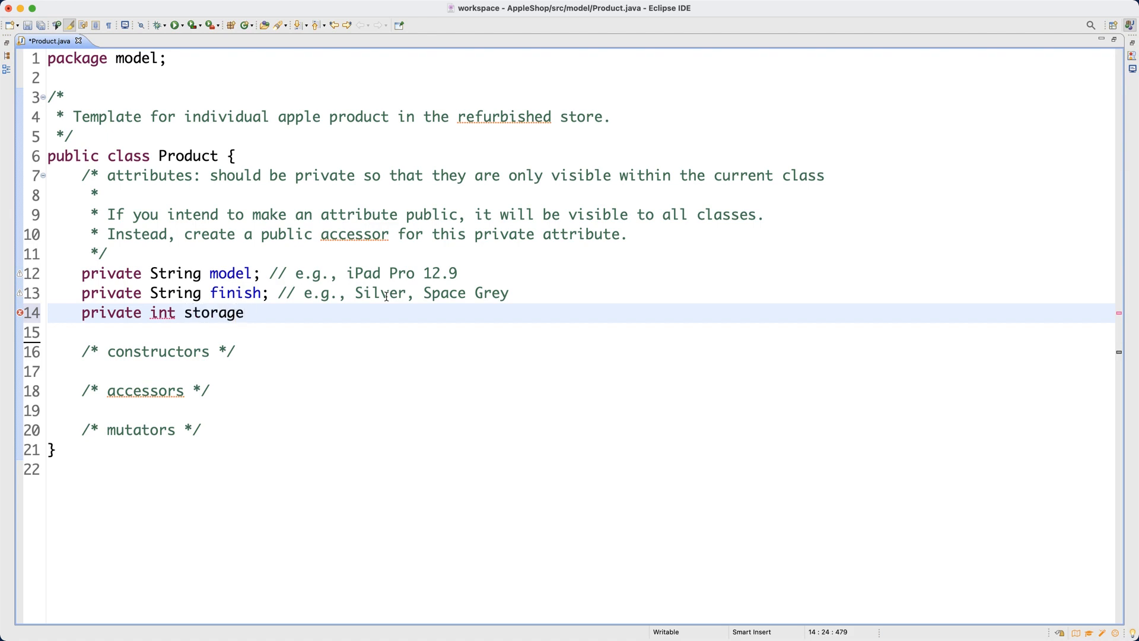
text(; //)
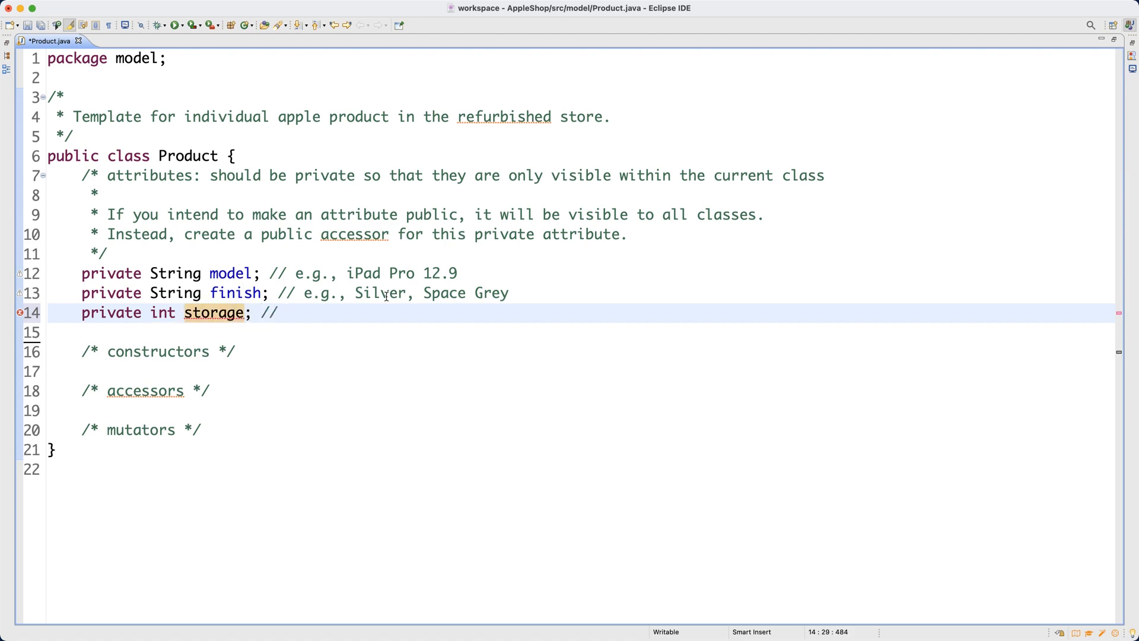
text(in the unit)
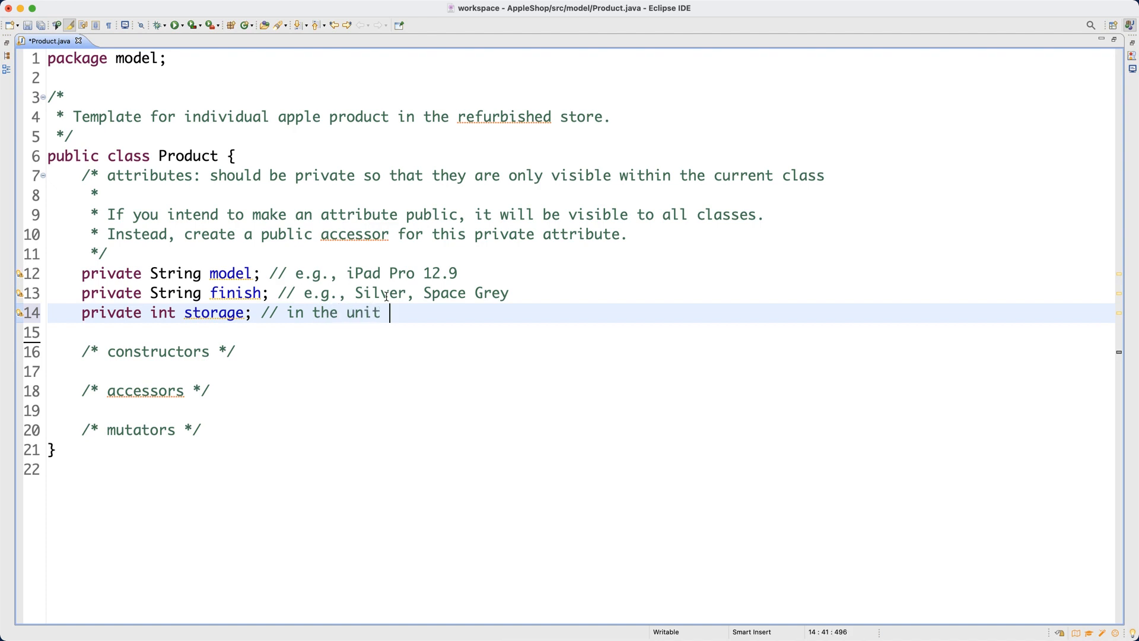
text(of GB)
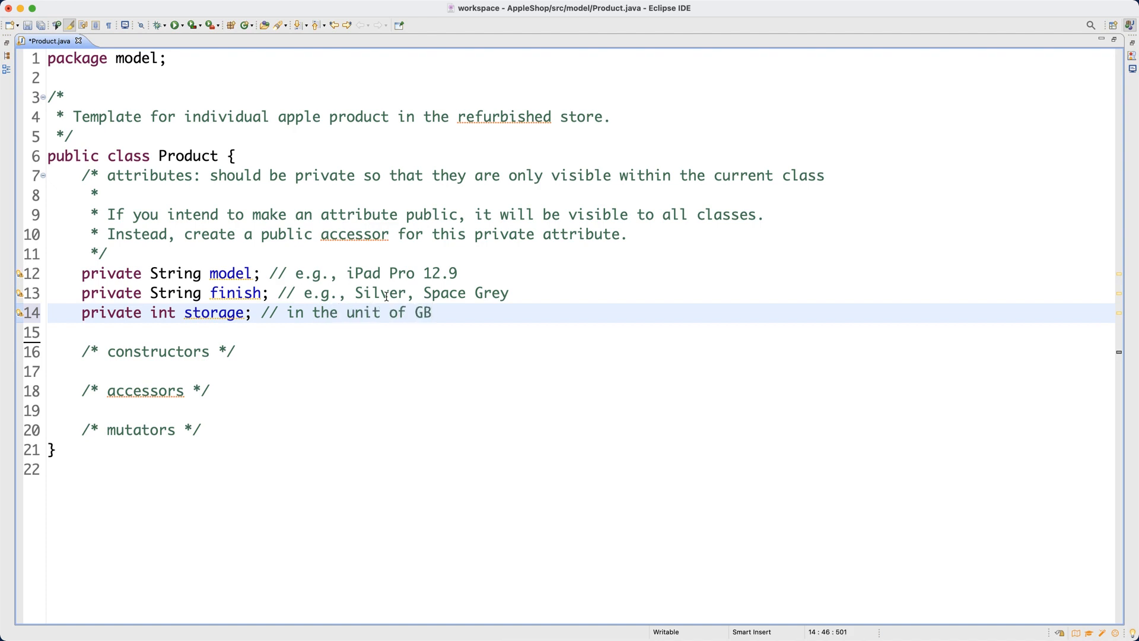
text(, e.g.,)
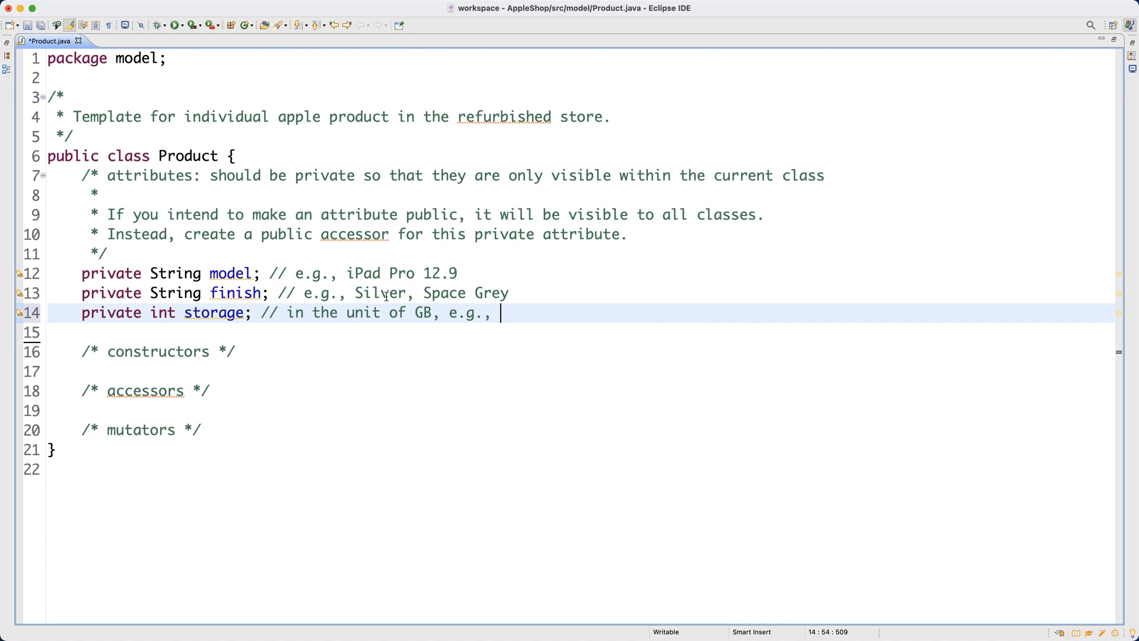
text(256,)
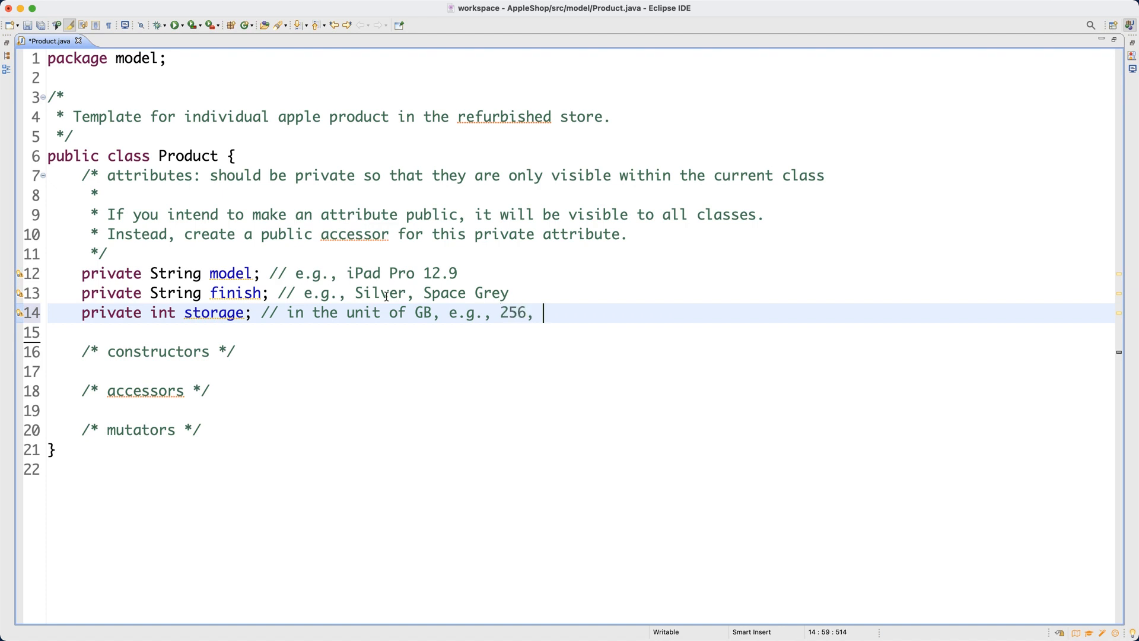
text(512,)
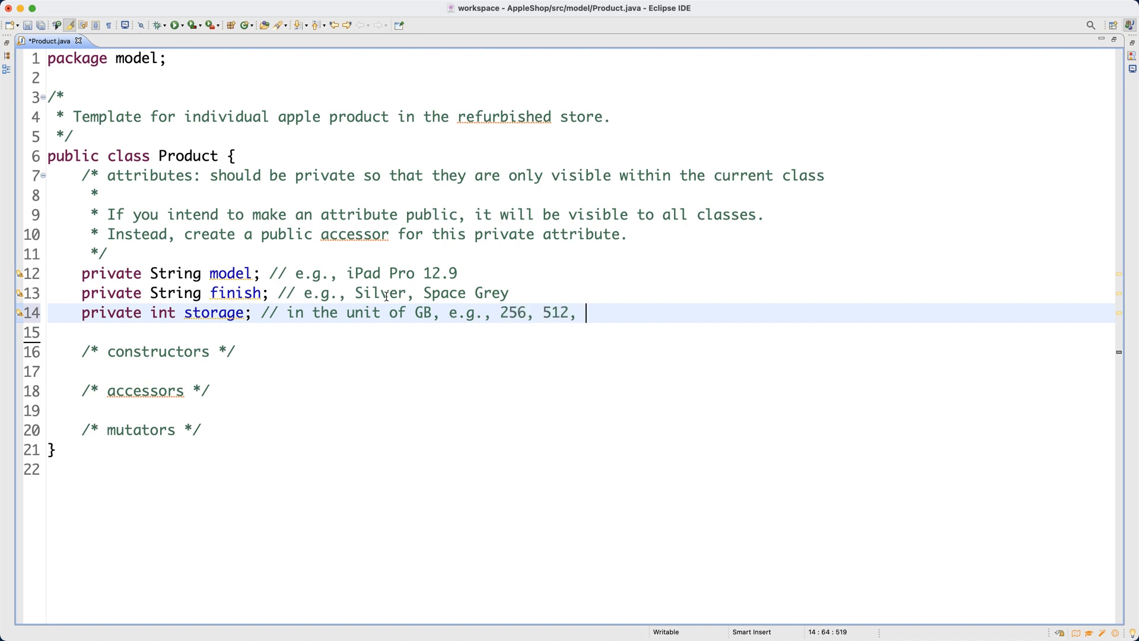
text(1000)
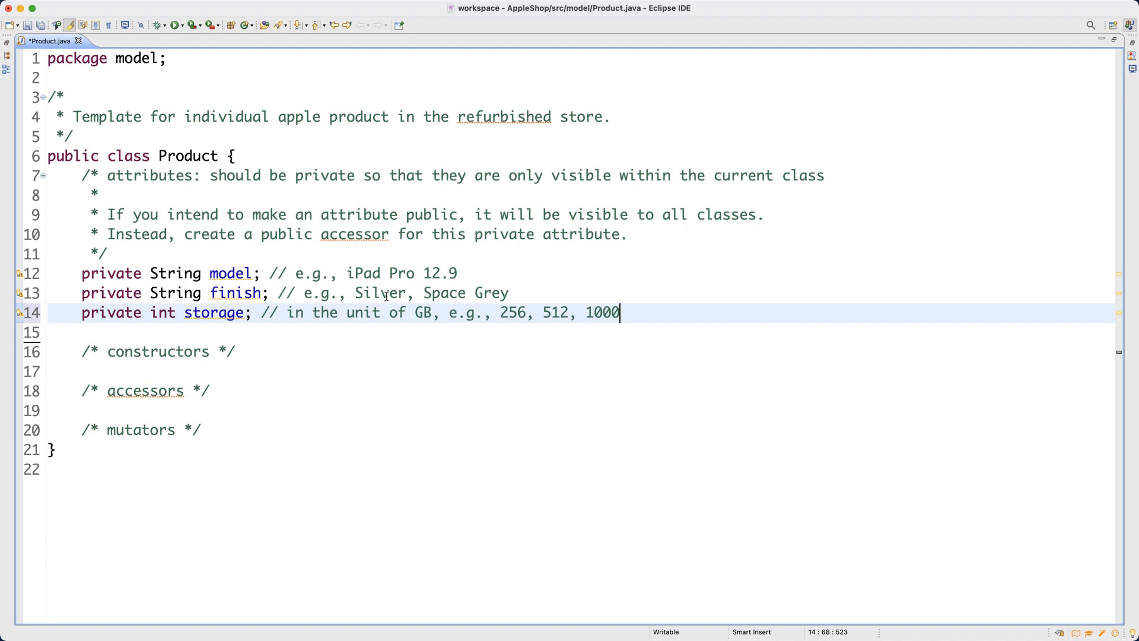
text((1TB))
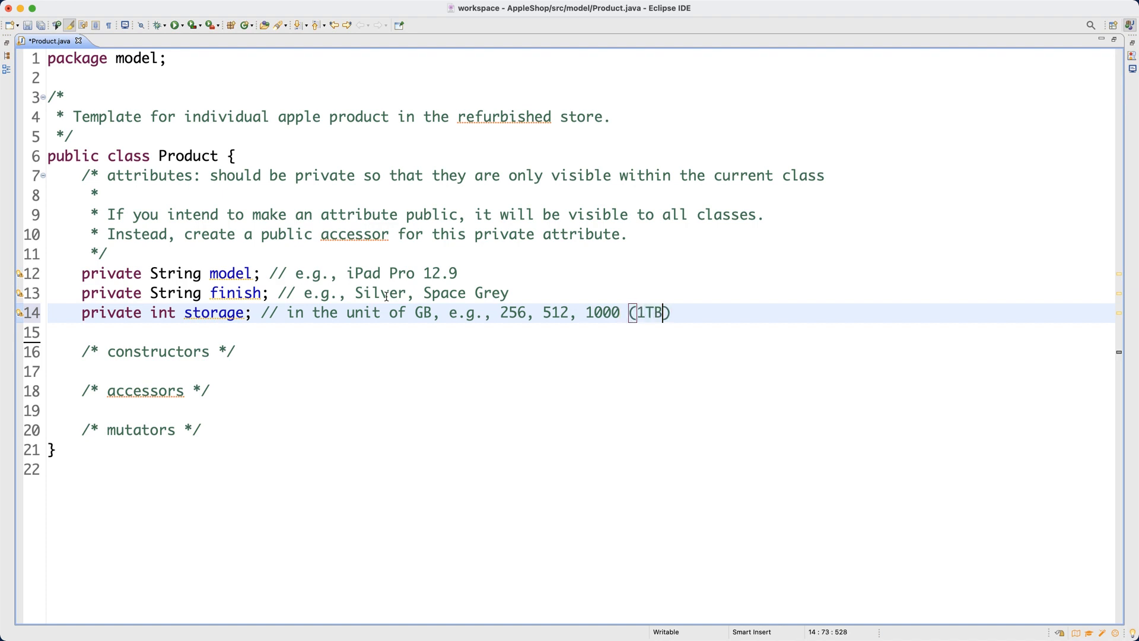
key(Return)
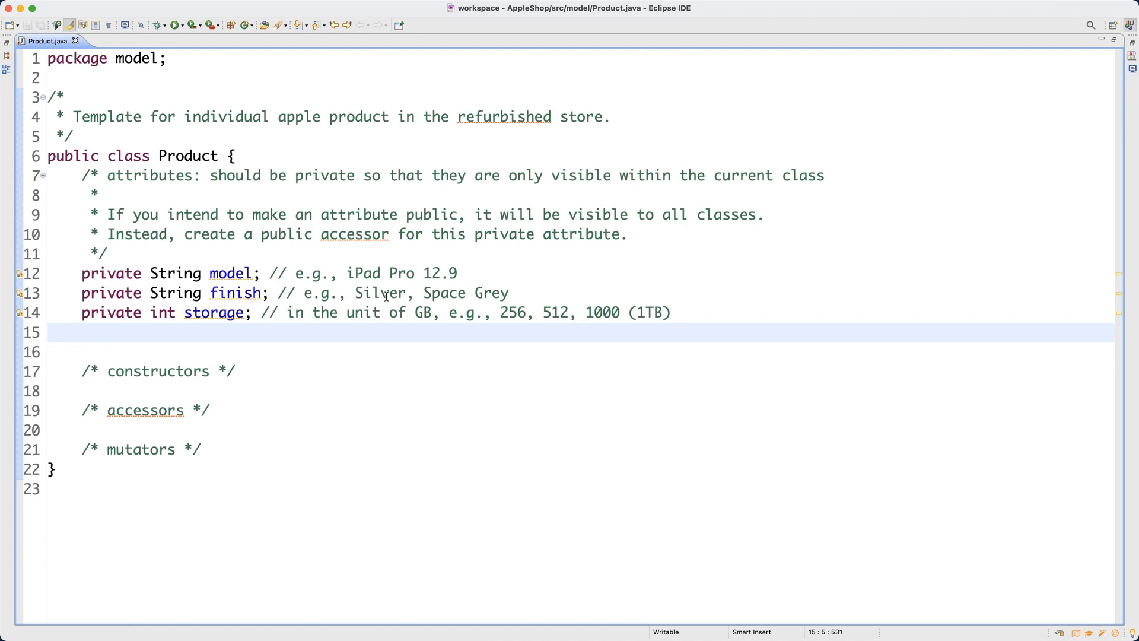
click(82, 332)
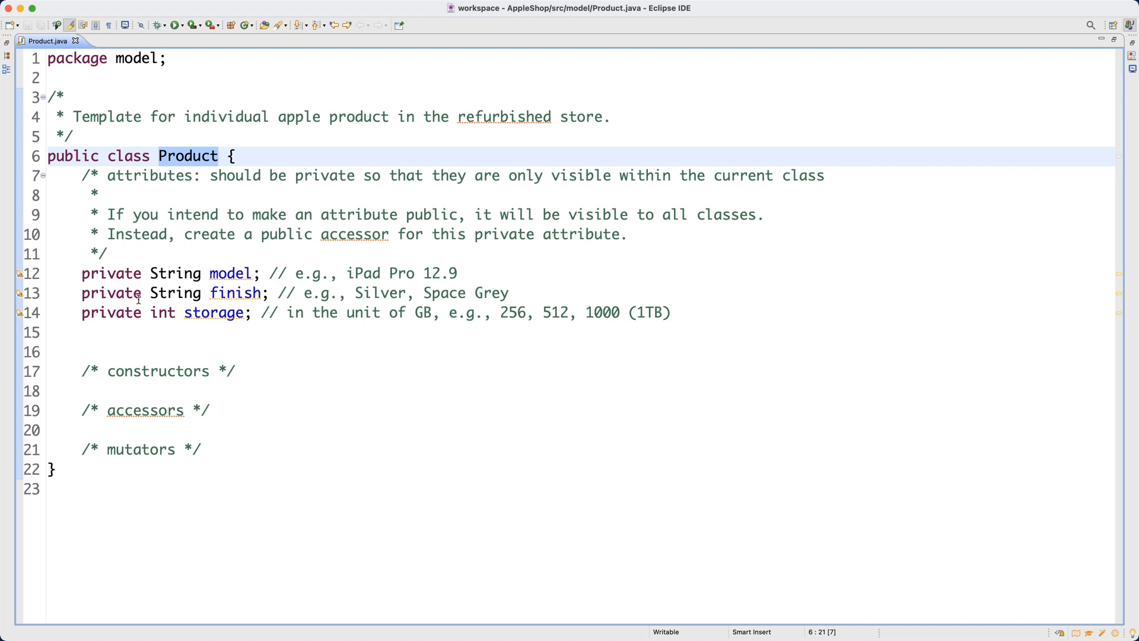
click(220, 156)
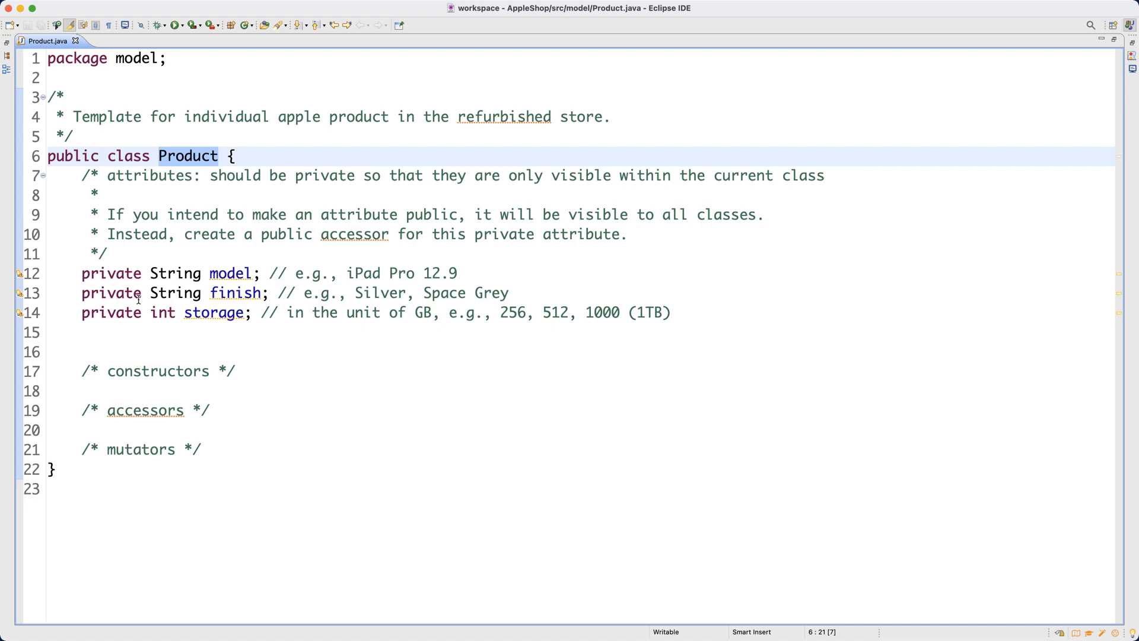
click(221, 155)
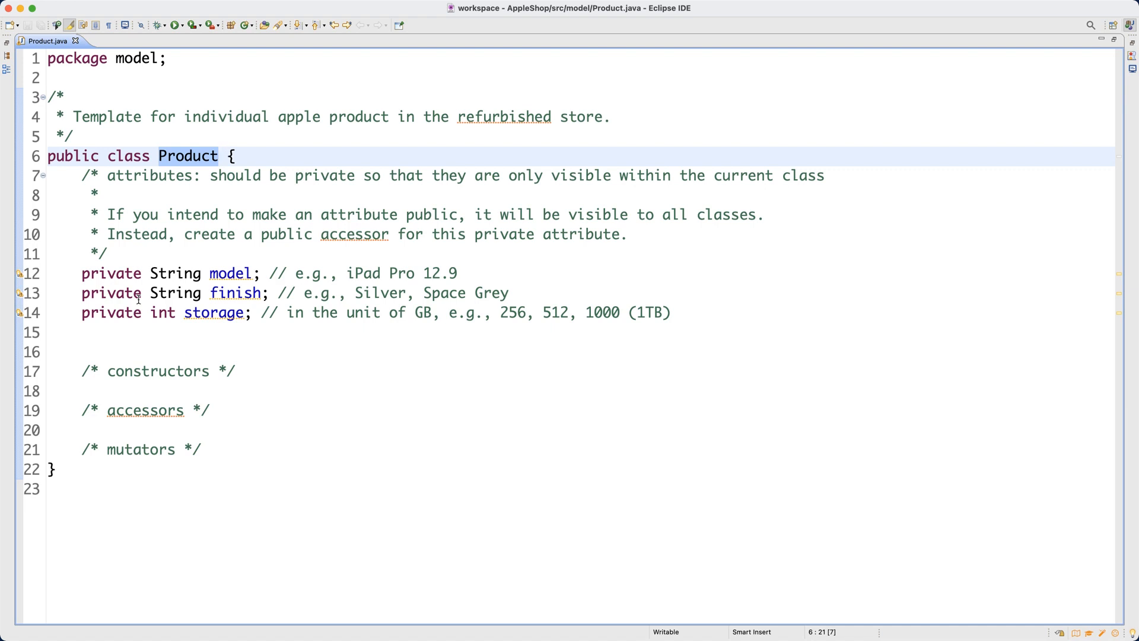
click(220, 156)
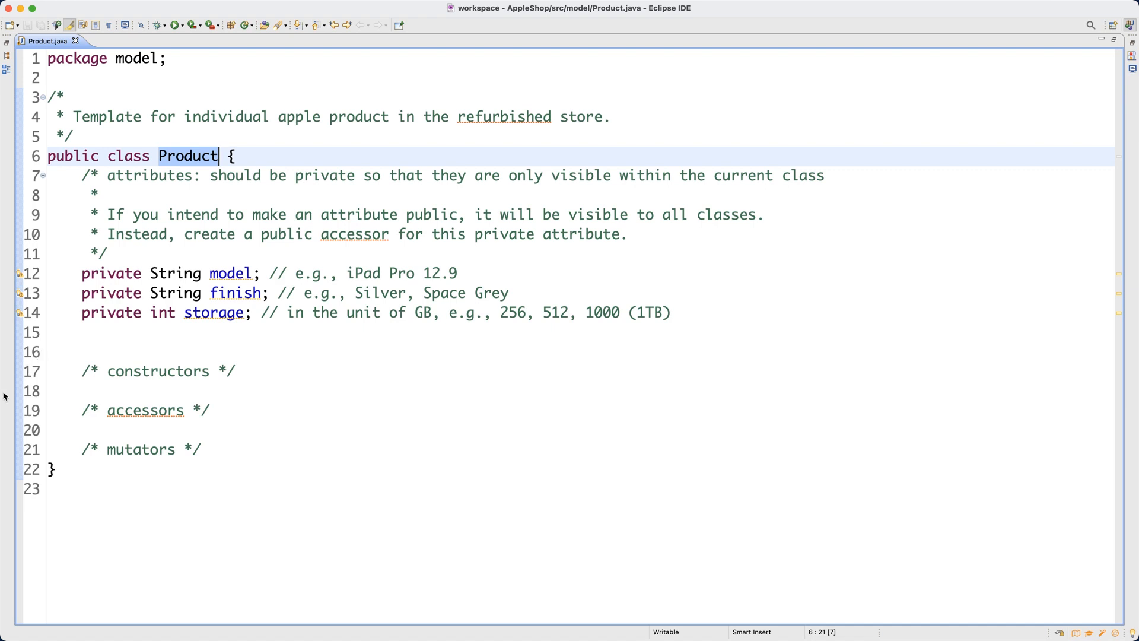
Declare 'private boolean hasCellularConnectivity;' and begin its trailing comment
text(pri)
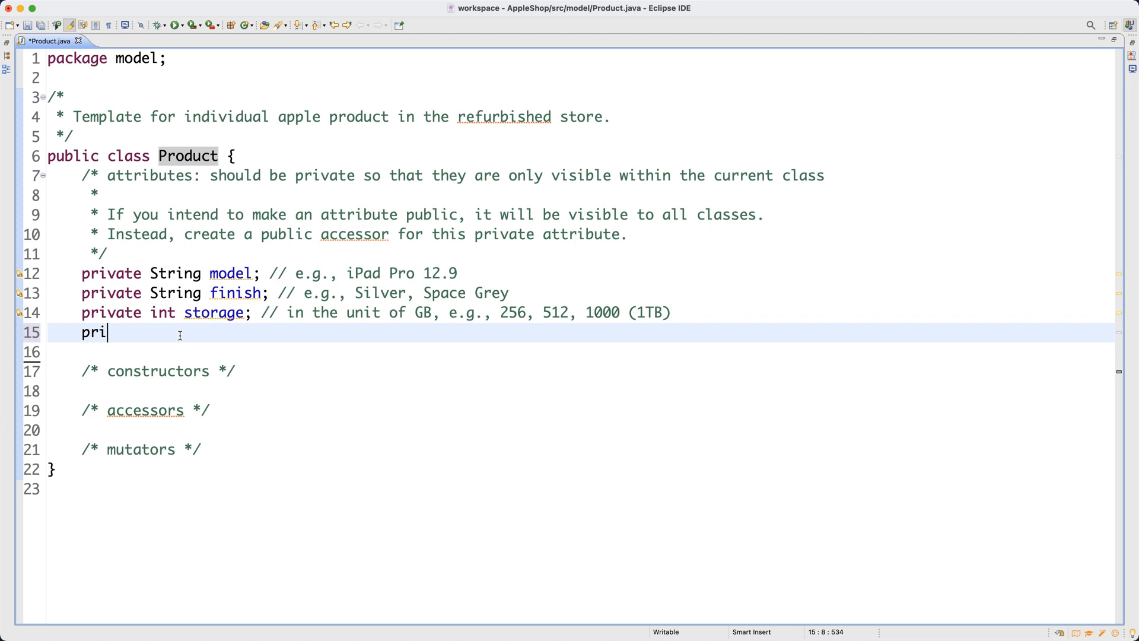
text(vate boolean)
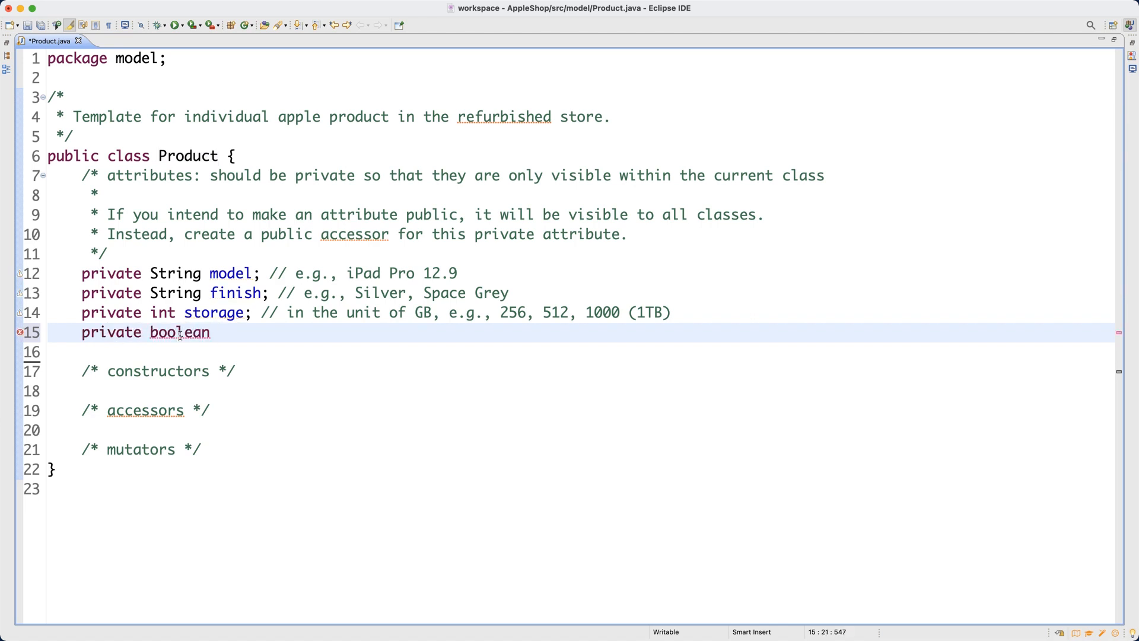
text(has)
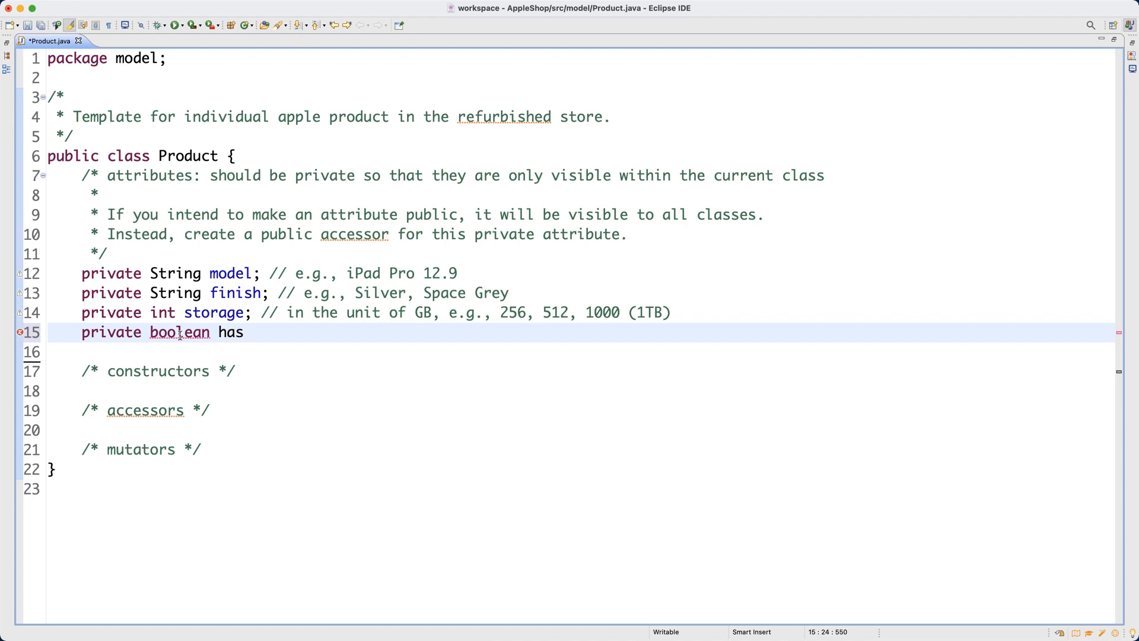
text(CellularConnectivity;)
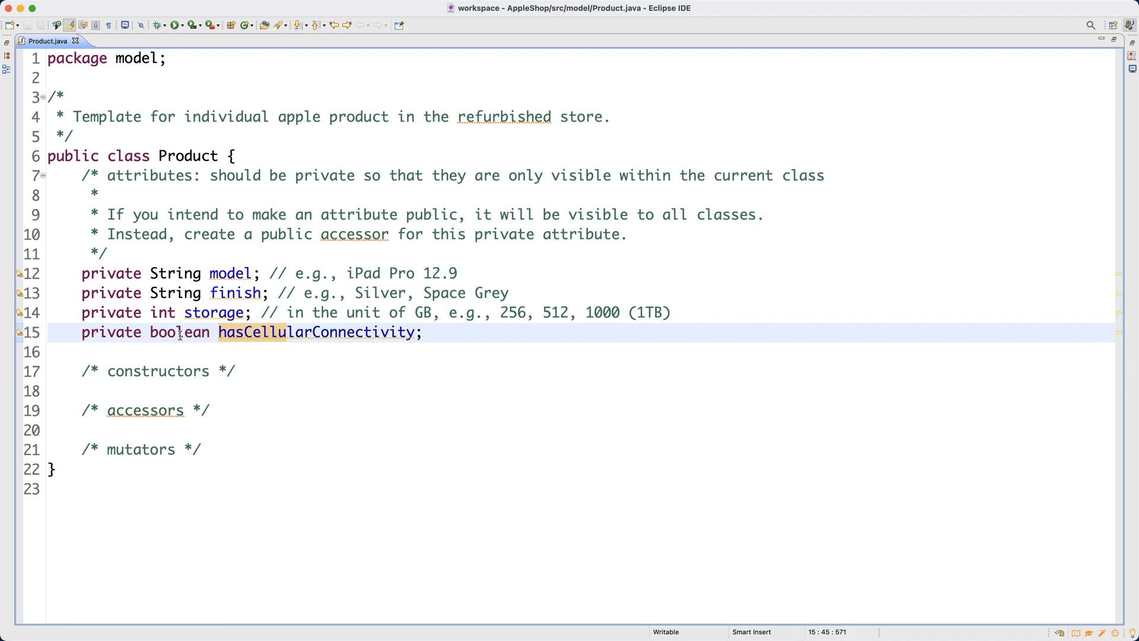
text(// e.g., true)
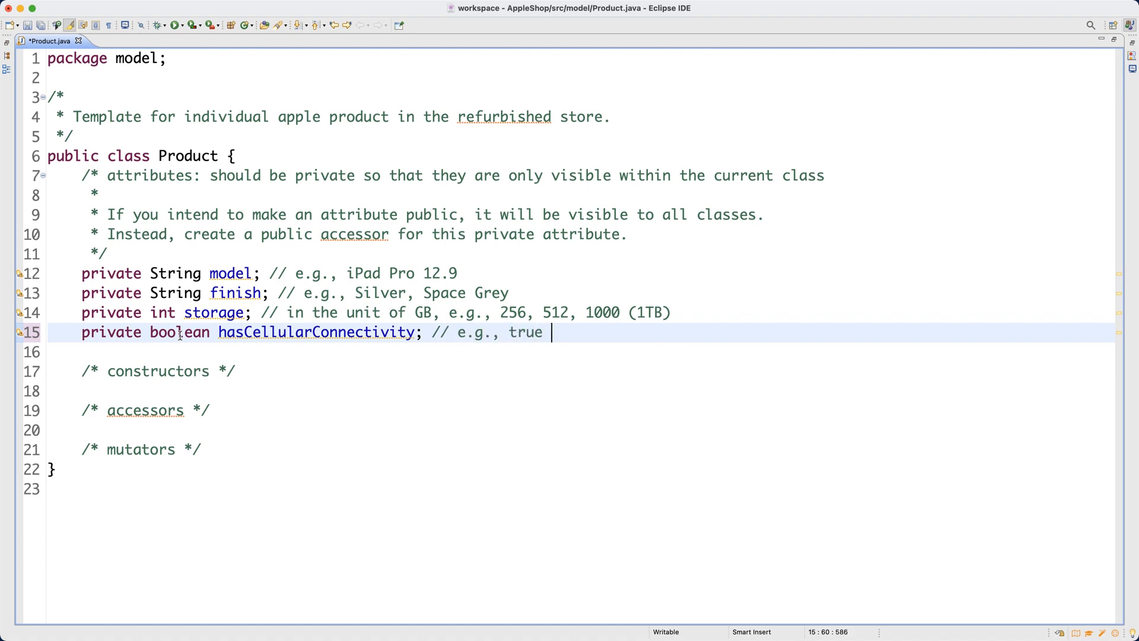
Write the comment 'e.g., false (only wifi), true (wifi + cellular)' and end the line
key(BackSpace)
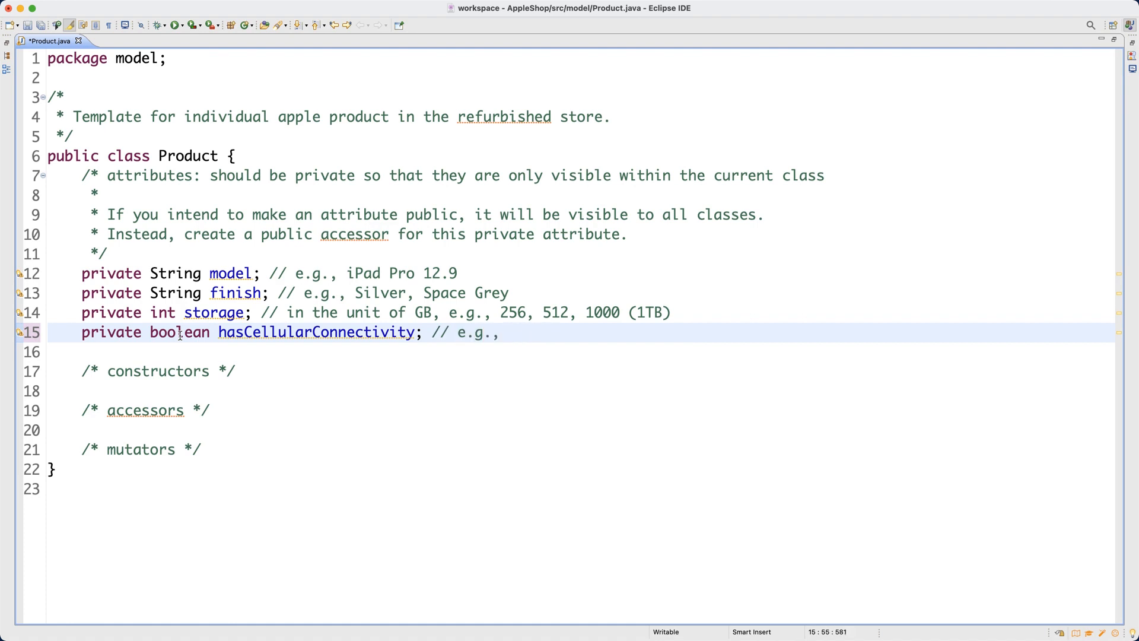
text(false (_)
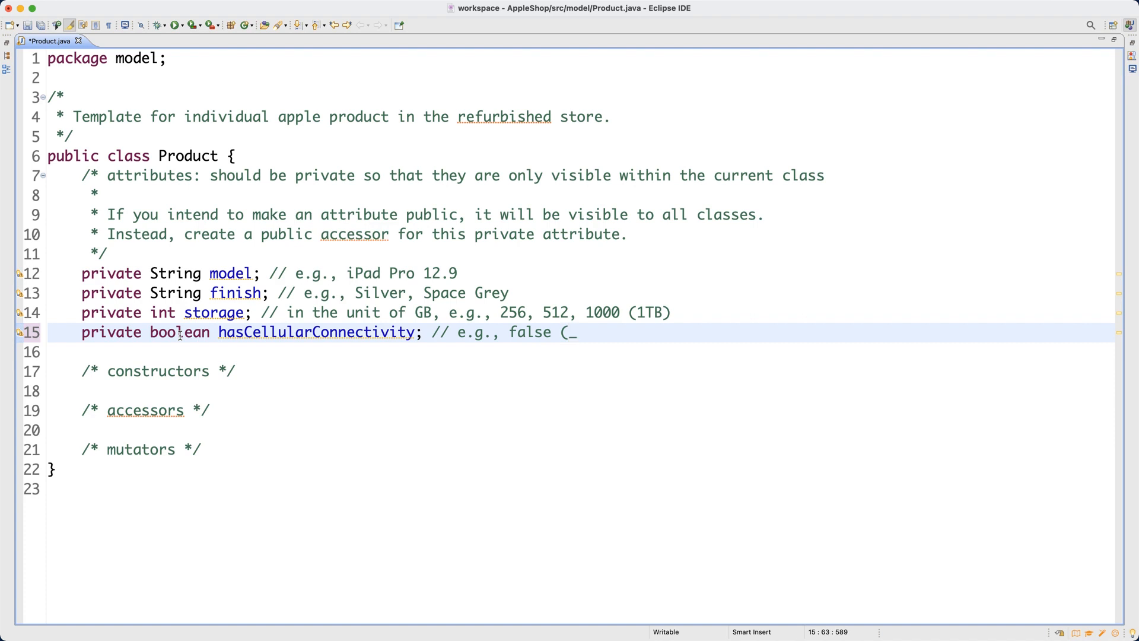
text(only wi))
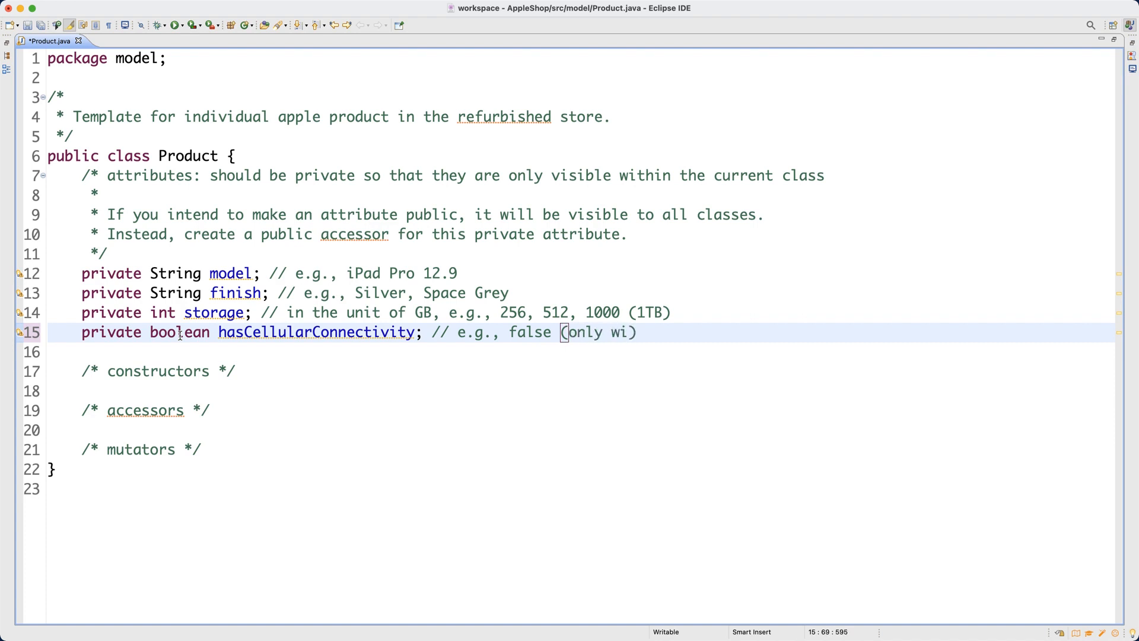
text(fi),)
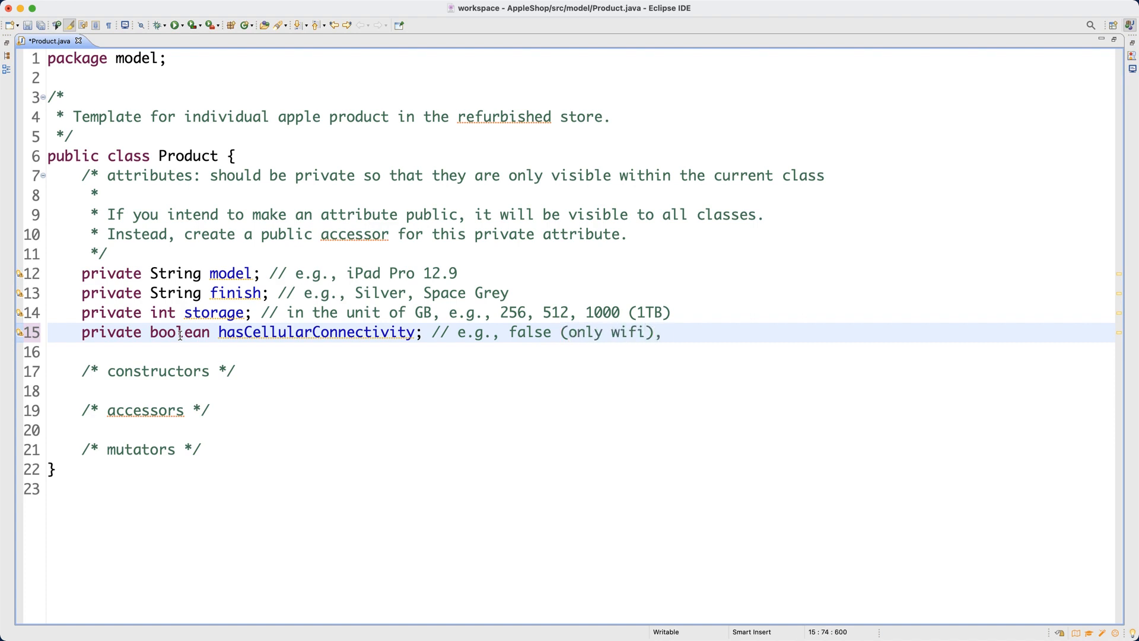
text(, true ())
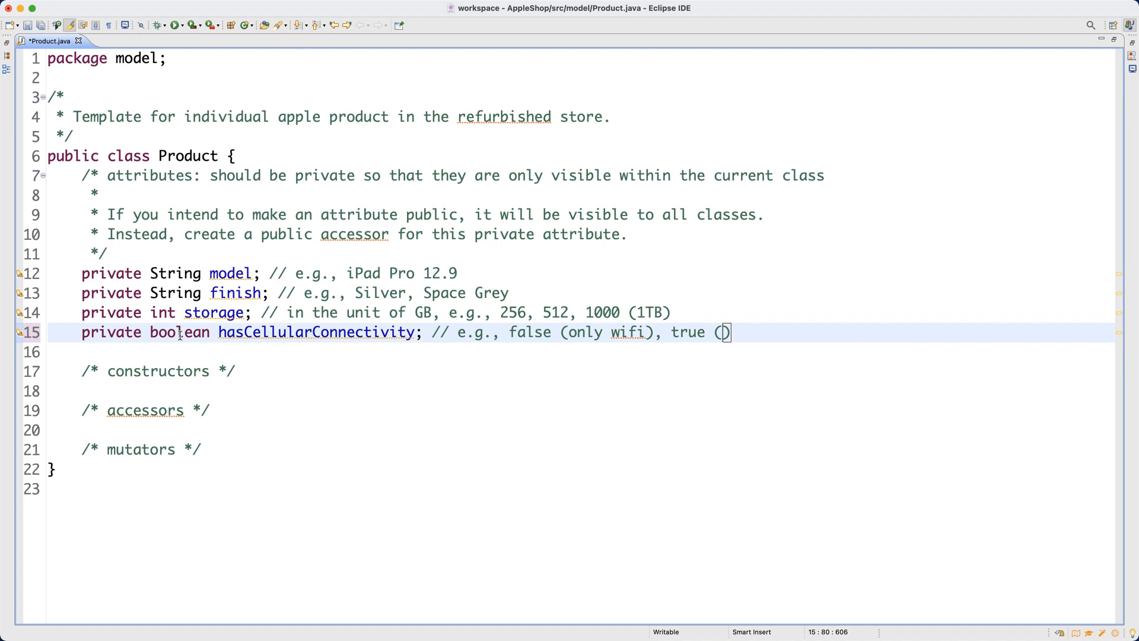
text(wifi +)
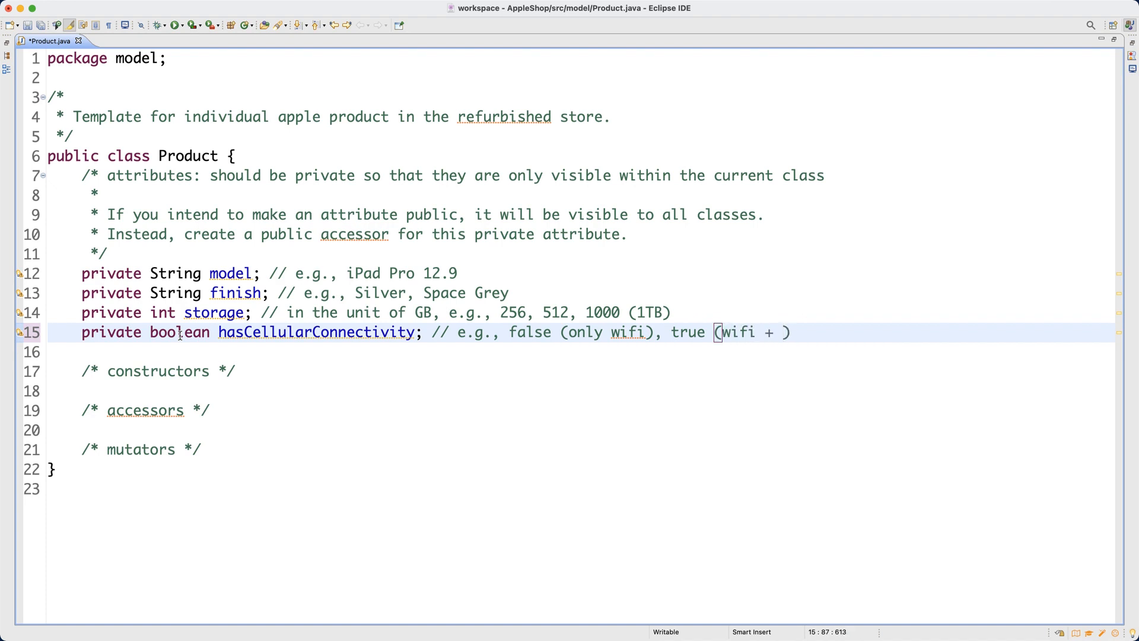
text(c)
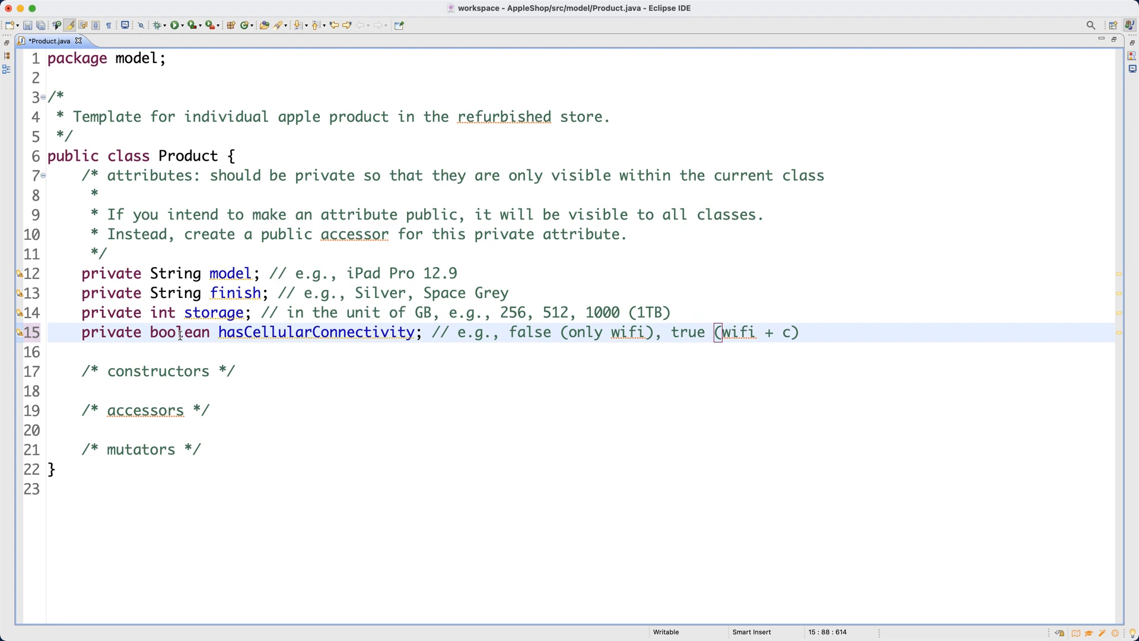
text(ellu)
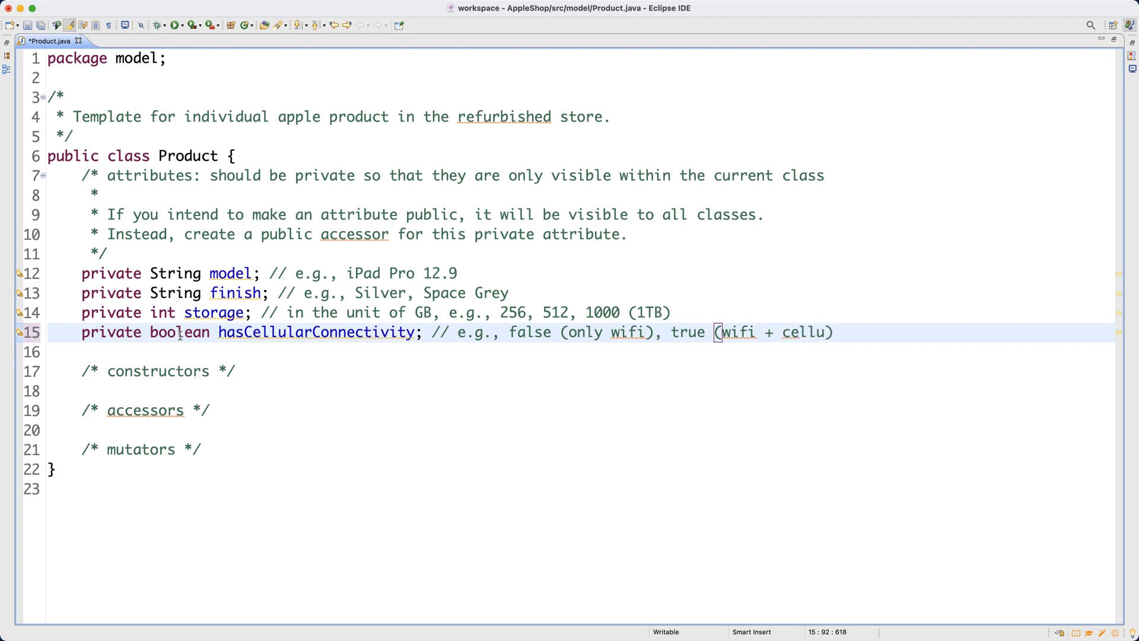
text(ar)
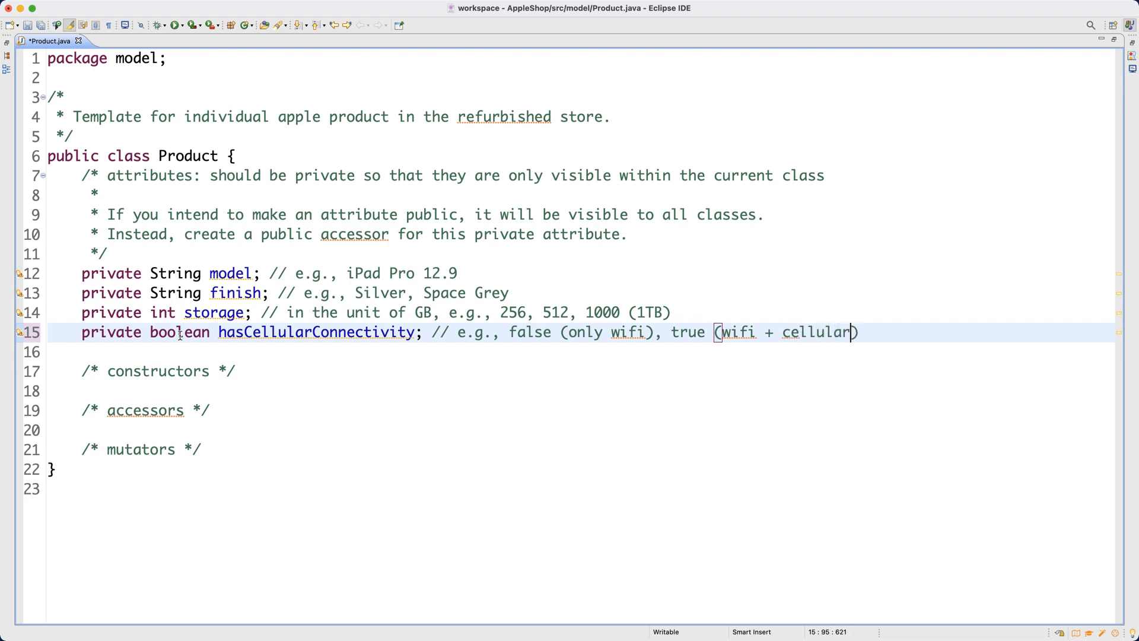
key(Return)
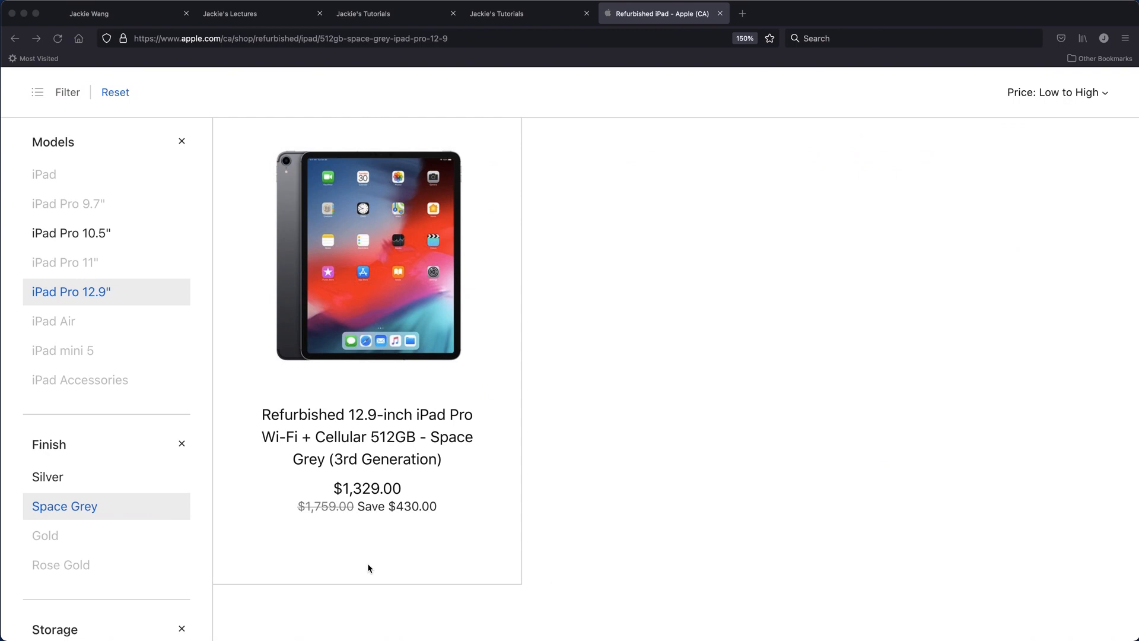
mouse_move(378, 524)
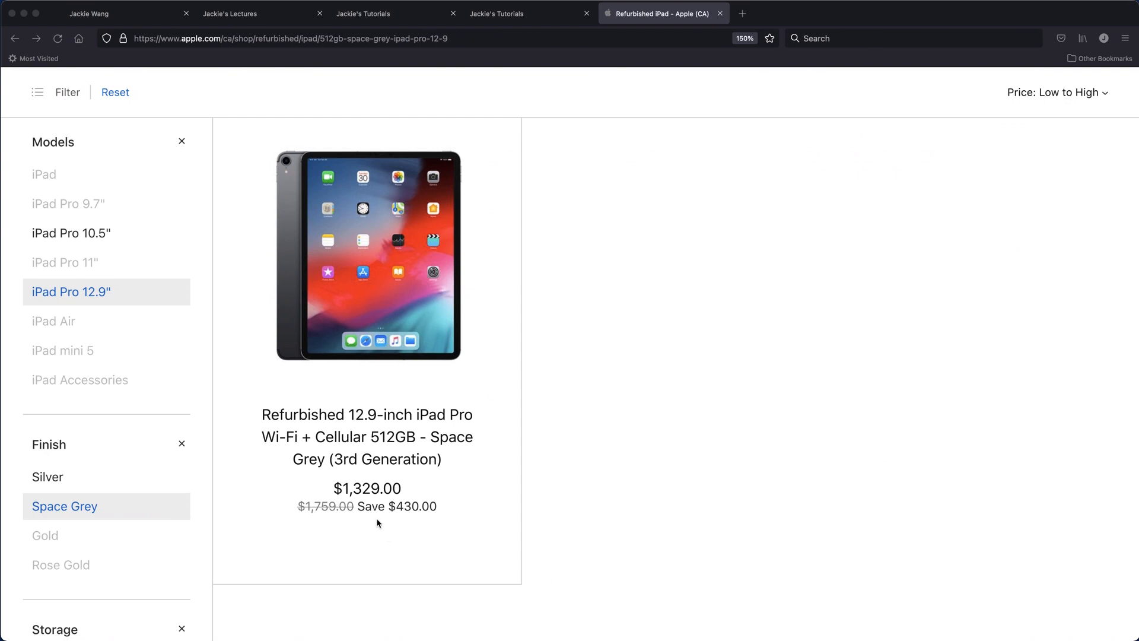
mouse_move(305, 510)
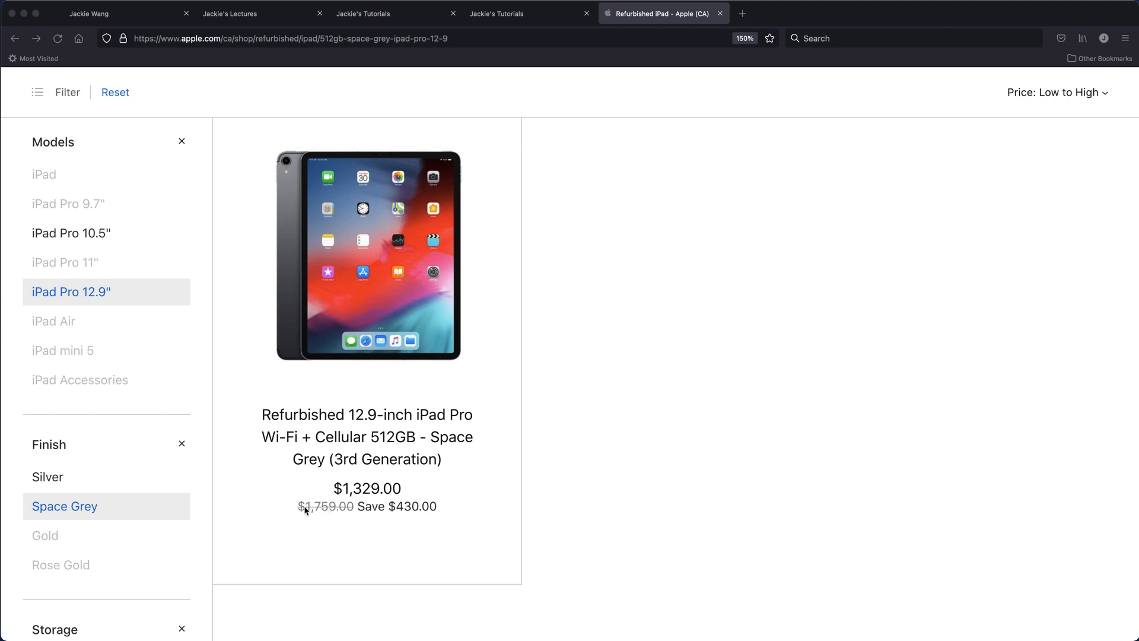
mouse_move(318, 513)
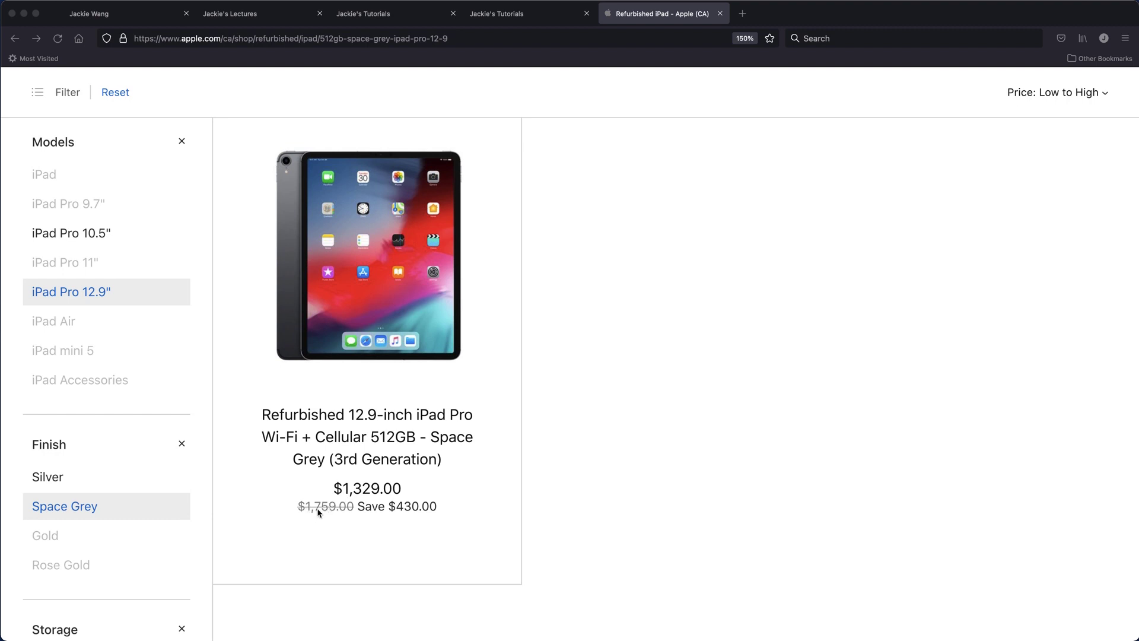
mouse_move(397, 515)
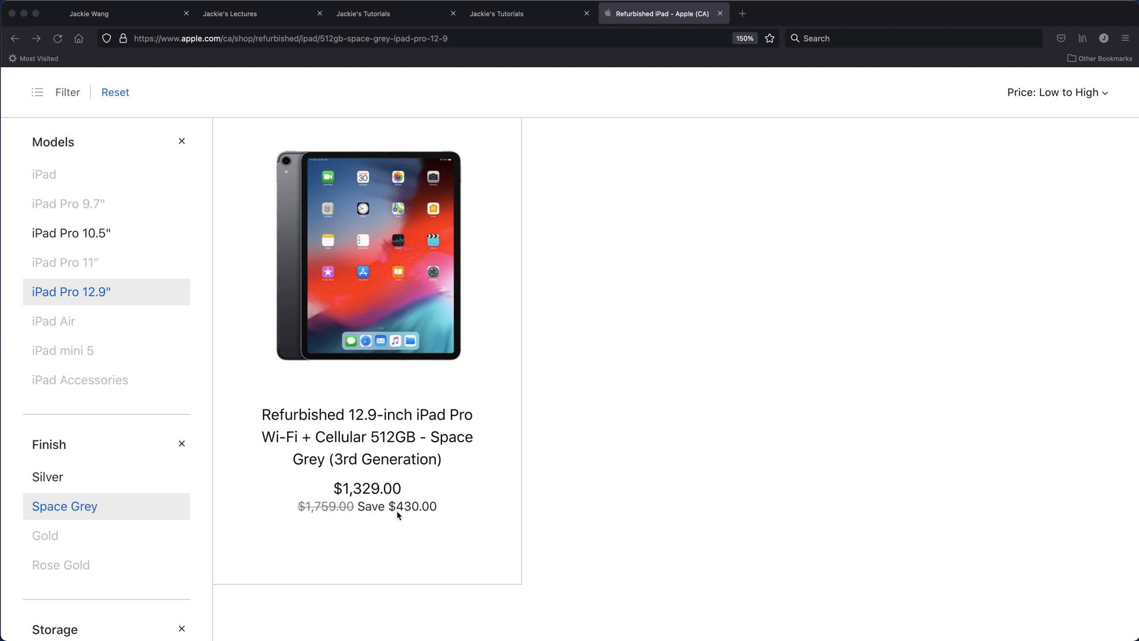
mouse_move(447, 510)
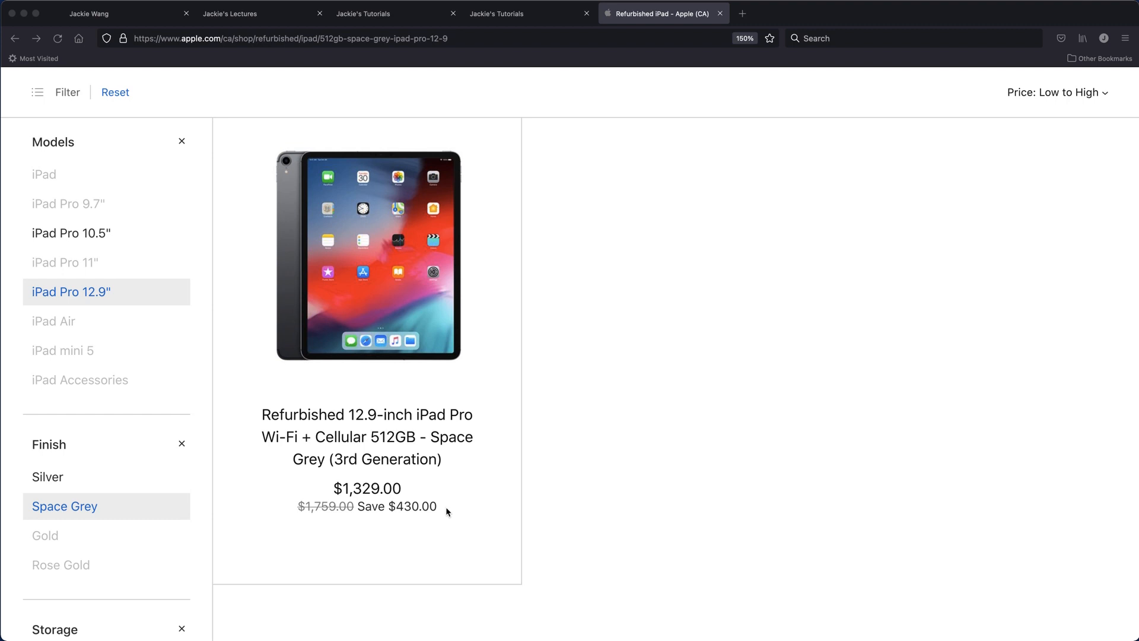
mouse_move(434, 518)
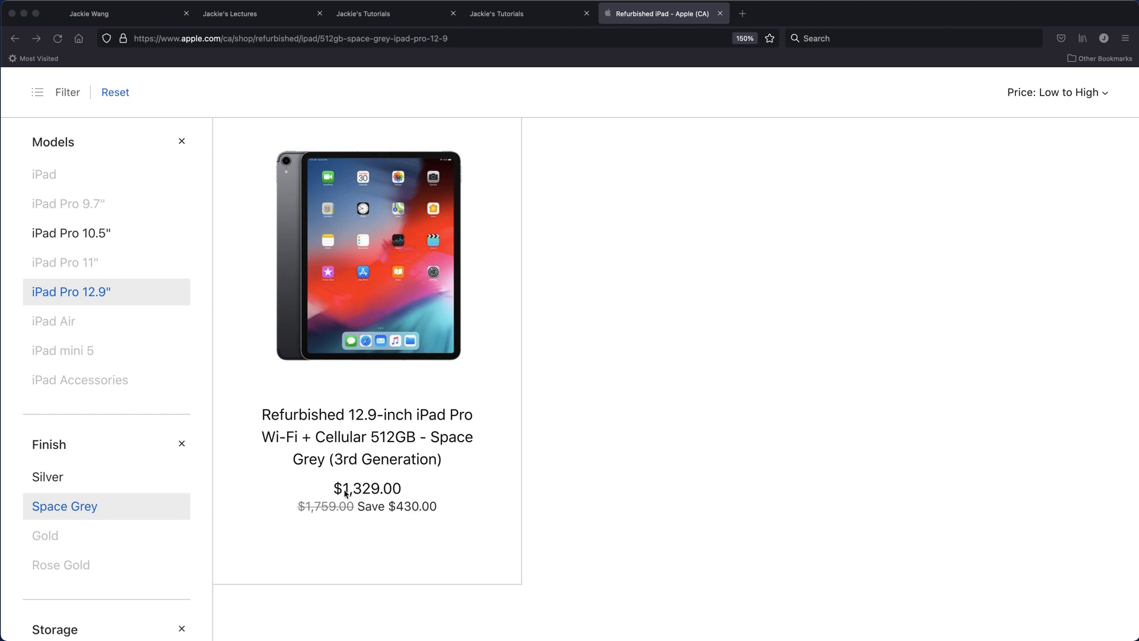
mouse_move(367, 496)
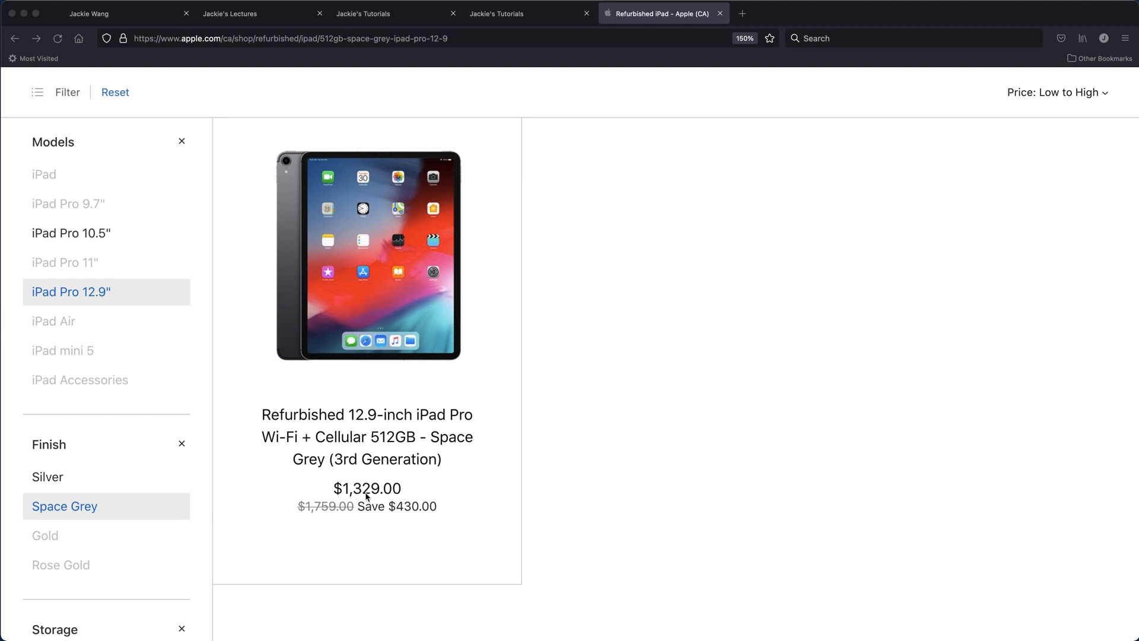
mouse_move(408, 496)
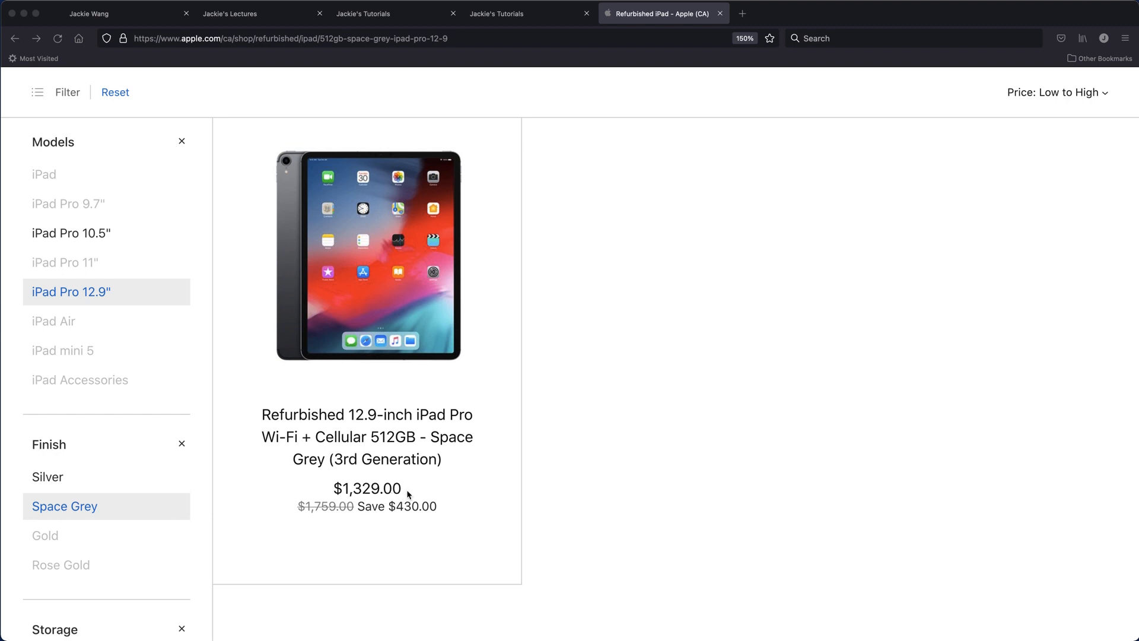
mouse_move(357, 511)
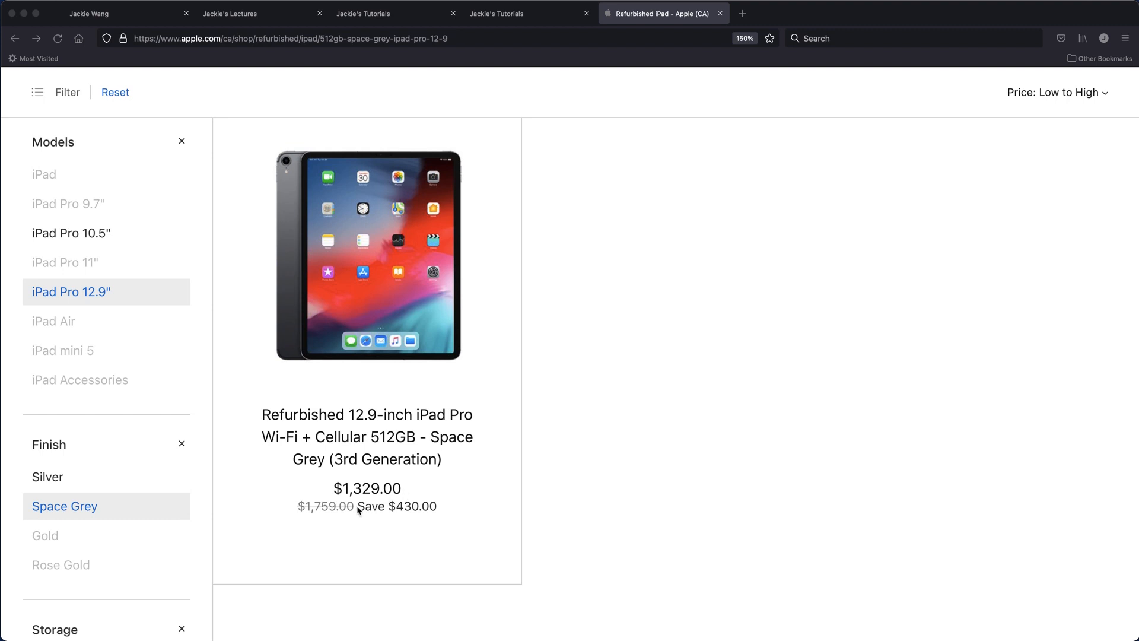
mouse_move(432, 518)
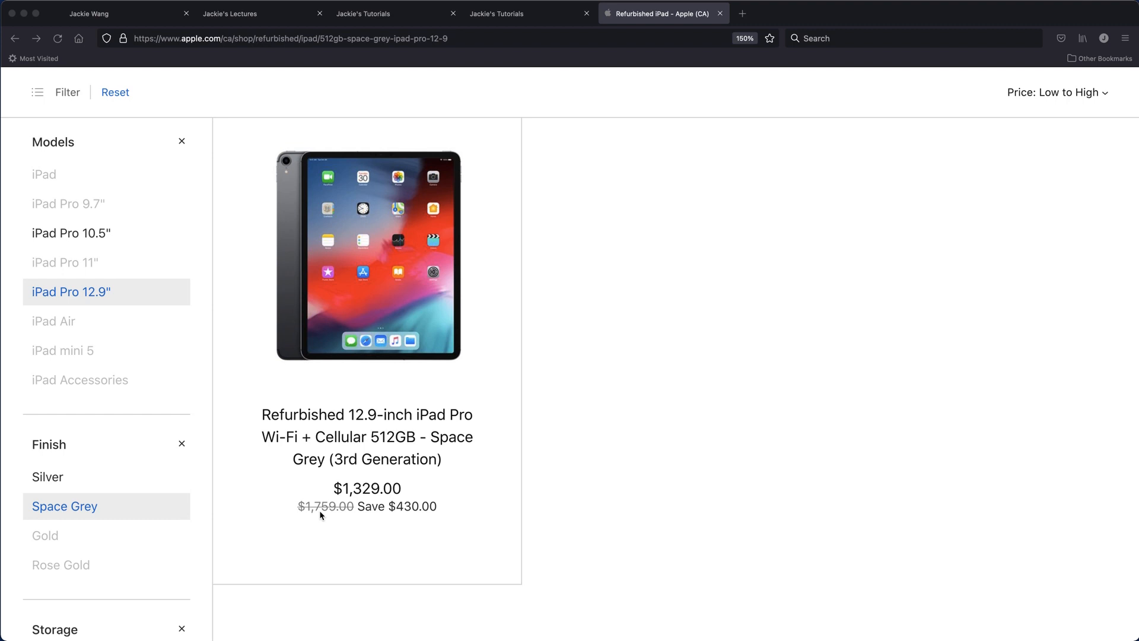
mouse_move(443, 514)
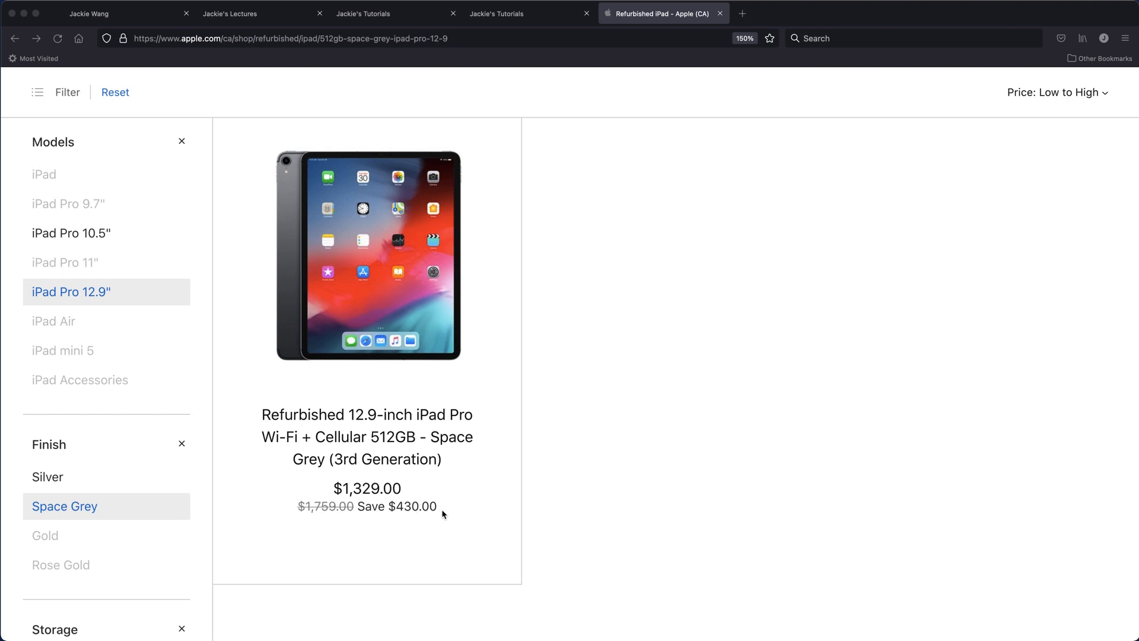
mouse_move(348, 509)
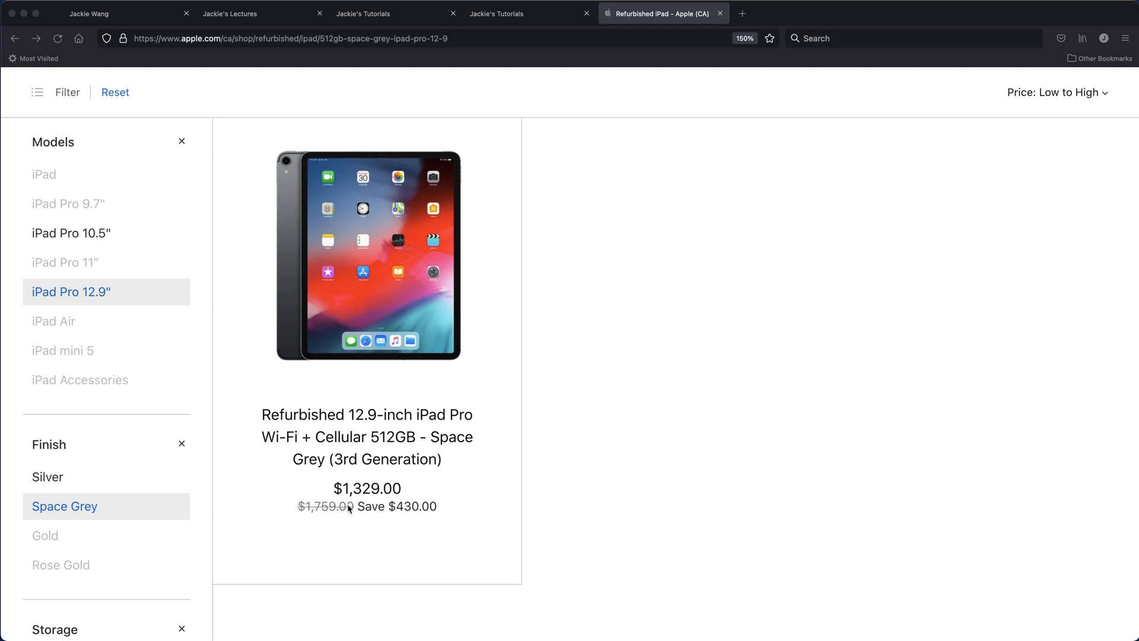
mouse_move(417, 497)
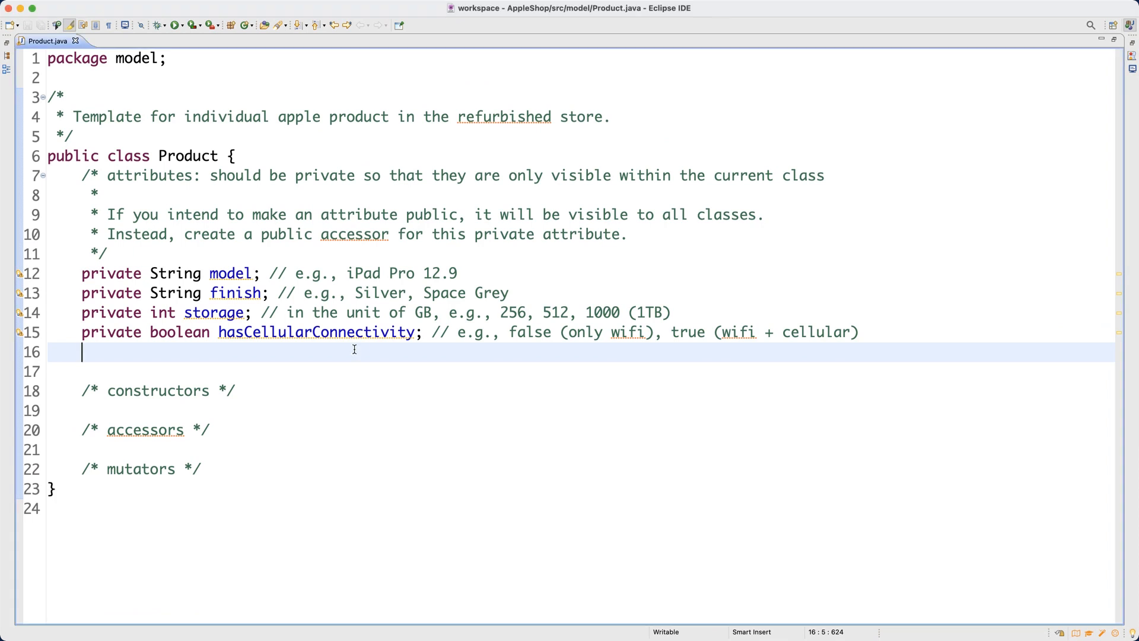
Declare 'private double originalPrice;' with the comment '// e.g., 1789.00'
text(privat)
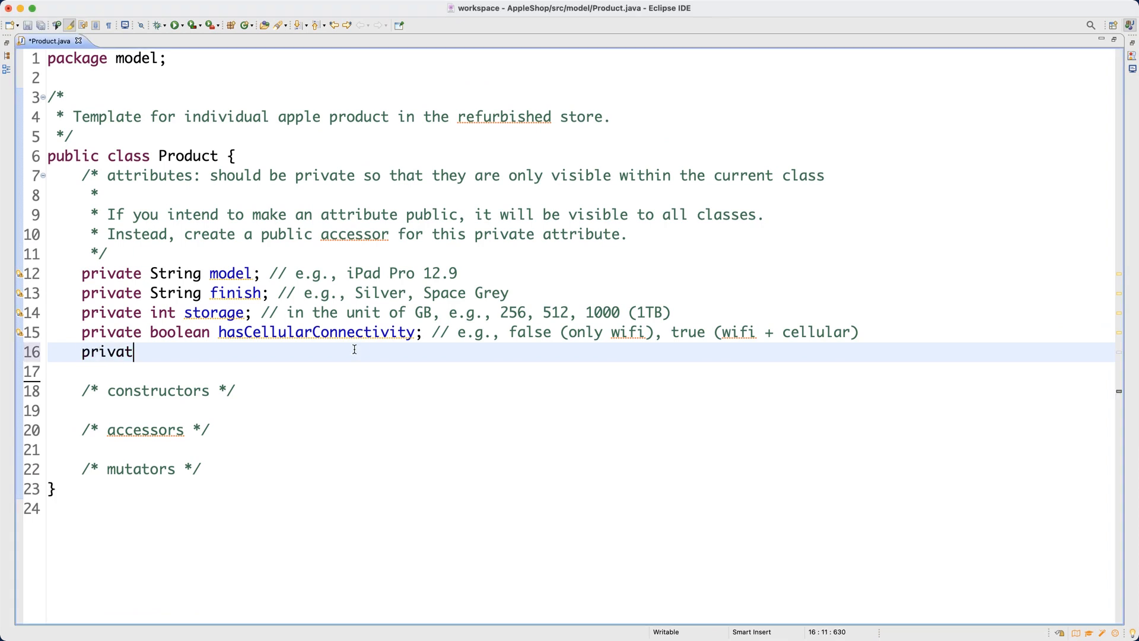
text(e double original)
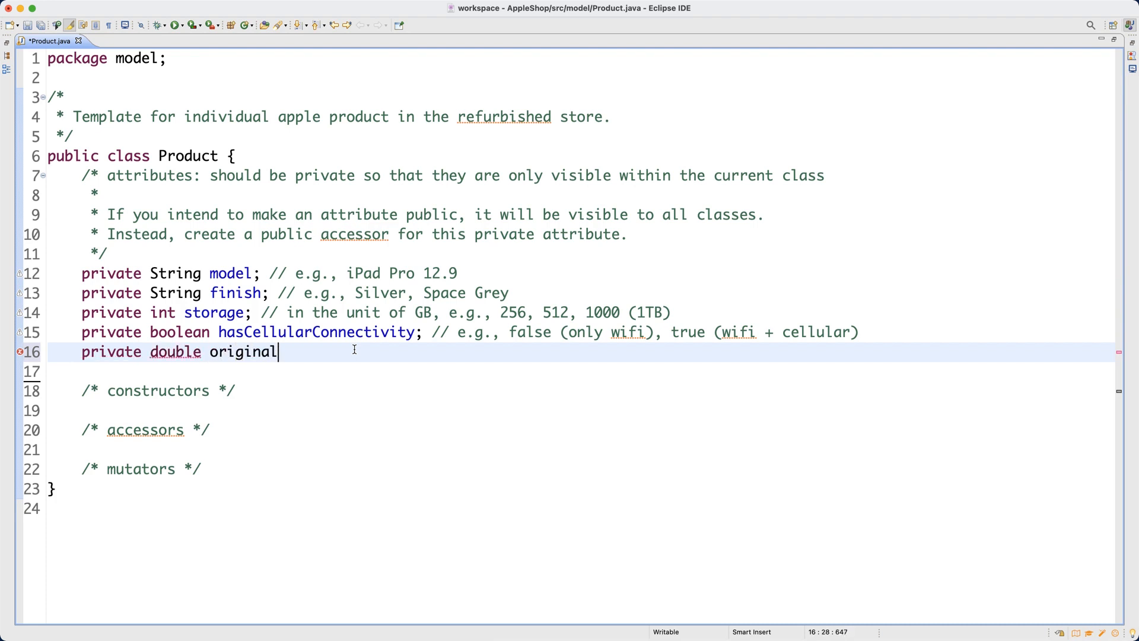
text(Price;)
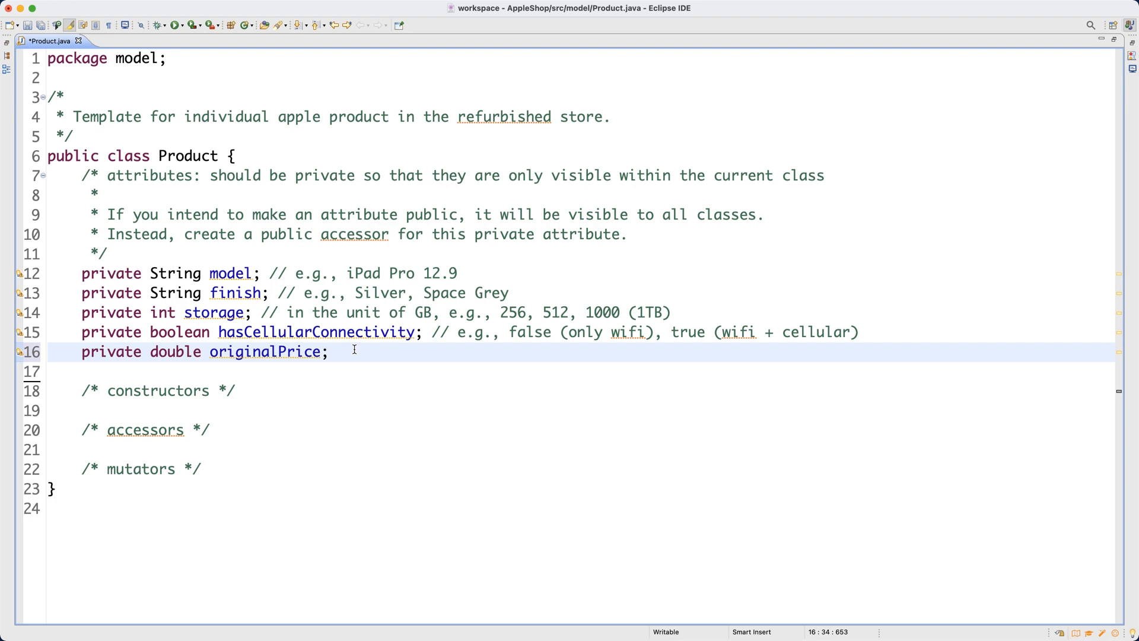
text(// e.g.,)
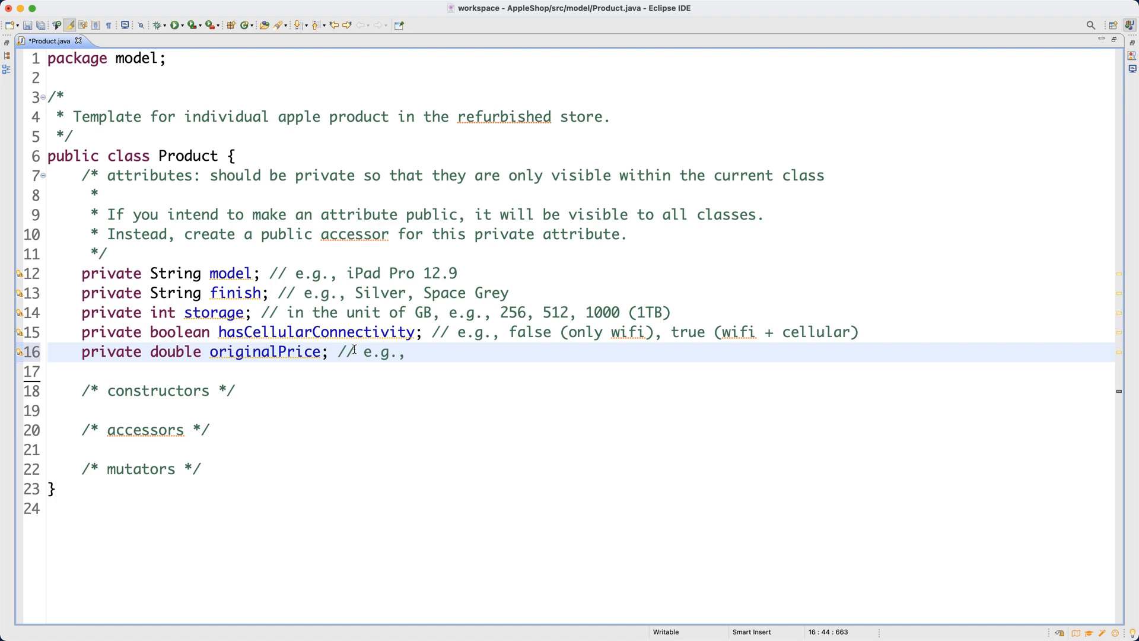
text(1789)
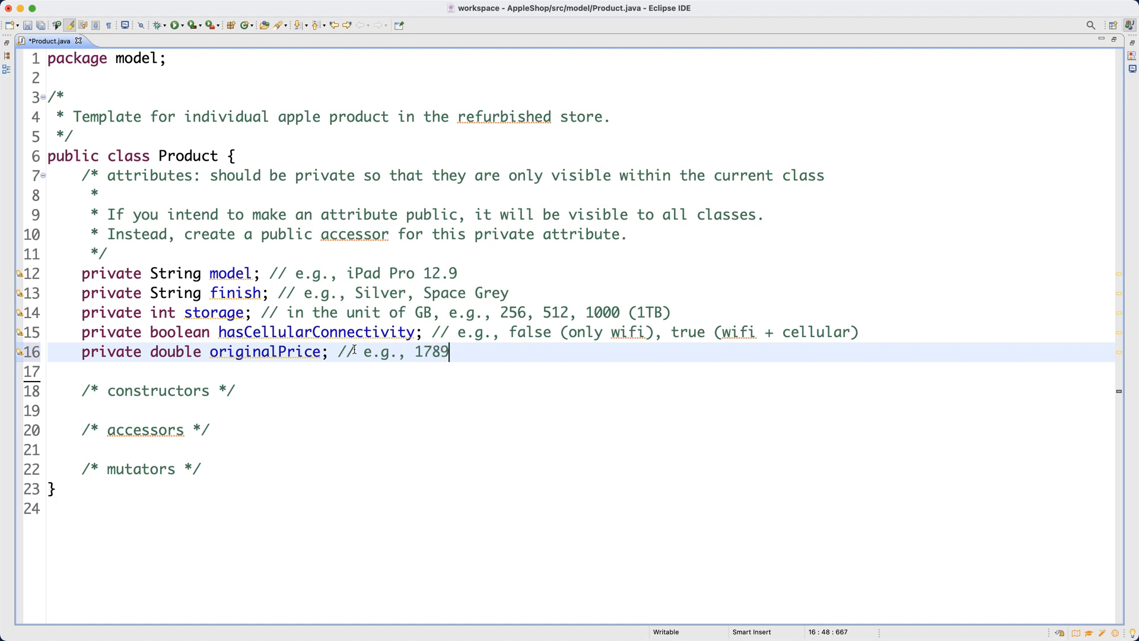
text(.00)
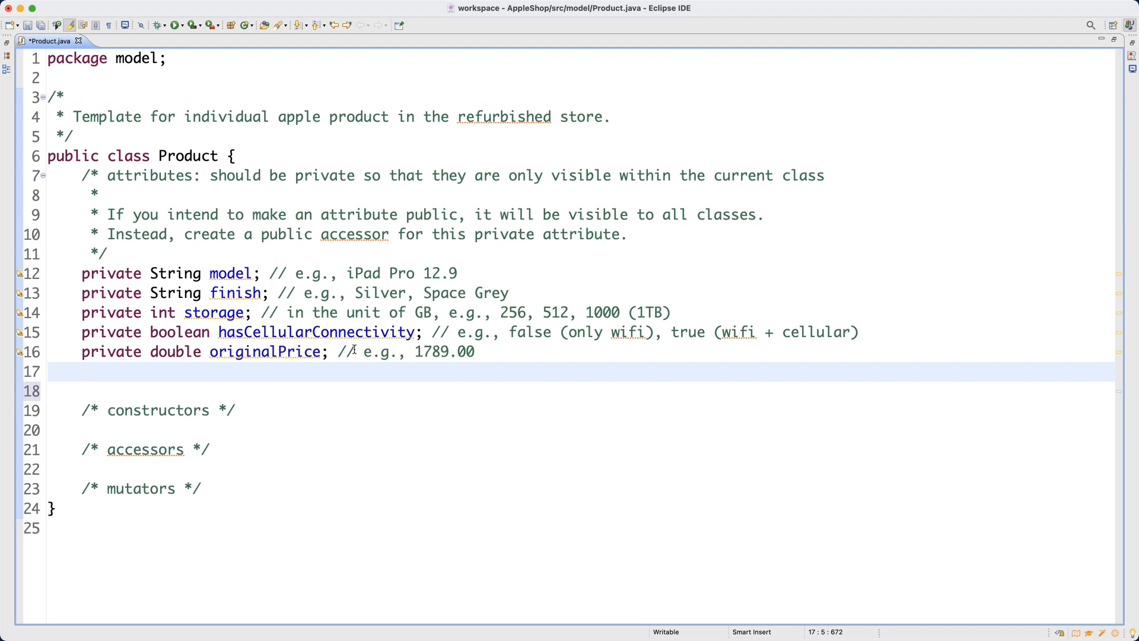
Declare 'private double discountValue;' on line 17
text(private doubl)
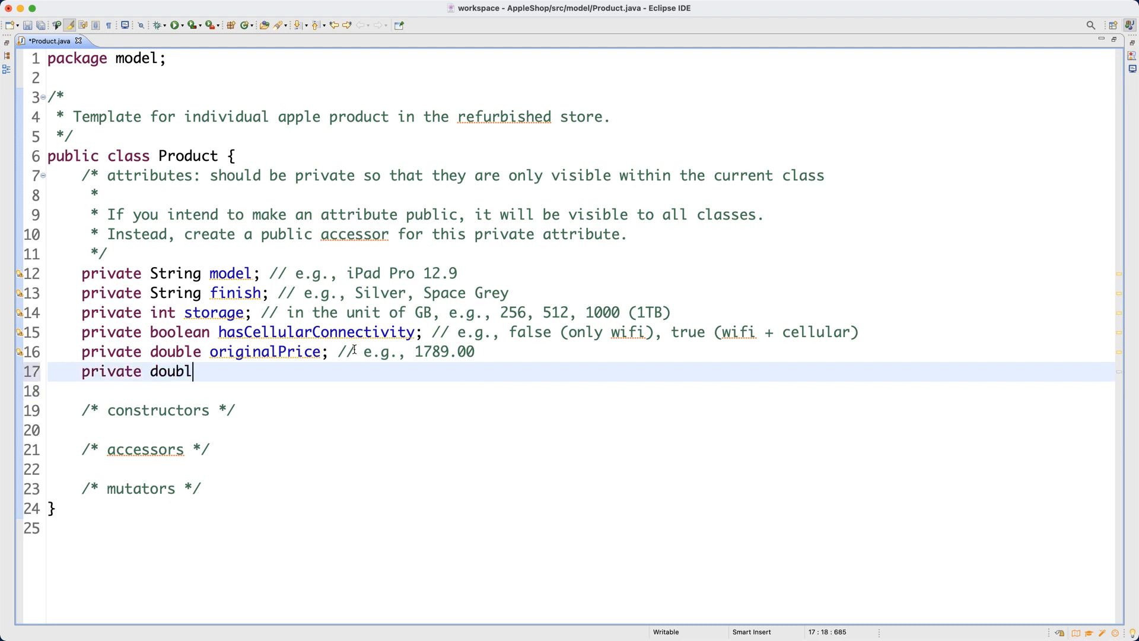
text(e d)
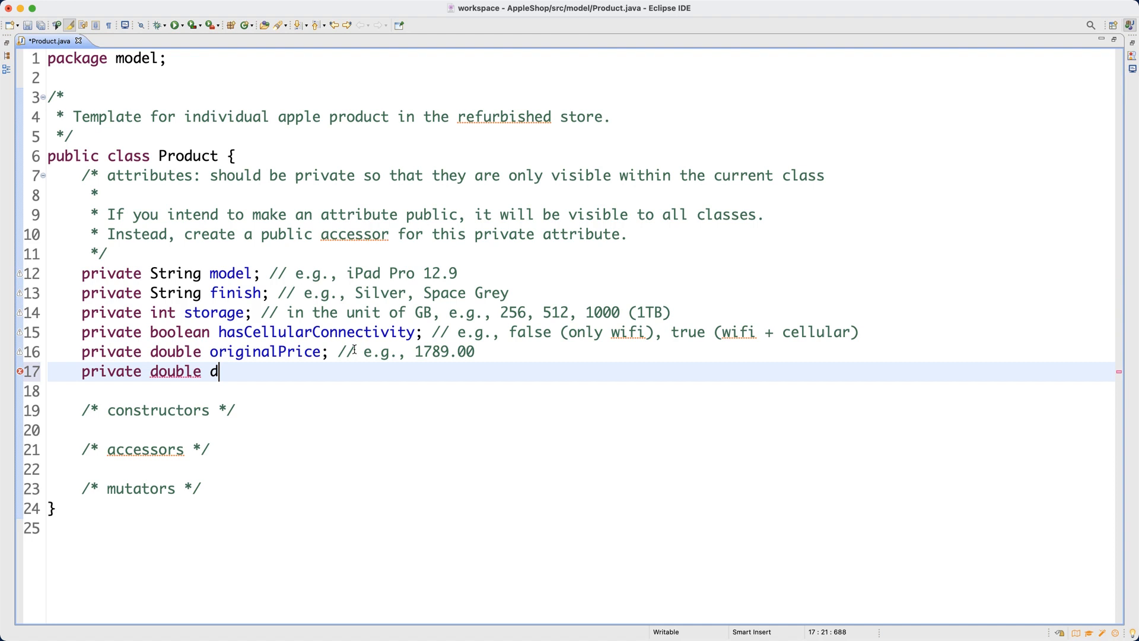
text(iscountValue)
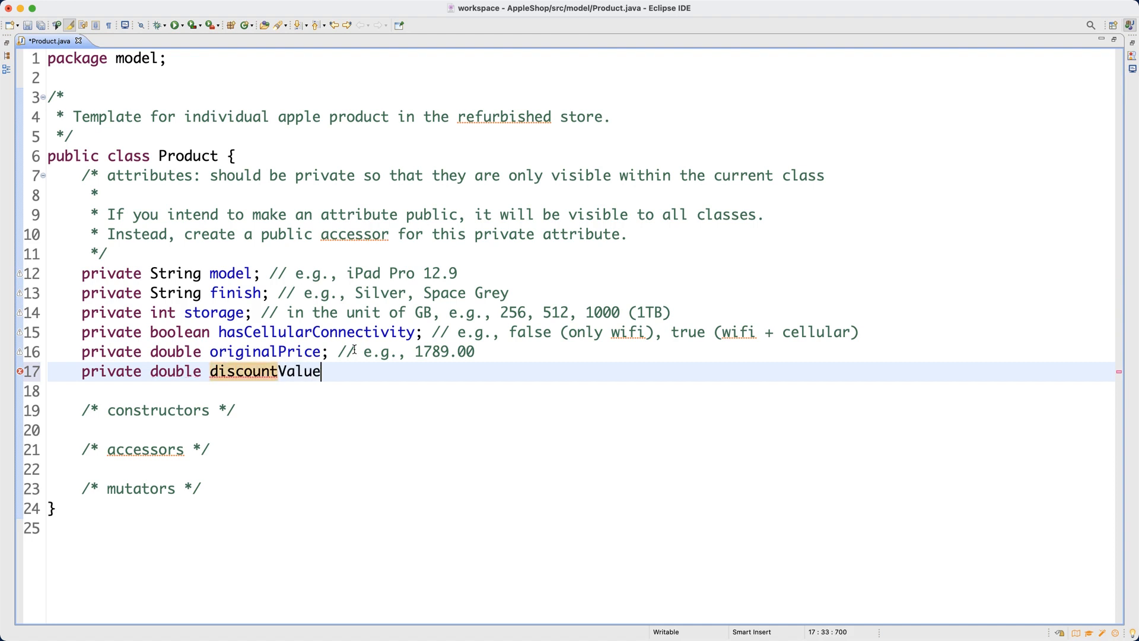
text(;)
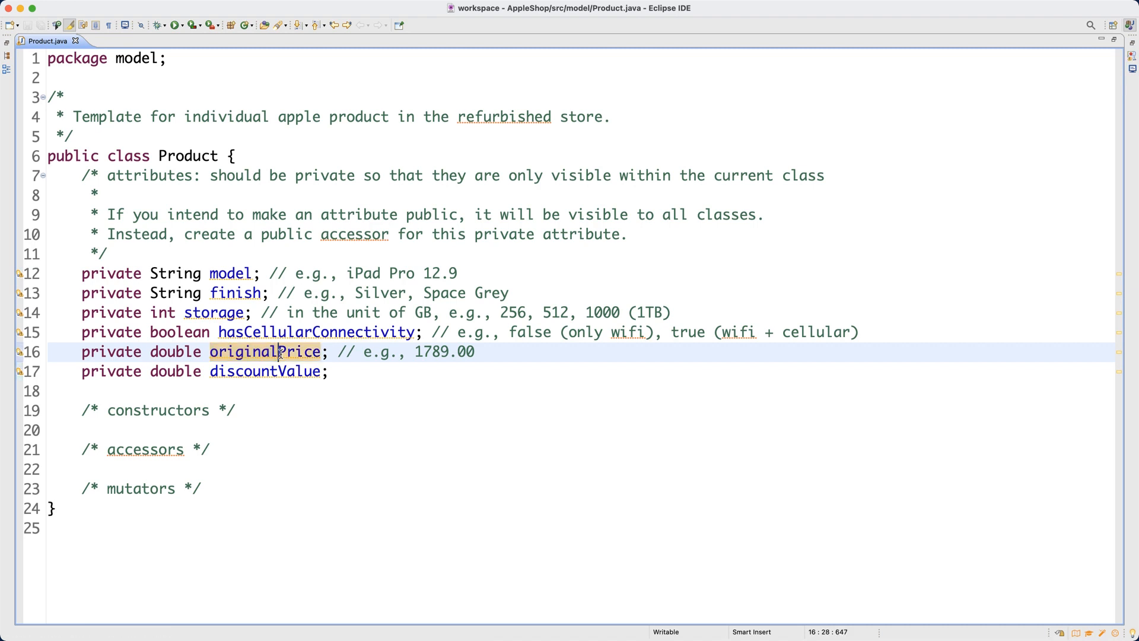
Add the comment '// e.g., 200.00' to discountValue and save Product.java
double_click(264, 351)
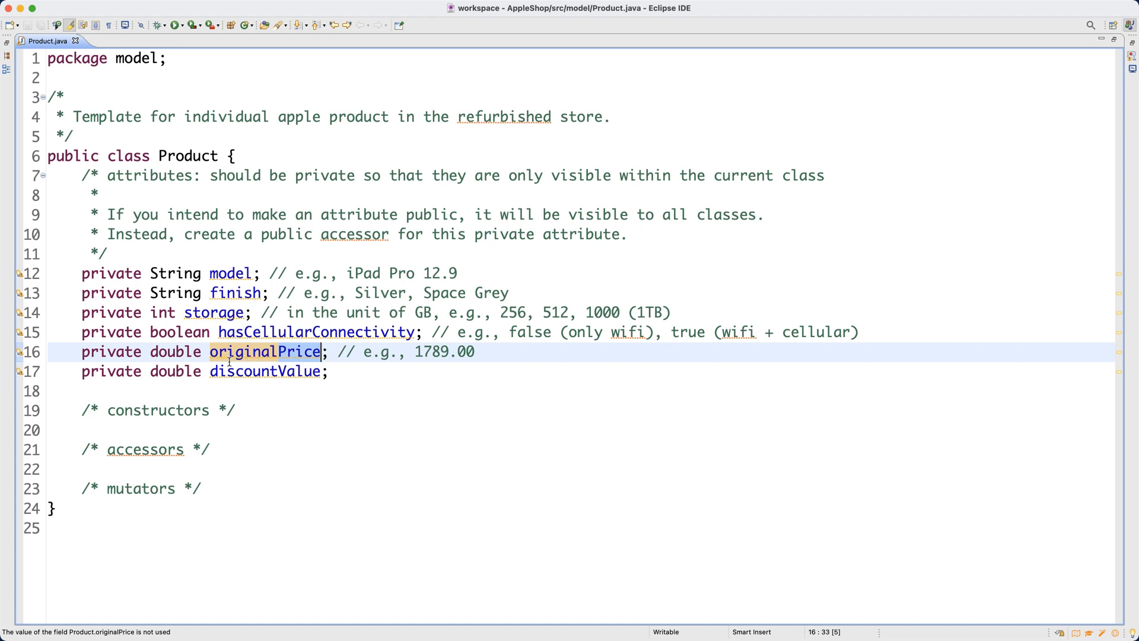
click(277, 351)
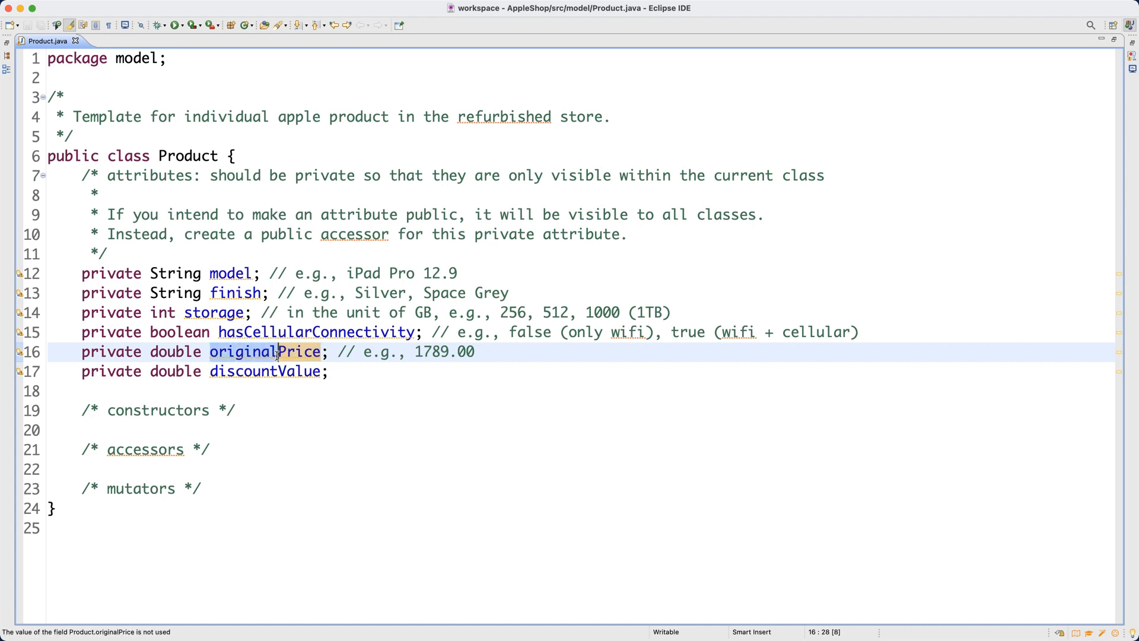
click(367, 371)
text( // e.g.,)
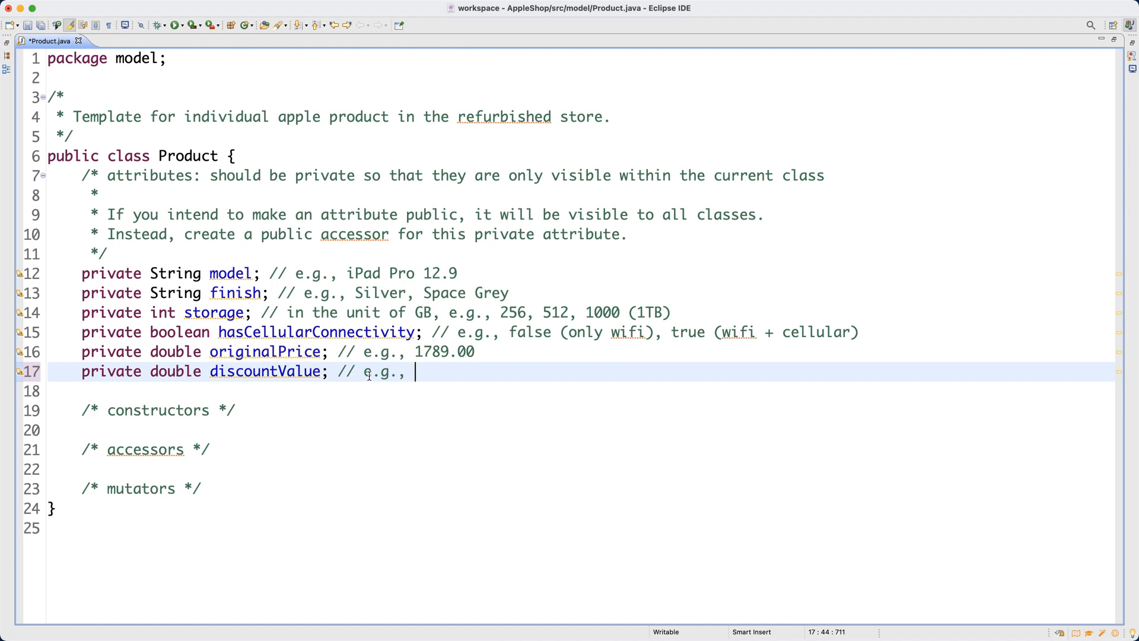
text(20)
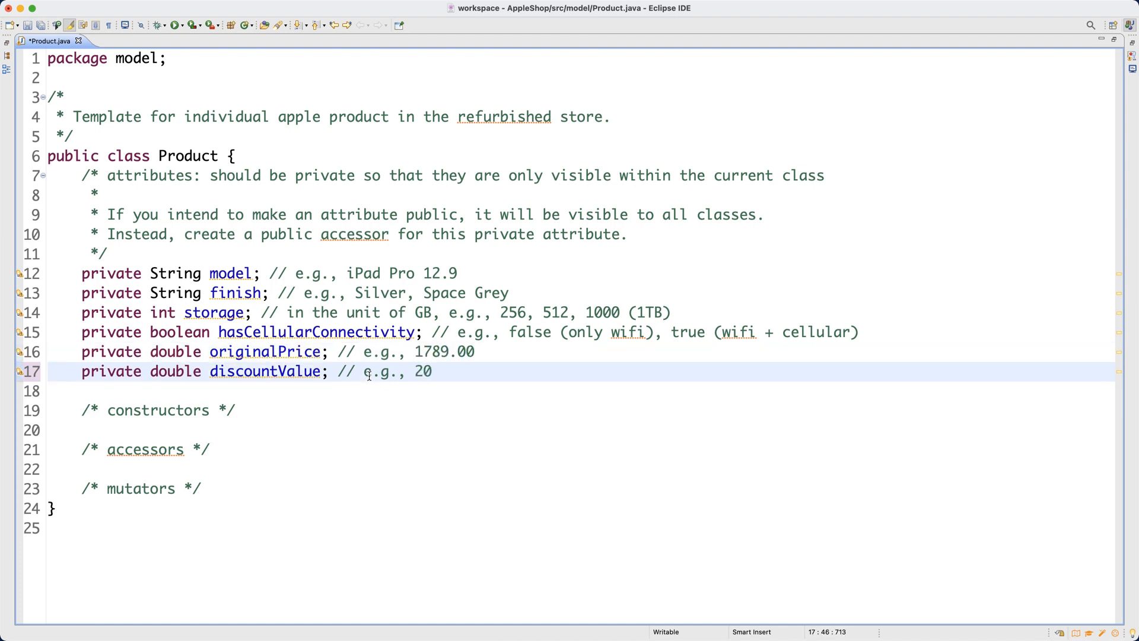
text(0.00)
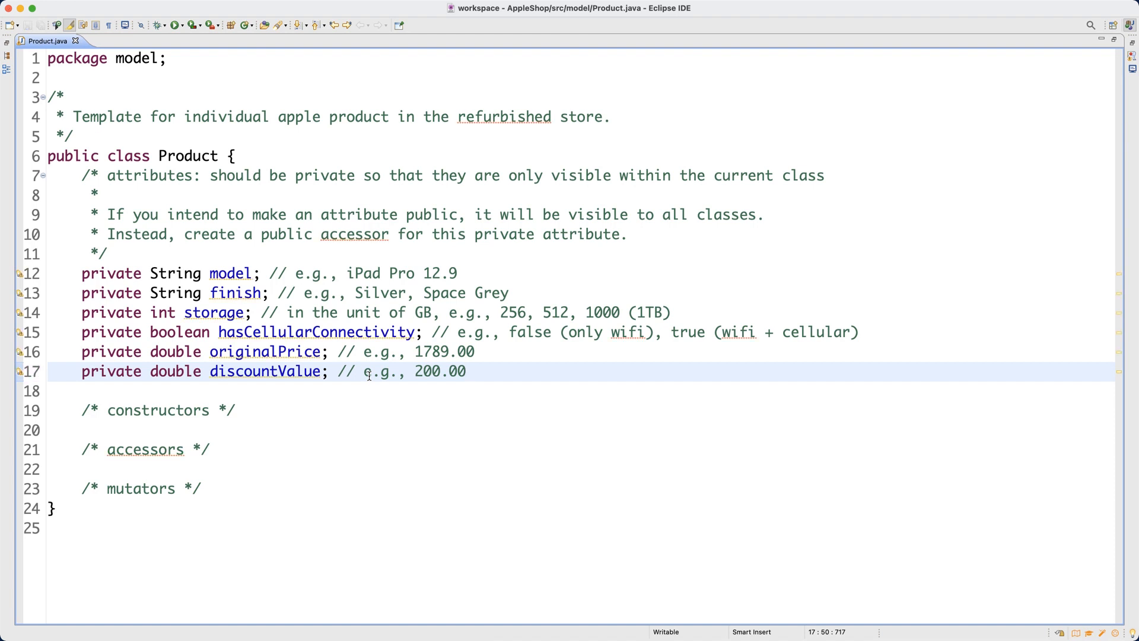
click(468, 371)
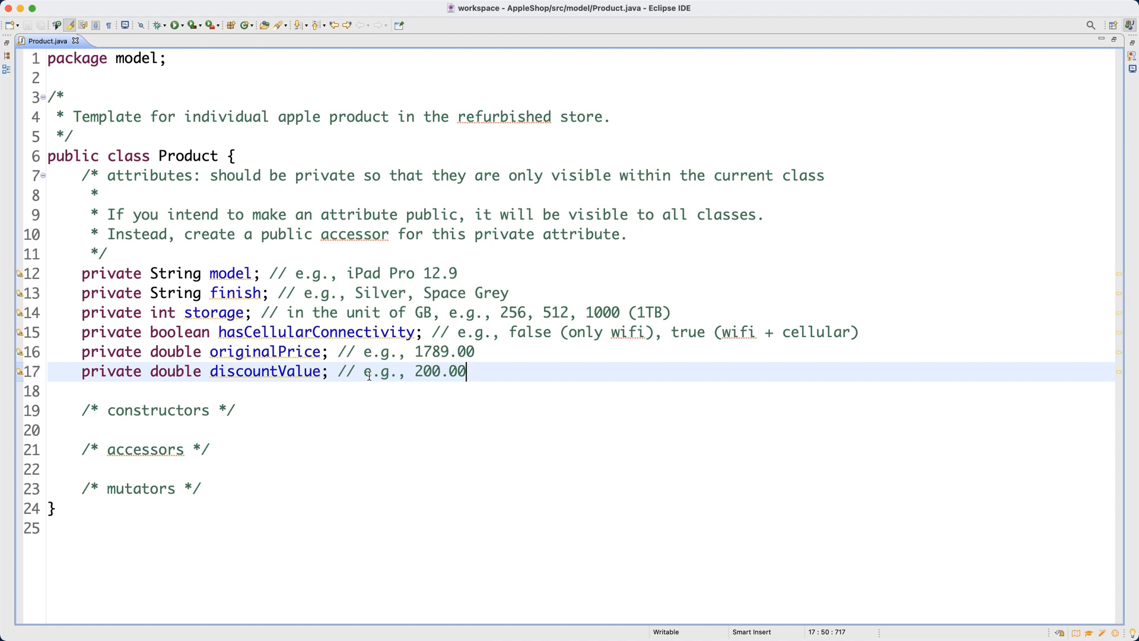
click(144, 293)
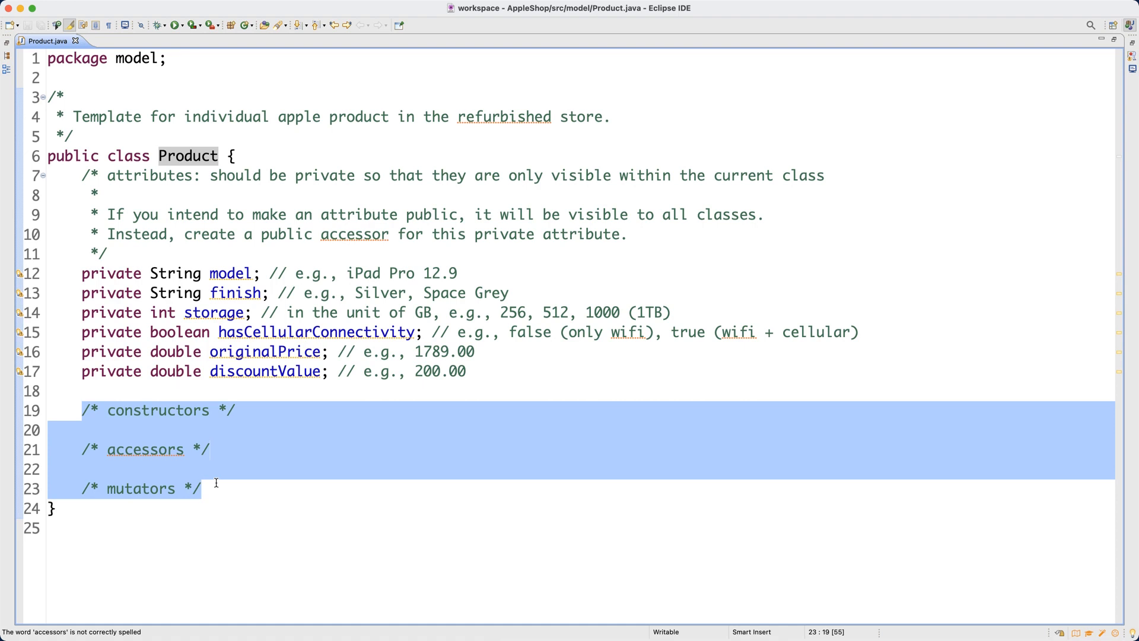
click(239, 469)
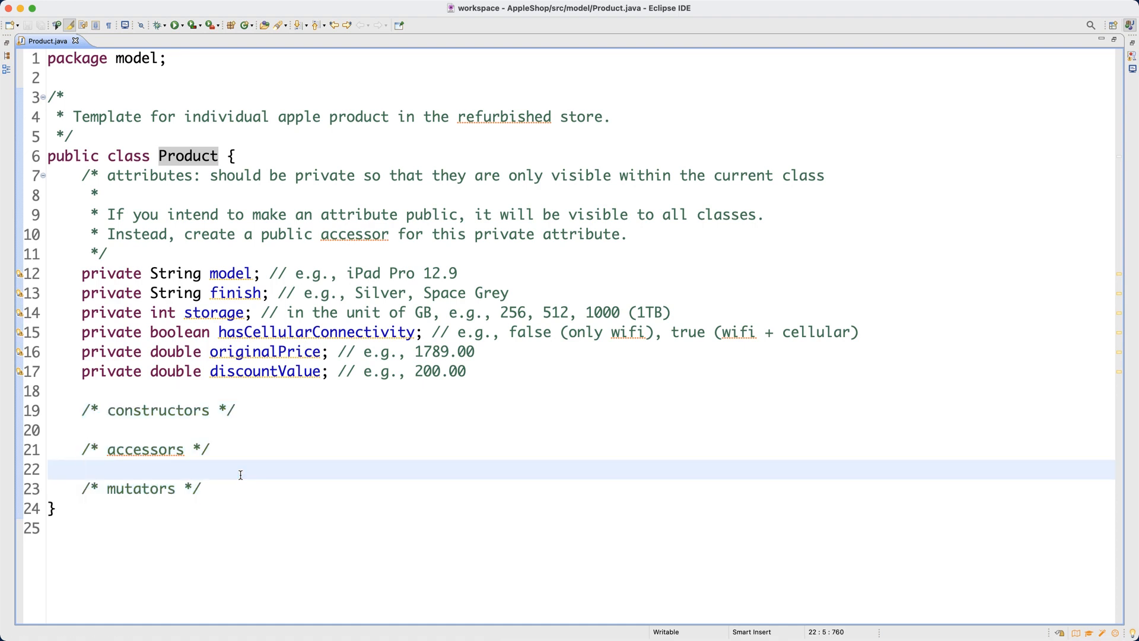
click(82, 470)
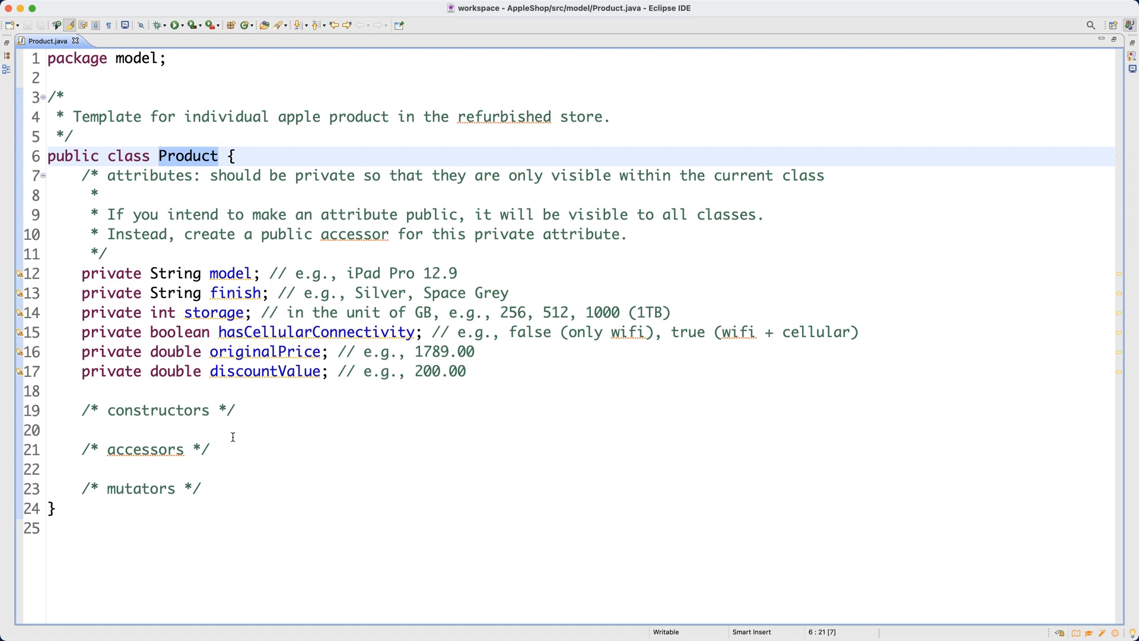
click(237, 410)
text(//)
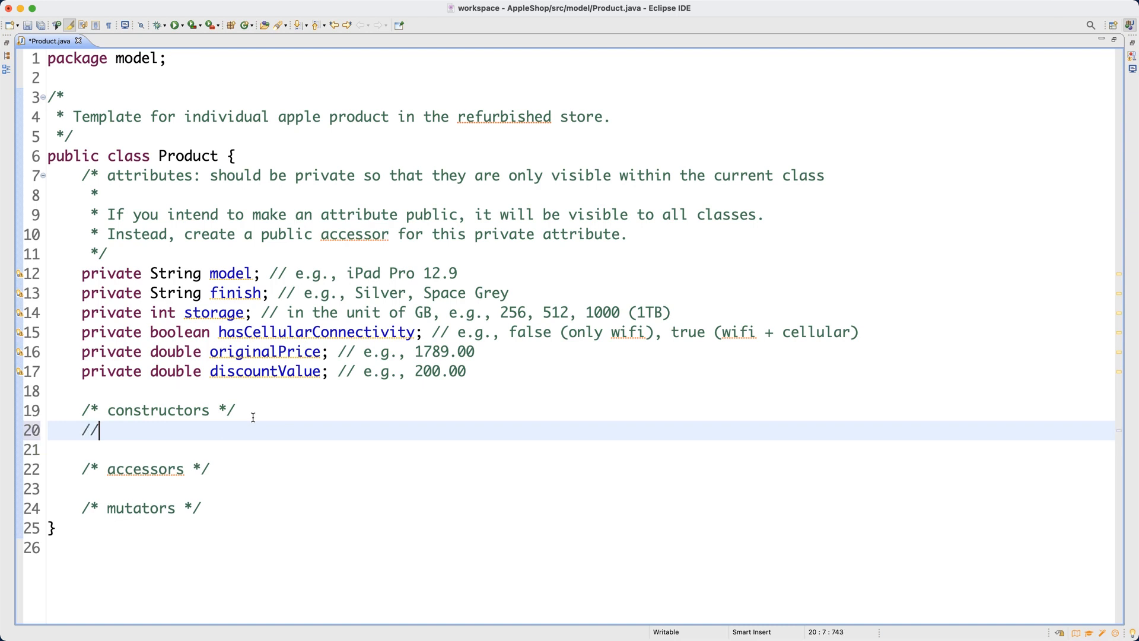
Write the comment 'if no constructors are declared here, an implicit, default constructor is available.'
text(if no consntr)
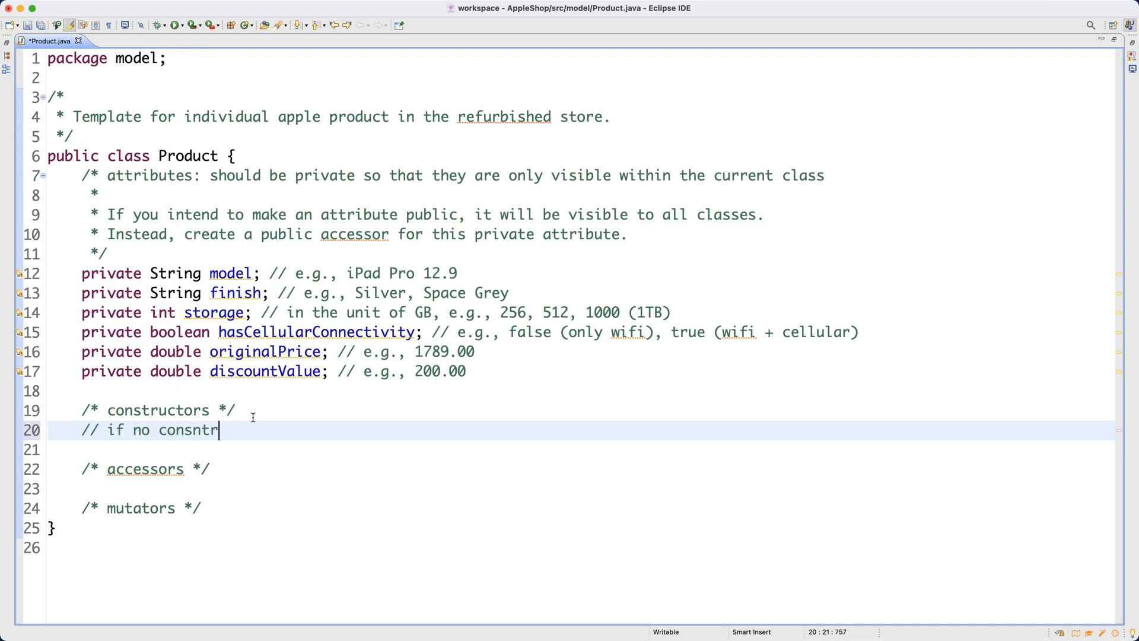
key(Backspace)
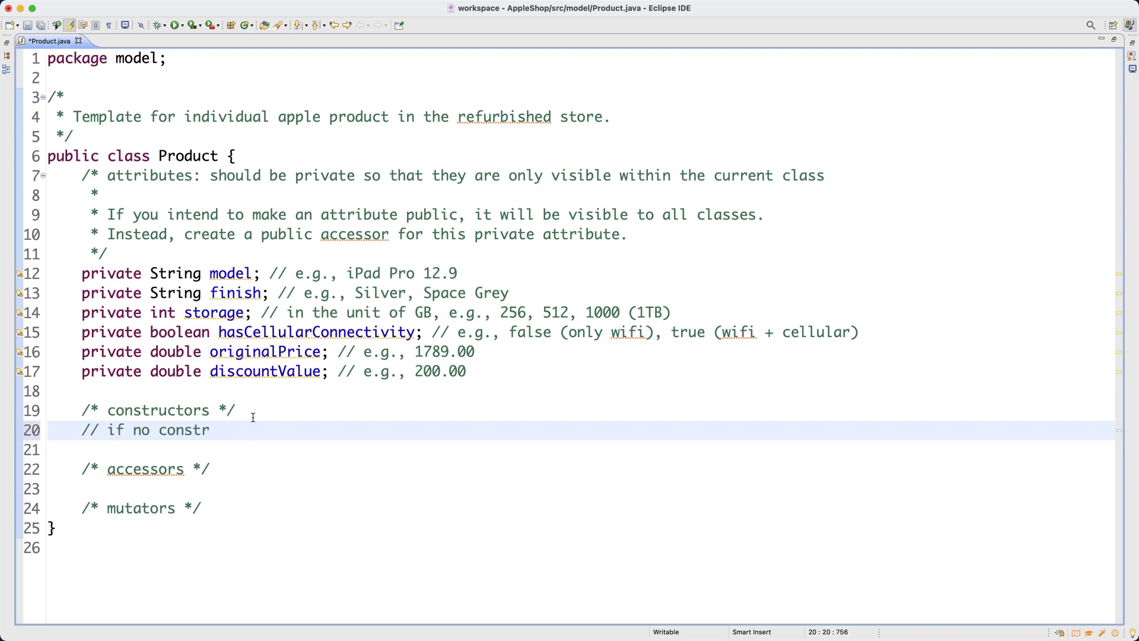
text(uctors are d)
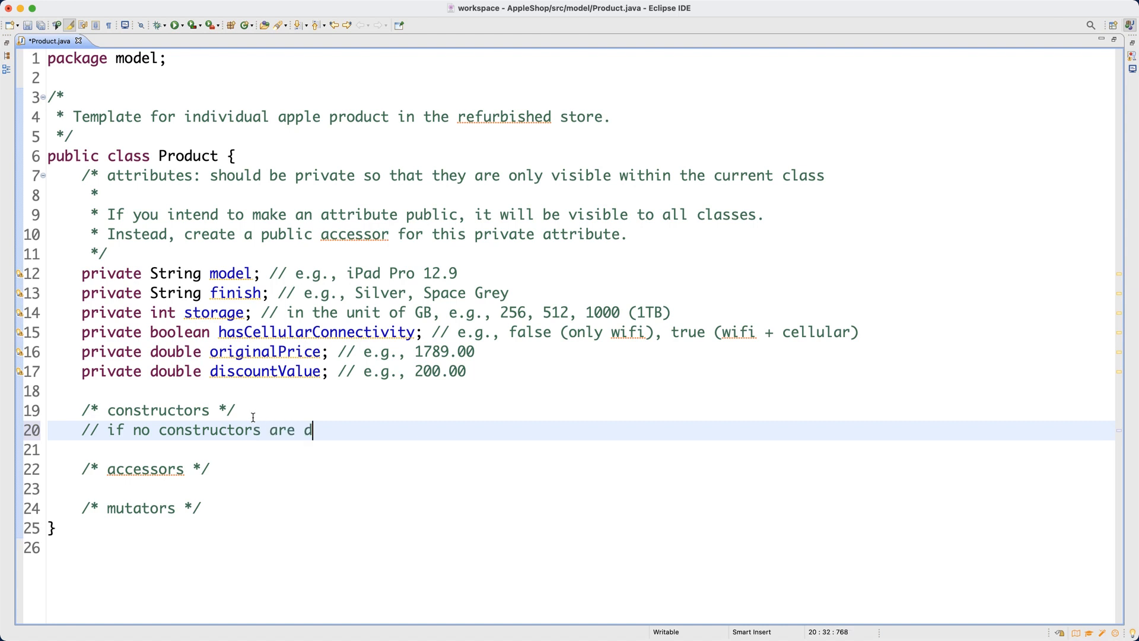
text(eclared here, a)
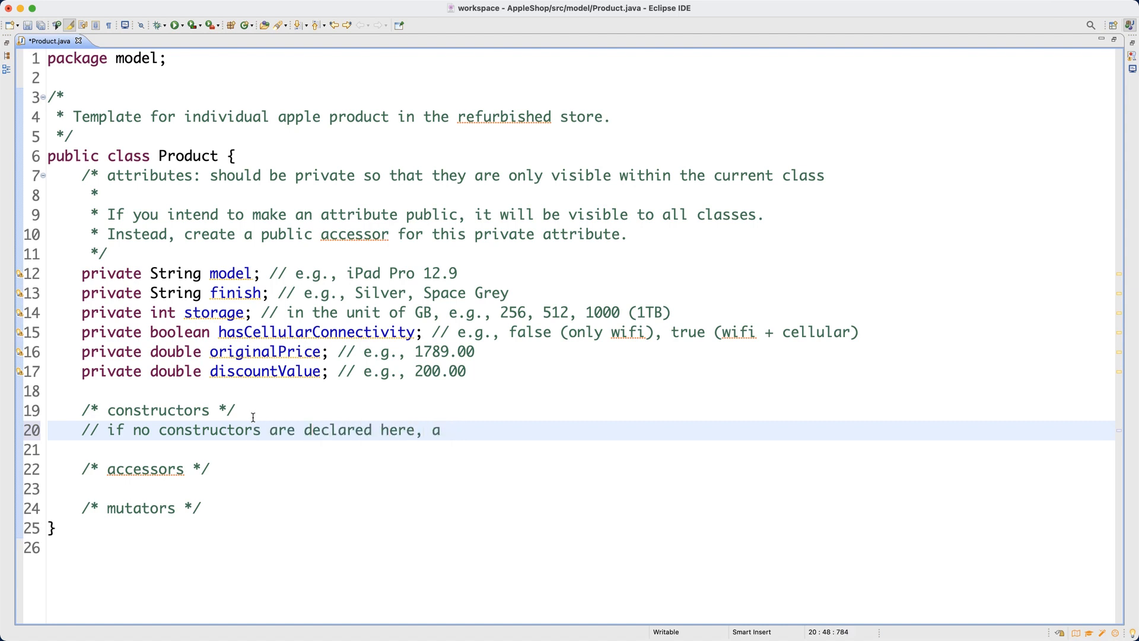
text(n implict, d)
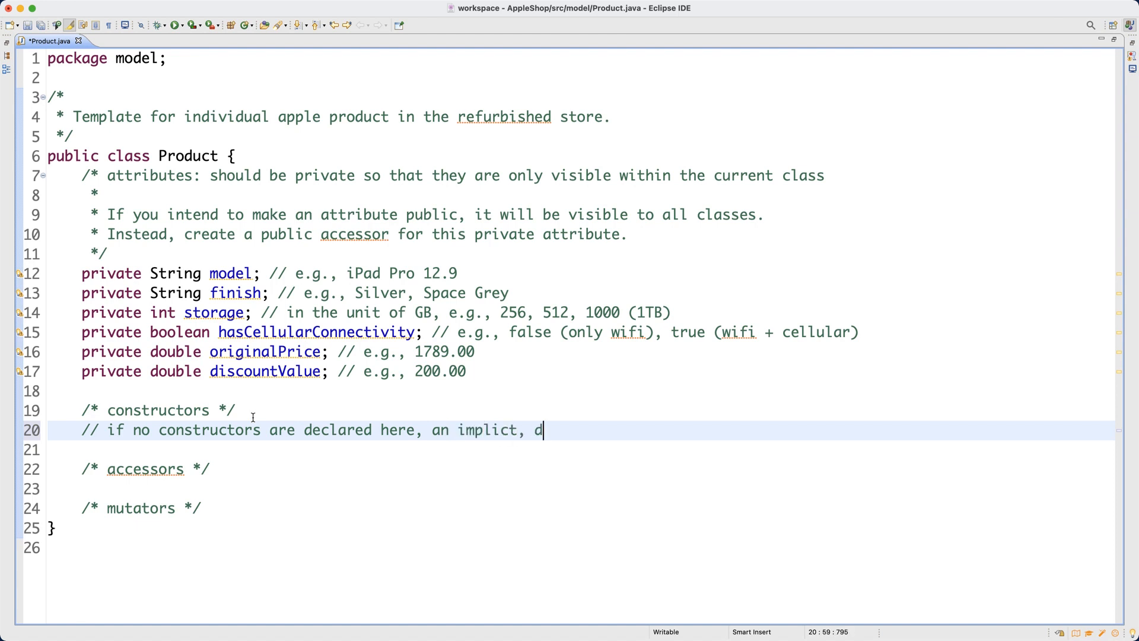
text(efault constructor is avaialb)
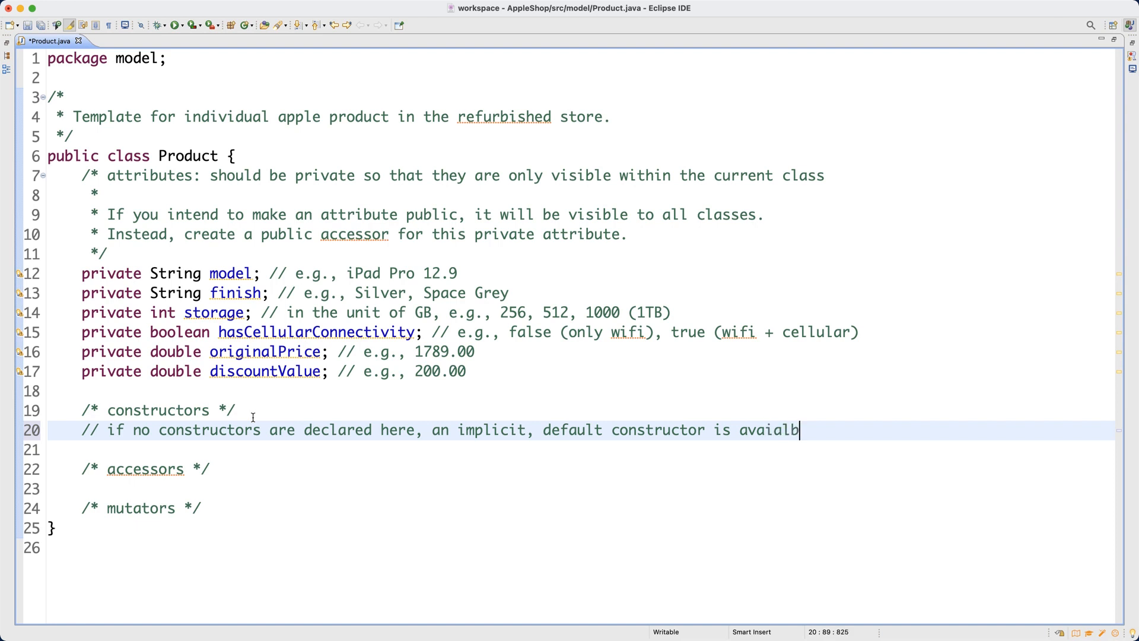
text(le.)
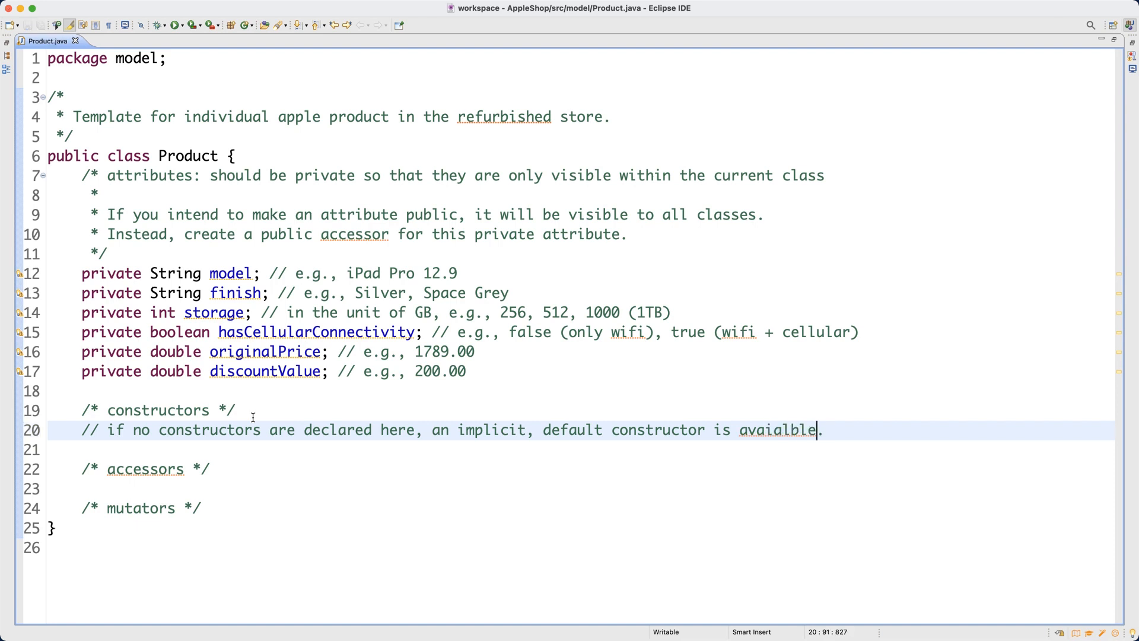
text(available)
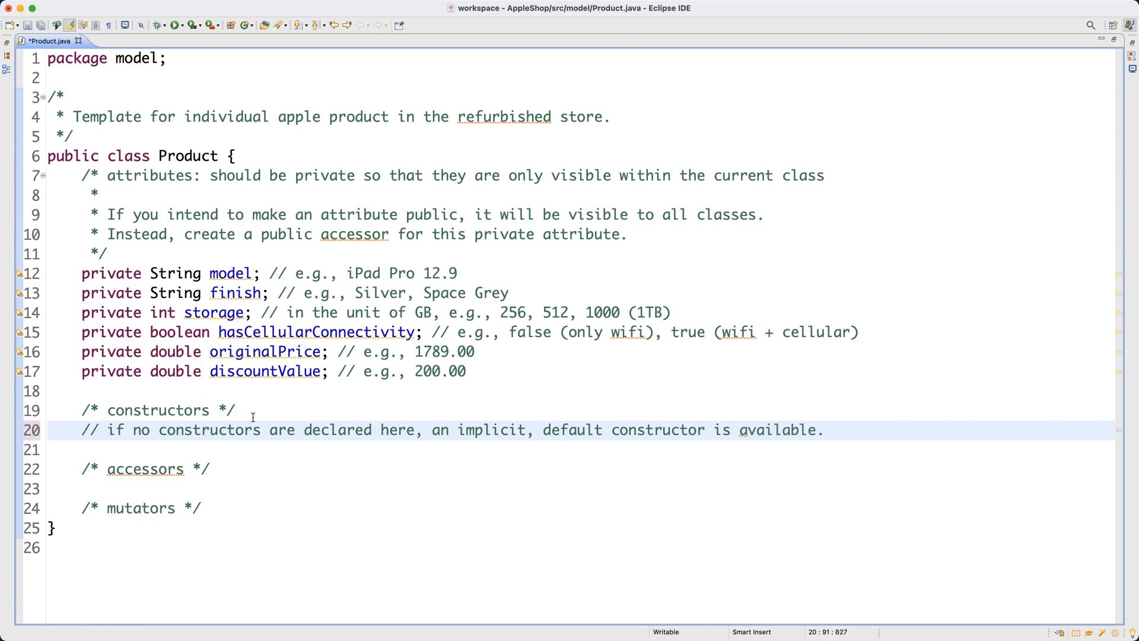